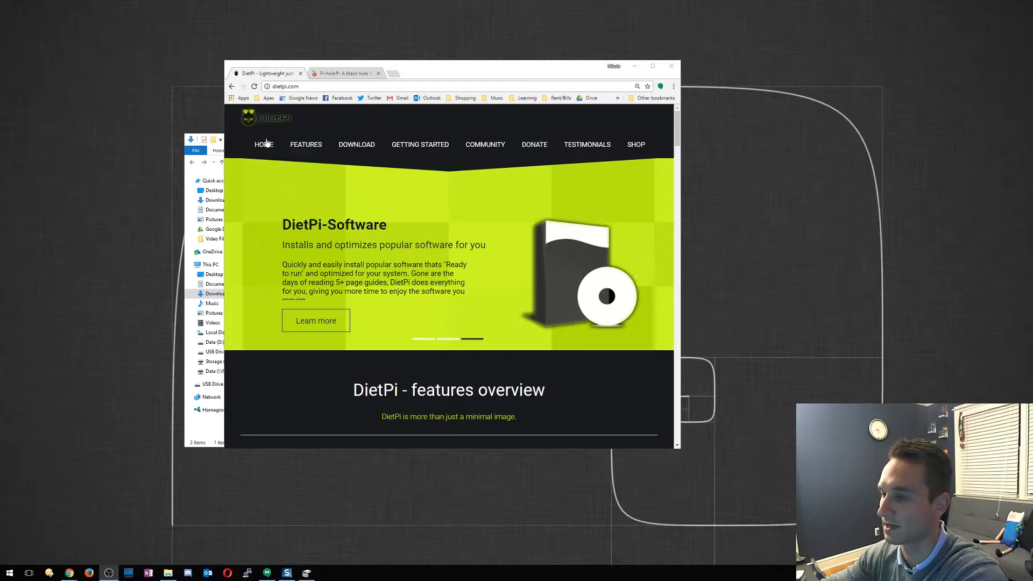
Download the DietPi image from the Raspberry Pi board page on dietpi.com
{"action": "scroll", "scroll_direction": "down", "scroll_amount": 3}
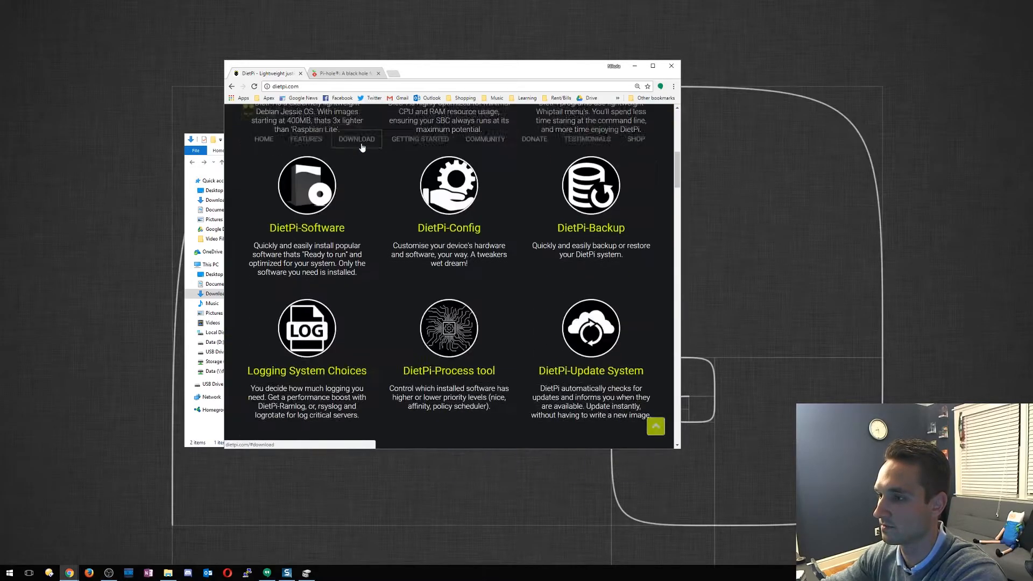
{"action": "left_click", "coordinate": [356, 145]}
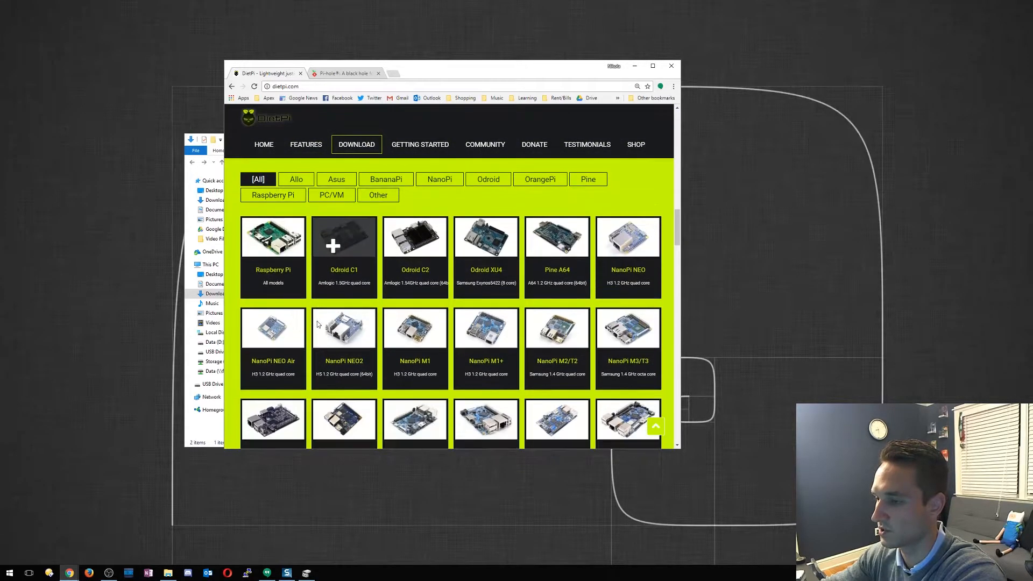
{"action": "scroll", "scroll_direction": "down", "scroll_amount": 3}
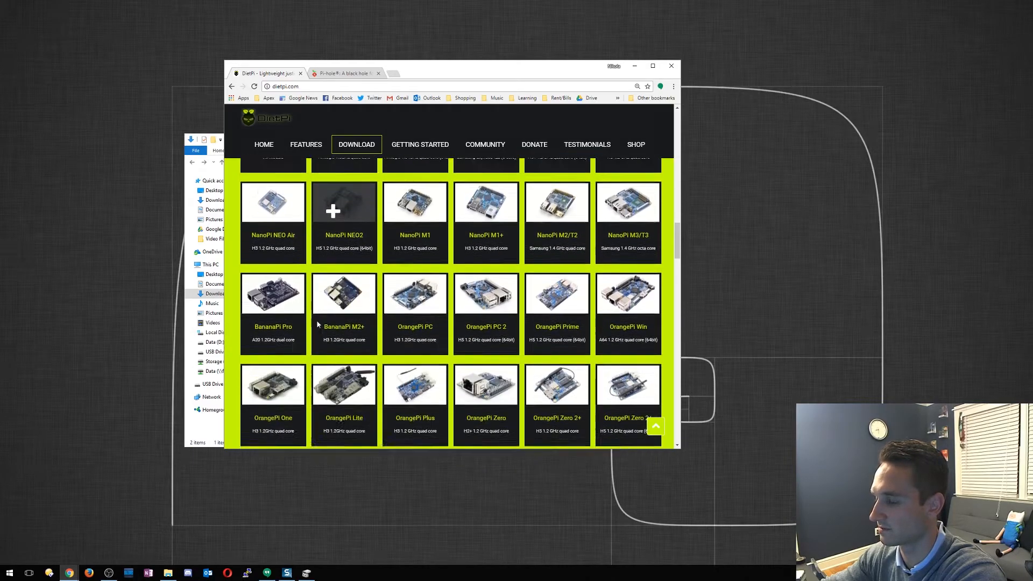
{"action": "scroll", "scroll_direction": "up", "scroll_amount": 3}
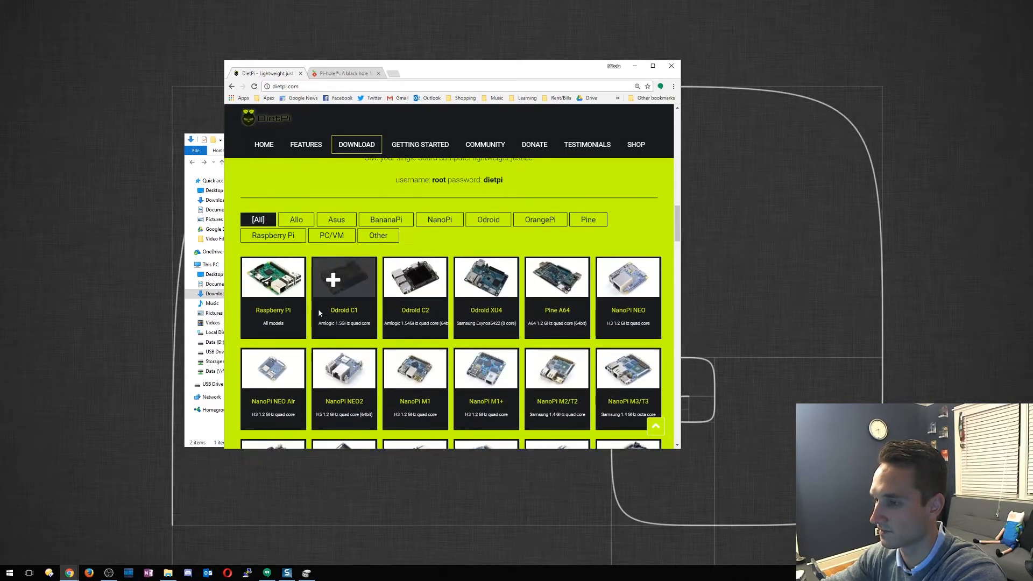
{"action": "mouse_move", "coordinate": [273, 307]}
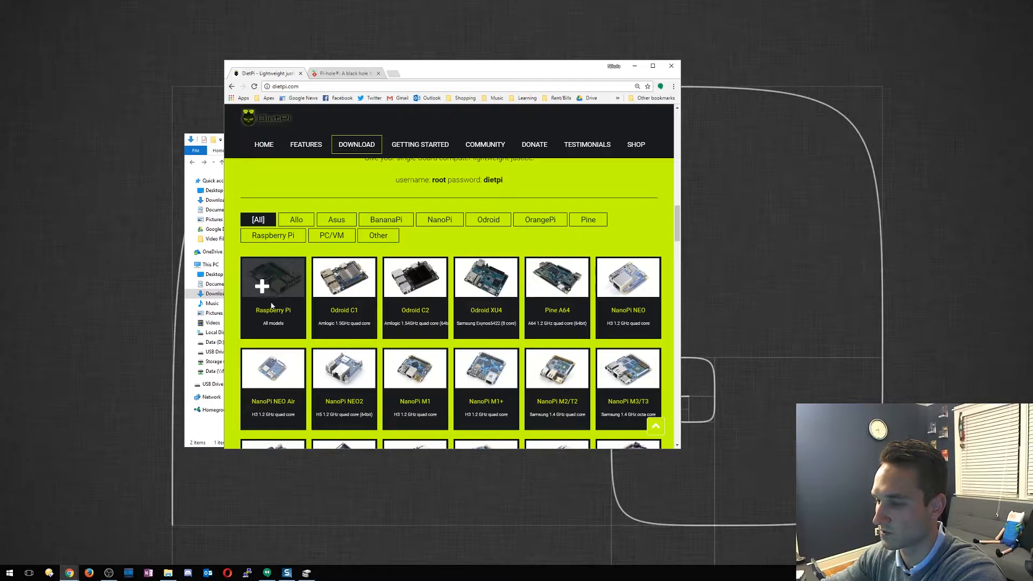
{"action": "left_click", "coordinate": [272, 276]}
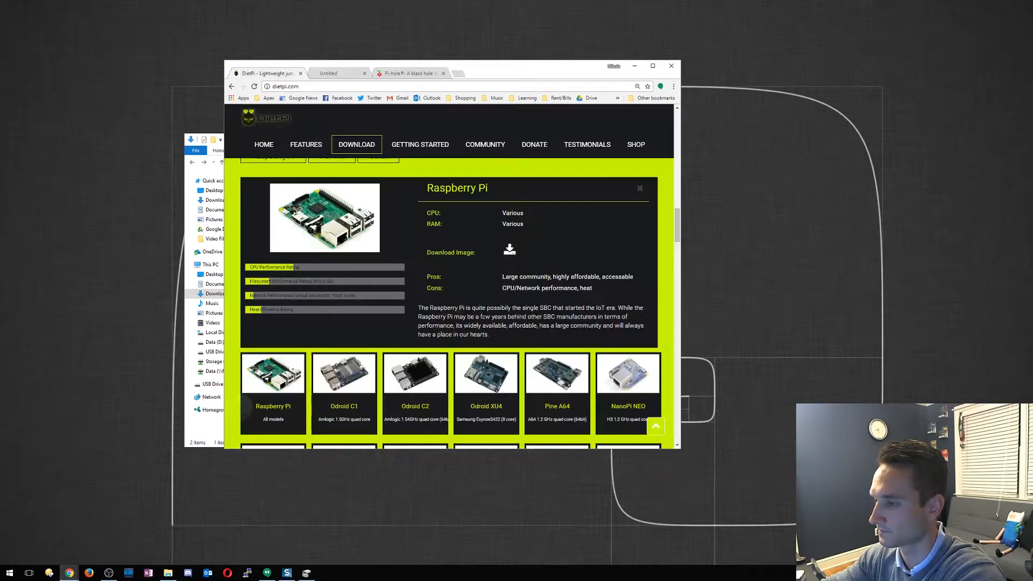
{"action": "left_click", "coordinate": [509, 249]}
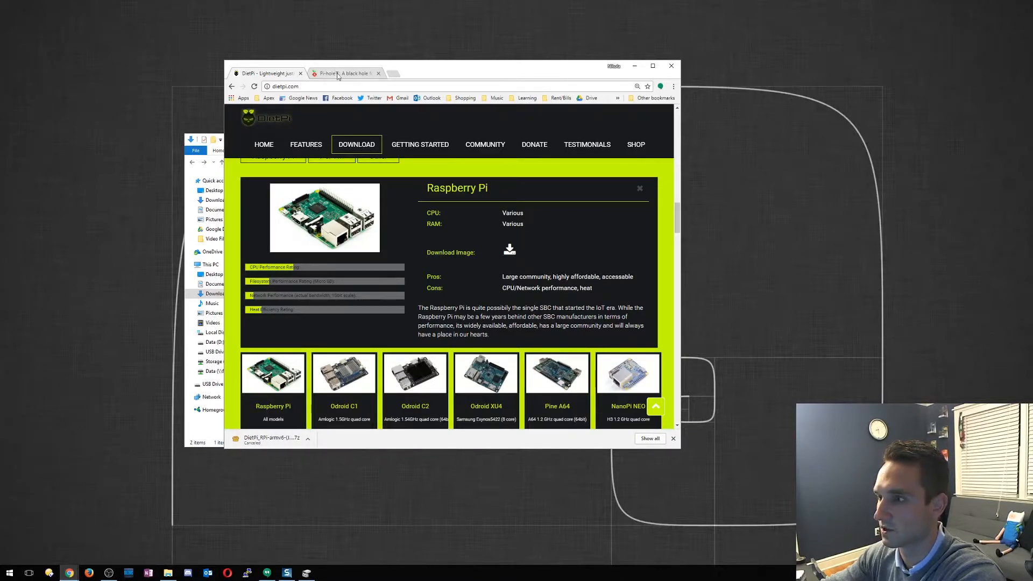
Browse through the Pi-hole website home page in Chrome
{"action": "left_click", "coordinate": [342, 74]}
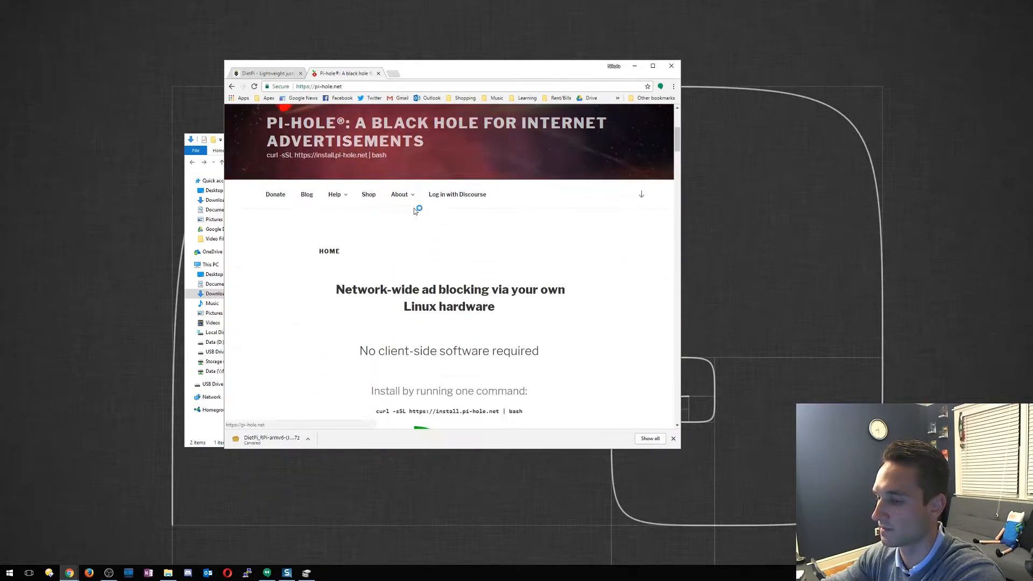
{"action": "scroll", "scroll_direction": "down", "scroll_amount": 3}
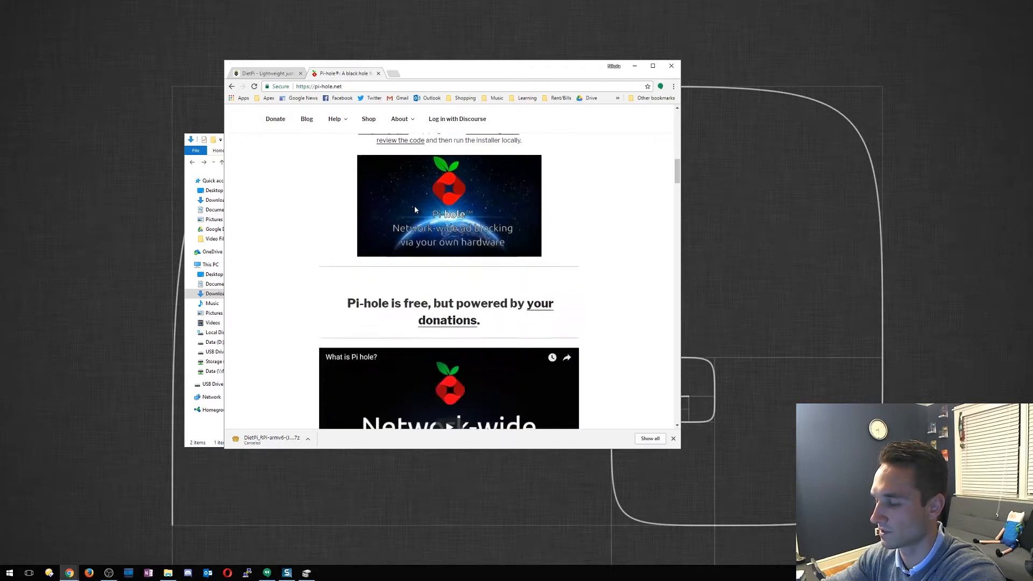
{"action": "scroll", "scroll_direction": "down", "scroll_amount": 3}
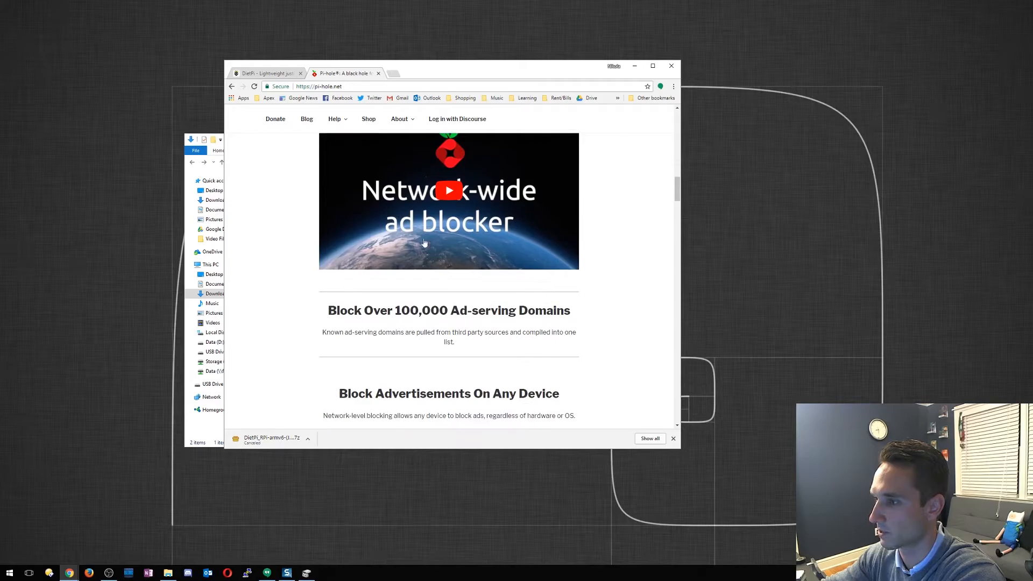
{"action": "scroll", "scroll_direction": "down", "scroll_amount": 3}
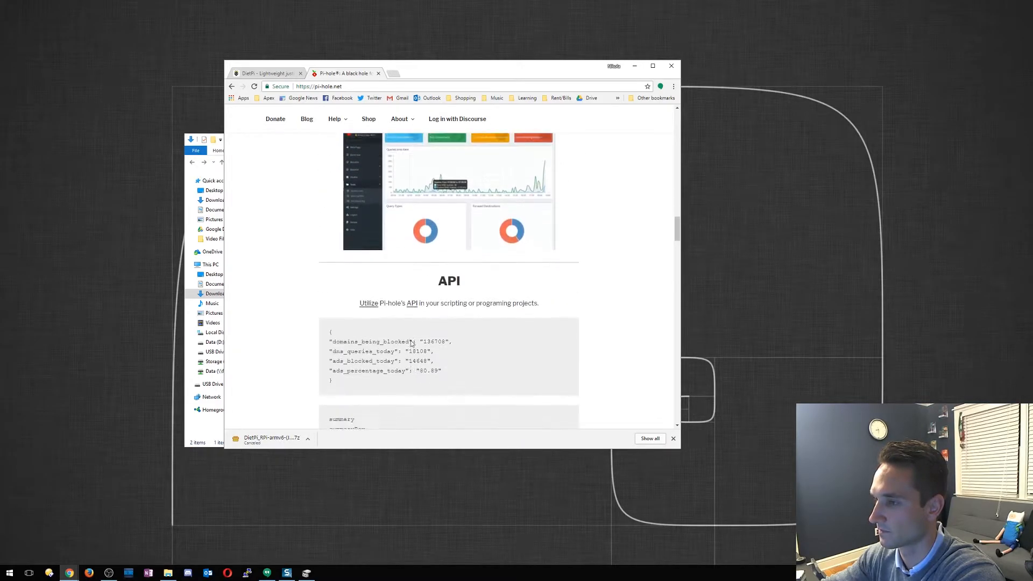
{"action": "scroll", "scroll_direction": "up", "scroll_amount": 3}
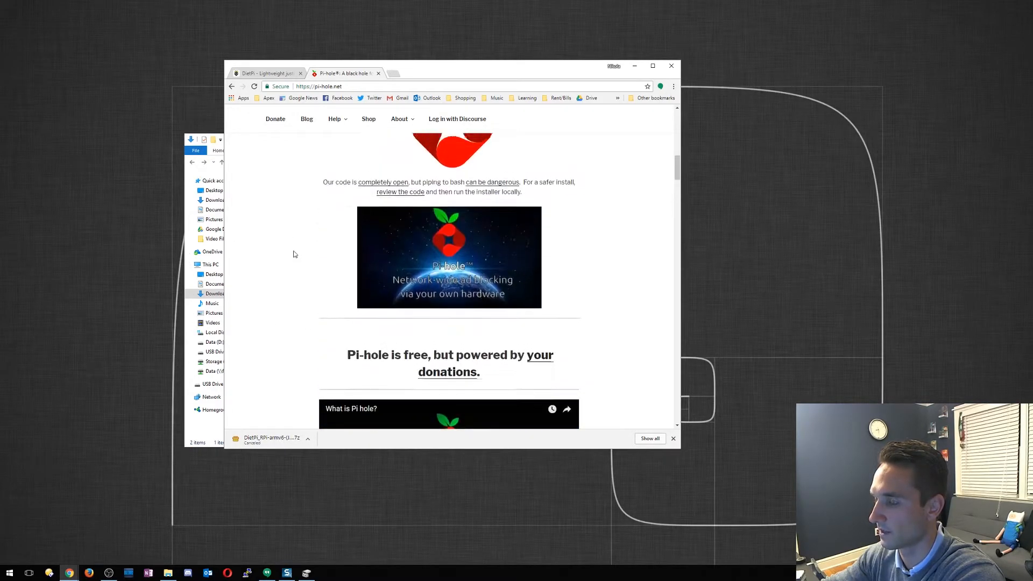
{"action": "scroll", "scroll_direction": "up", "scroll_amount": 3}
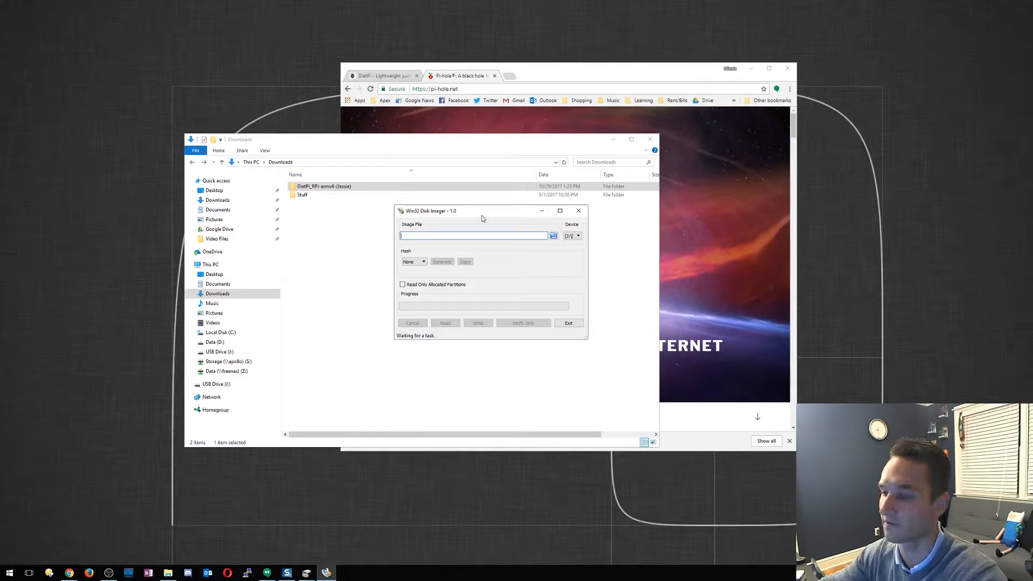
Load the DietPi_RPi-armv6 .img onto drive D: in Win32 Disk Imager
{"action": "left_click", "coordinate": [578, 236]}
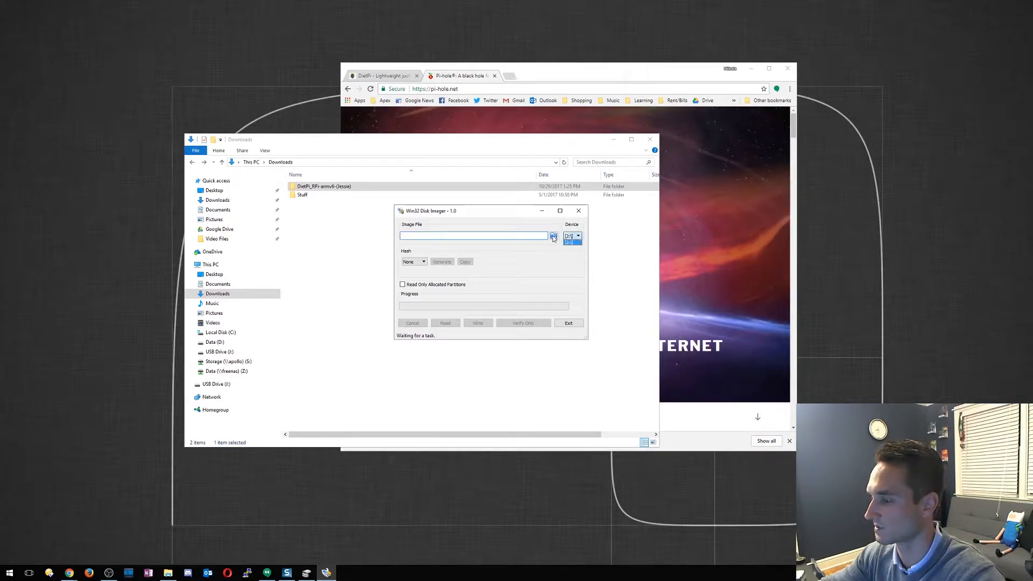
{"action": "left_click", "coordinate": [553, 236]}
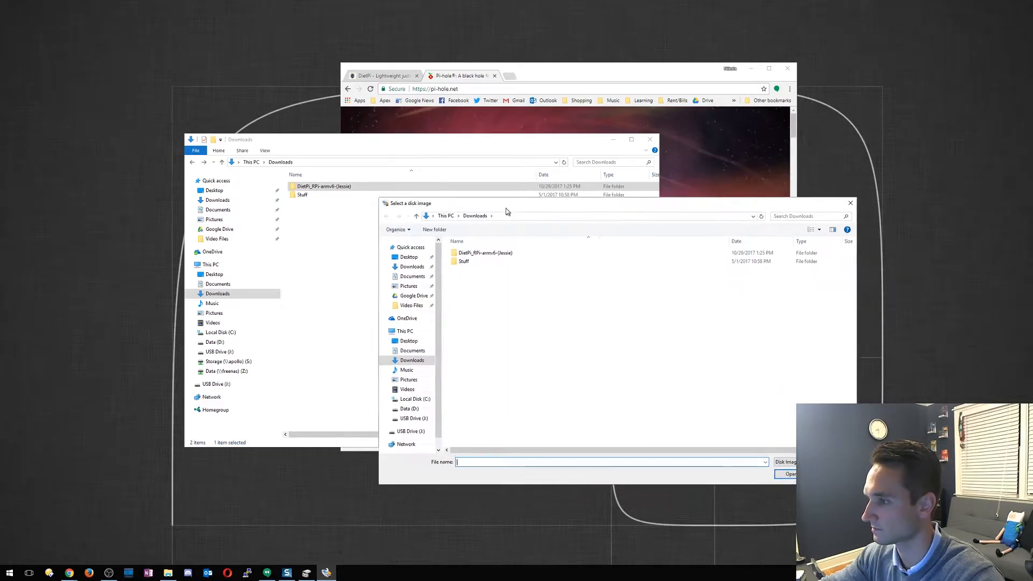
{"action": "double_click", "coordinate": [484, 252]}
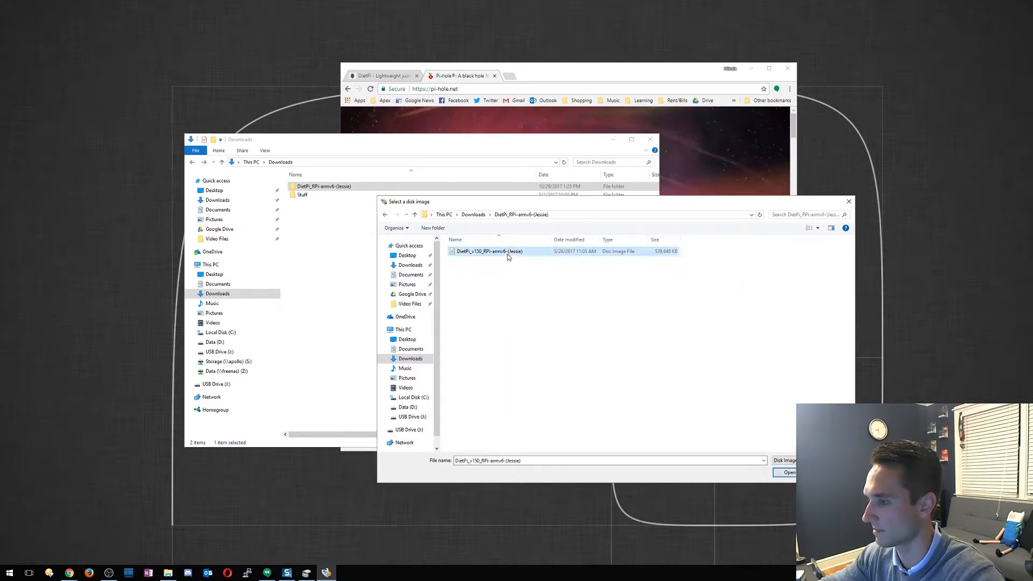
{"action": "left_click", "coordinate": [786, 472]}
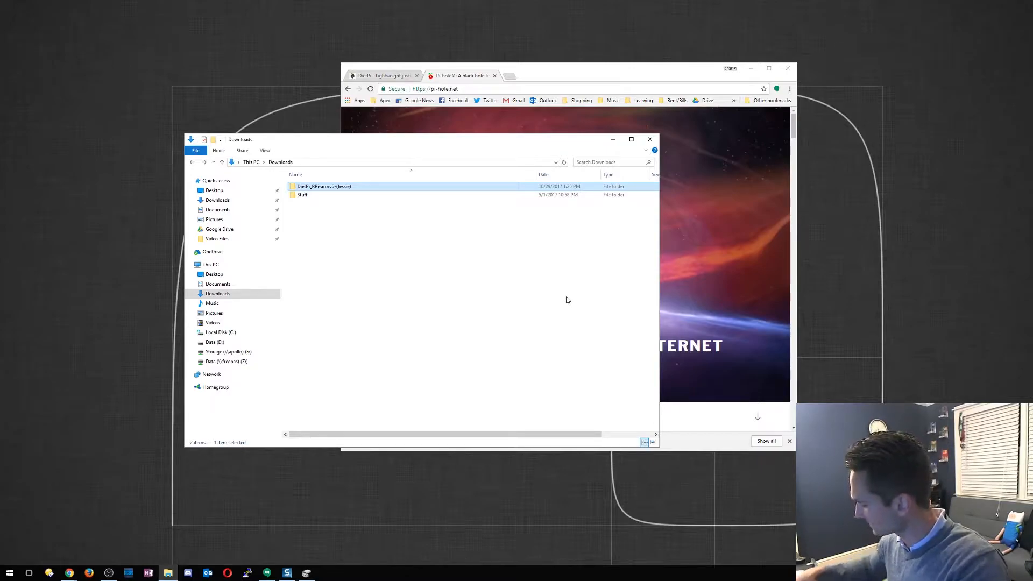
{"action": "mouse_move", "coordinate": [465, 289]}
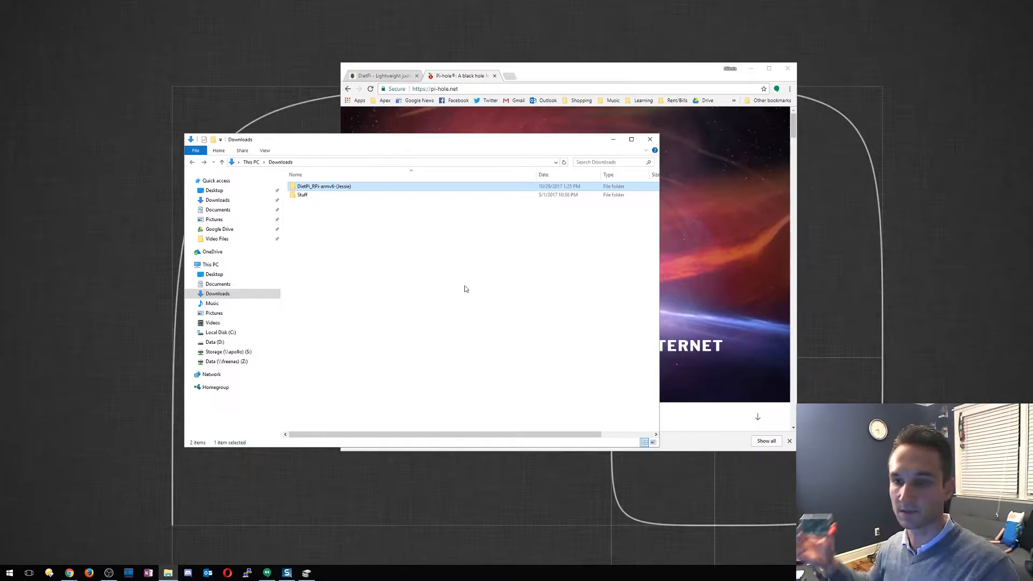
{"action": "mouse_move", "coordinate": [31, 118]}
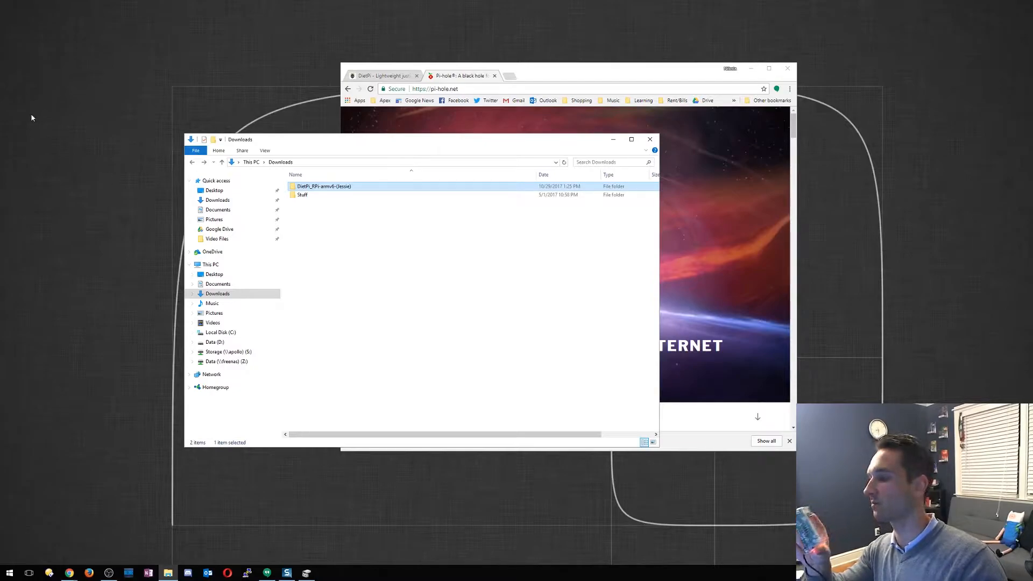
{"action": "mouse_move", "coordinate": [25, 111]}
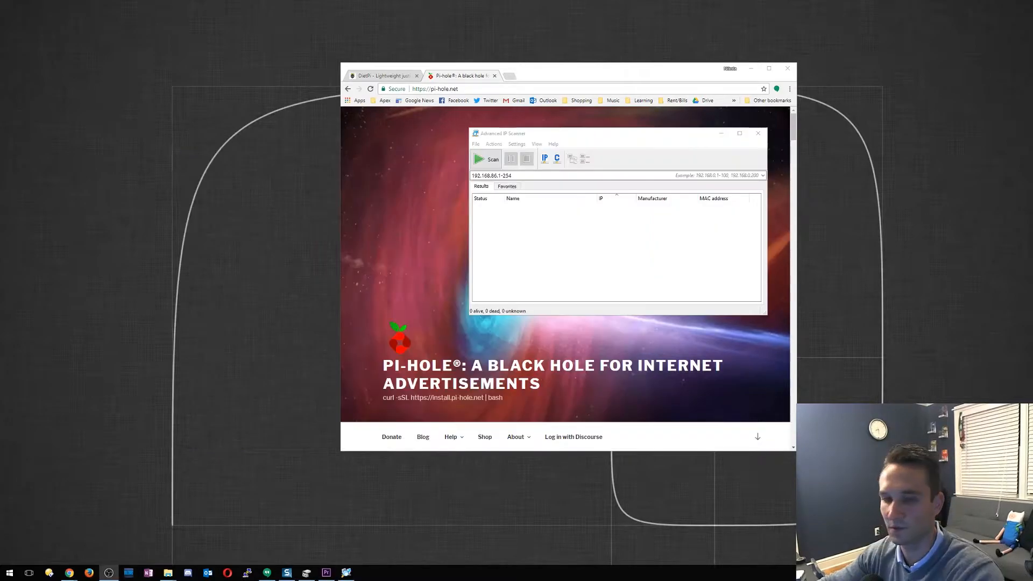
{"action": "mouse_move", "coordinate": [591, 139]}
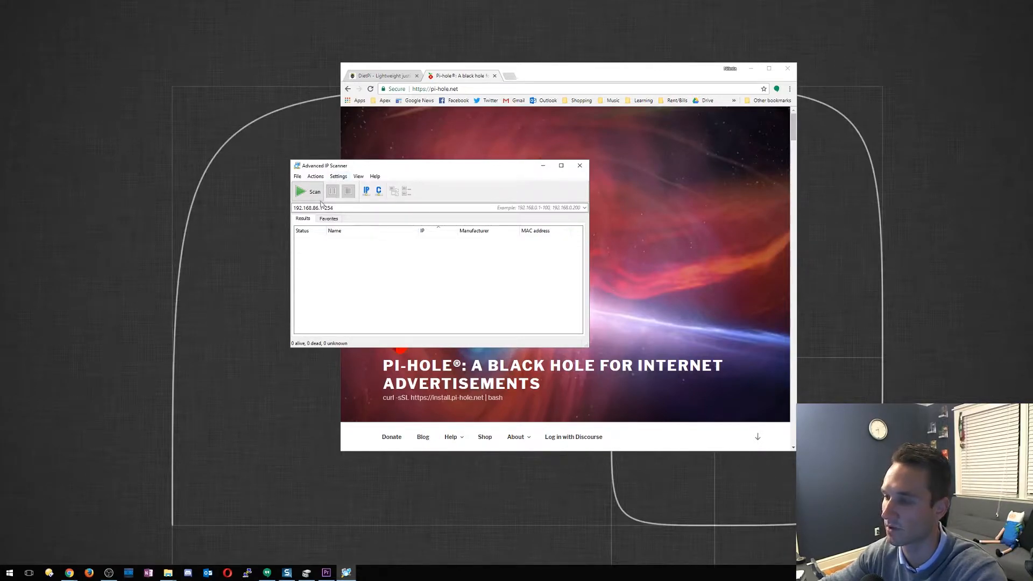
Scan the 192.168.86 network and locate the dietpi.lan entry in the results
{"action": "left_click", "coordinate": [310, 192]}
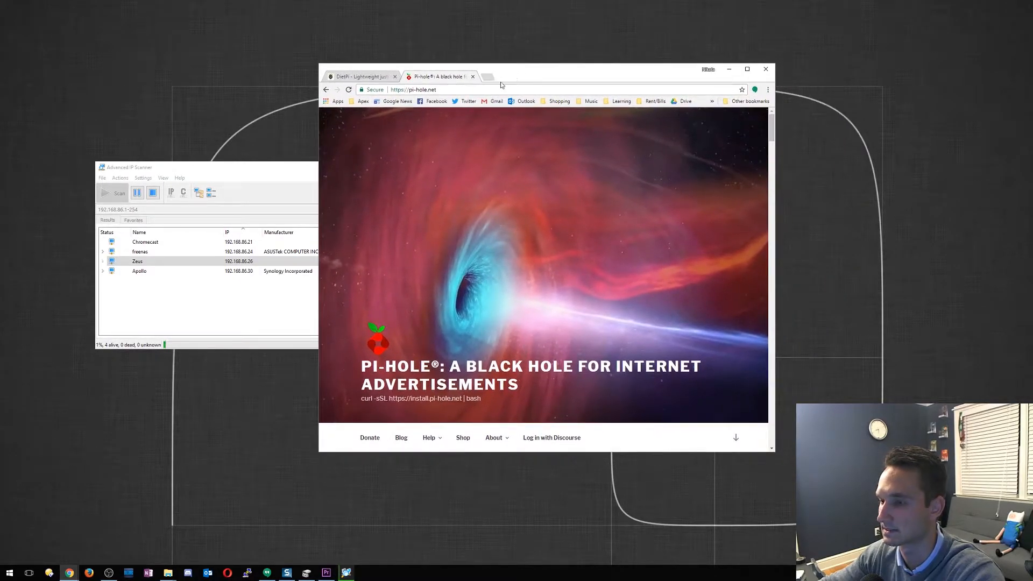
{"action": "left_click", "coordinate": [120, 193]}
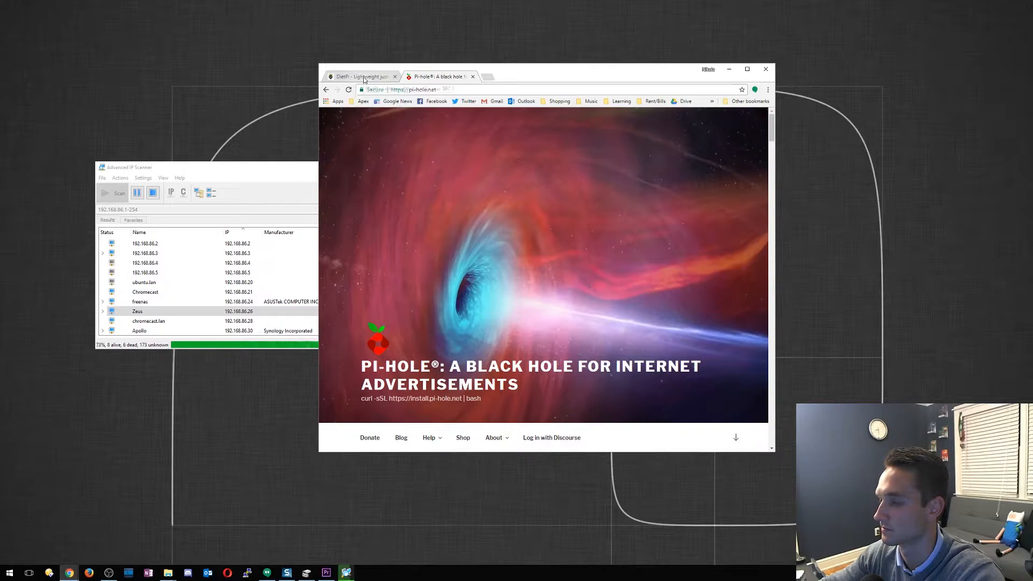
{"action": "left_click", "coordinate": [360, 77]}
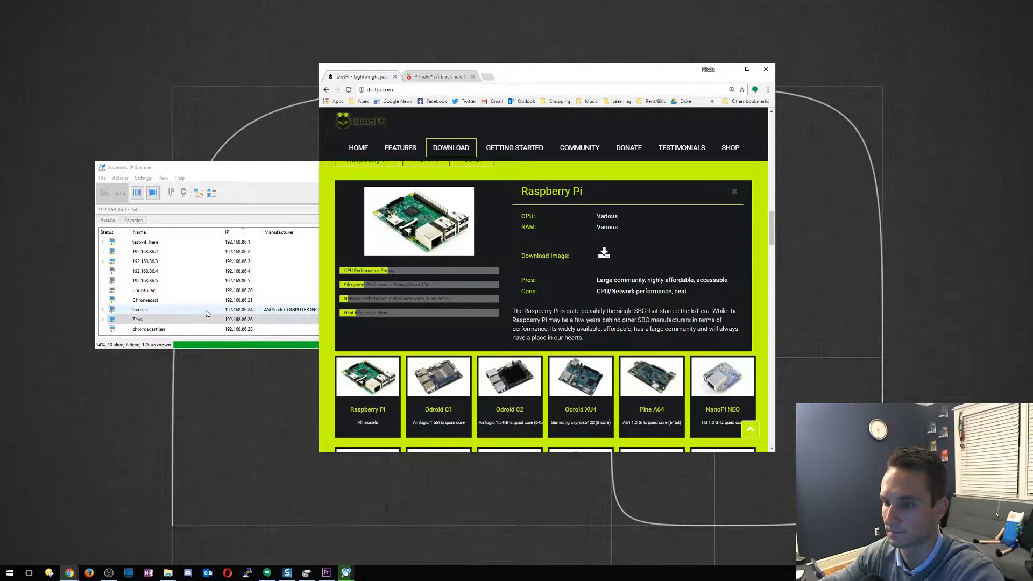
{"action": "scroll", "scroll_direction": "down", "scroll_amount": 3}
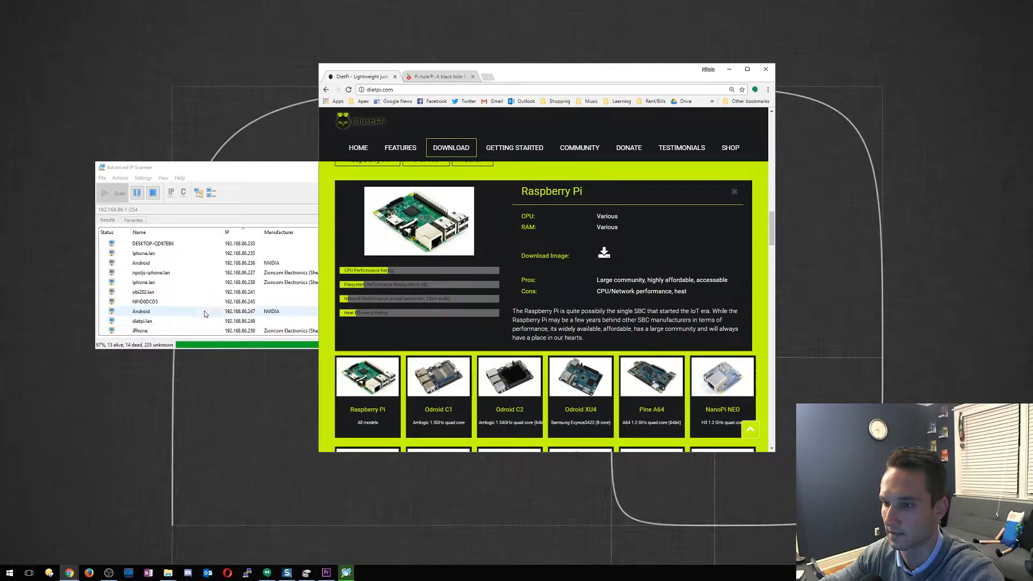
{"action": "left_click", "coordinate": [141, 321]}
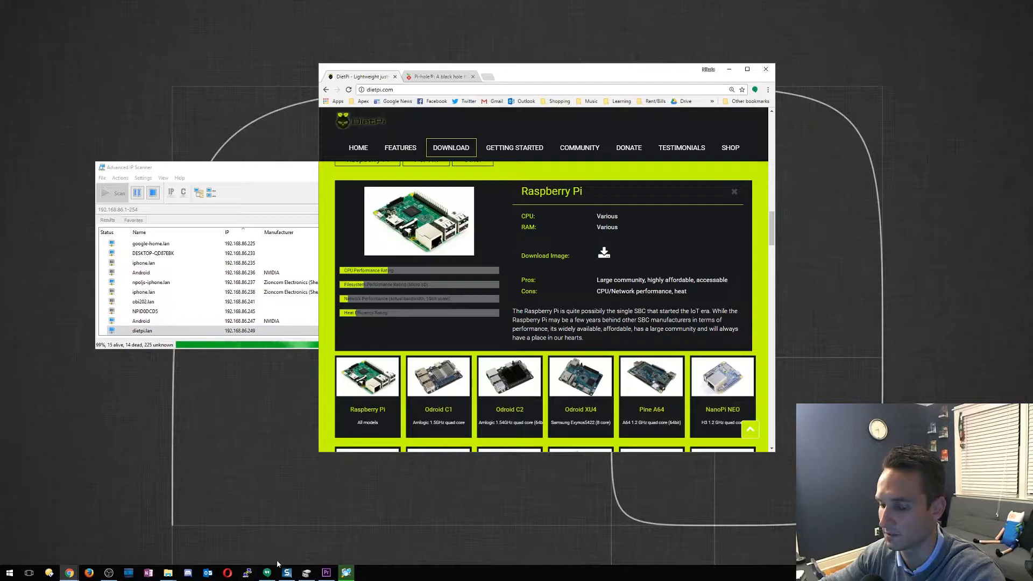
Start an SSH session to the DietPi device at its 192.168.86 address on port 22
{"action": "left_click", "coordinate": [247, 572]}
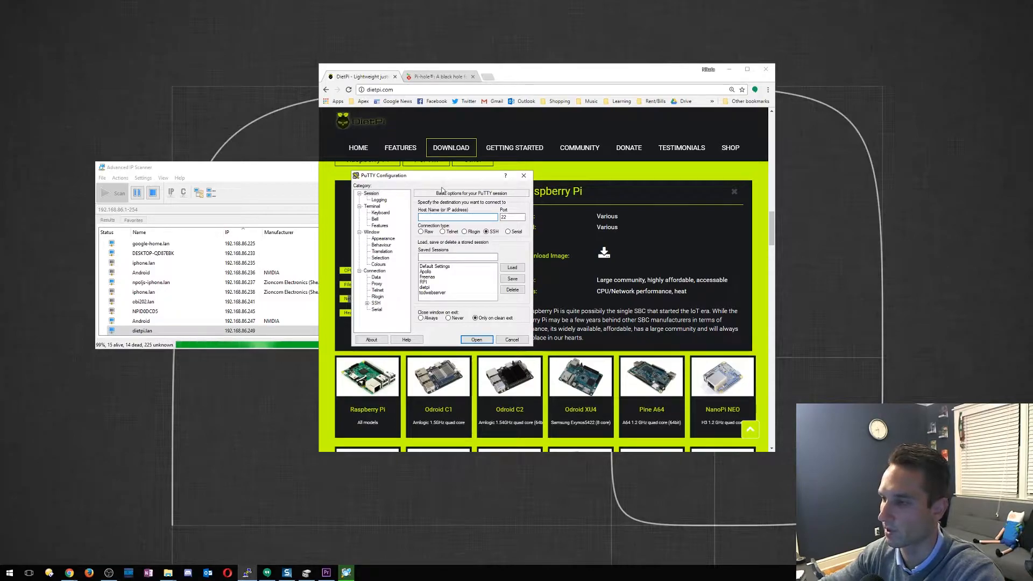
{"action": "left_click_drag", "start_coordinate": [395, 176], "coordinate": [395, 163]}
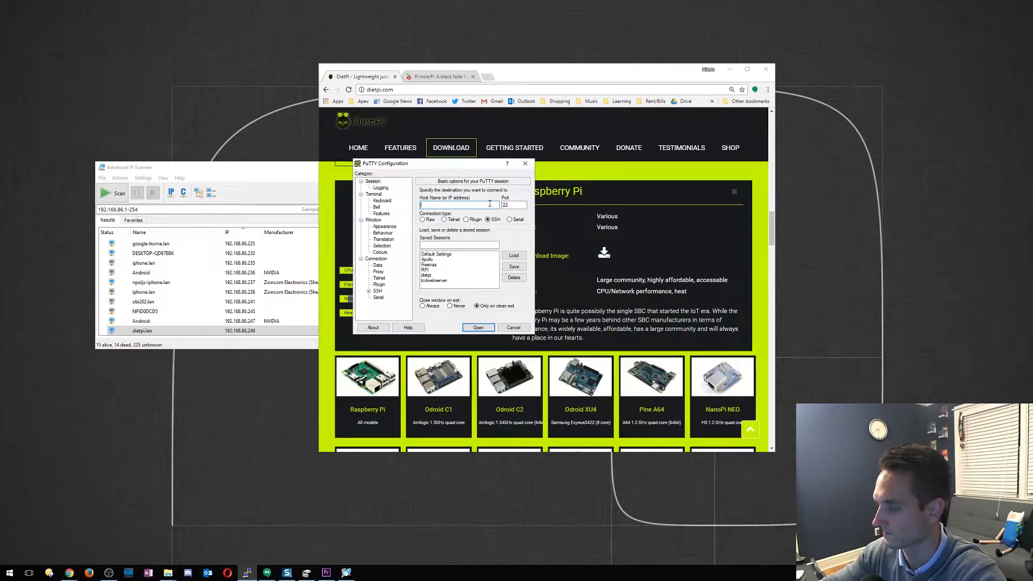
{"action": "type", "text": "1"}
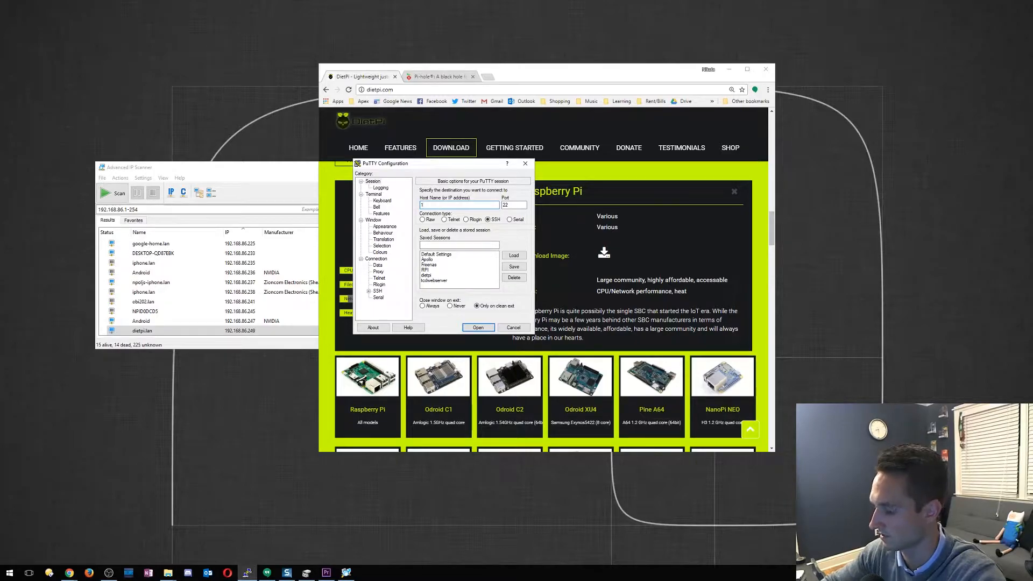
{"action": "type", "text": "192.168.86.249"}
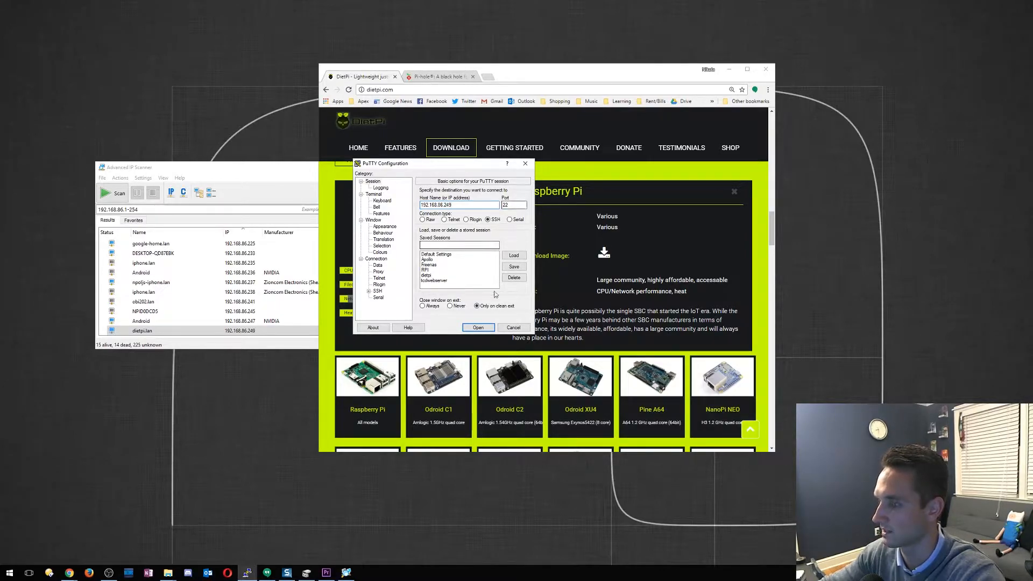
{"action": "left_click", "coordinate": [478, 327]}
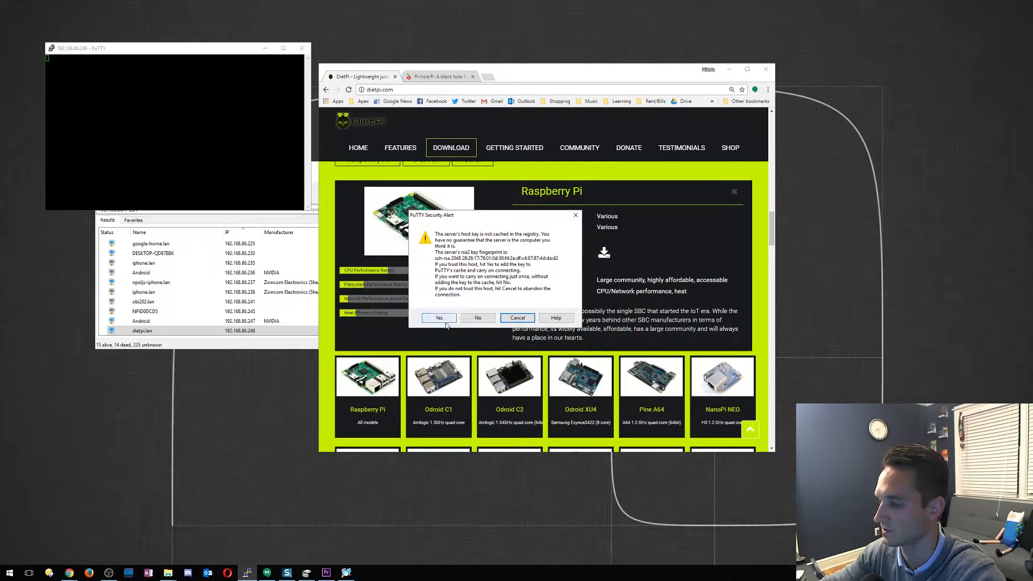
Trust the host key, log in as root, and proceed through the GPLv2 licence and update notices until the session drops
{"action": "left_click", "coordinate": [440, 317]}
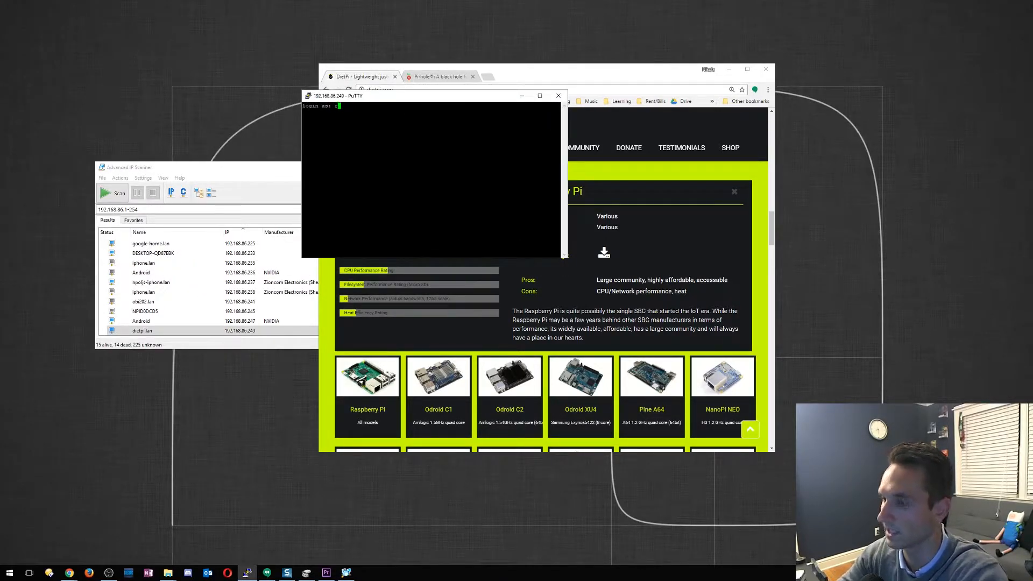
{"action": "type", "text": "root"}
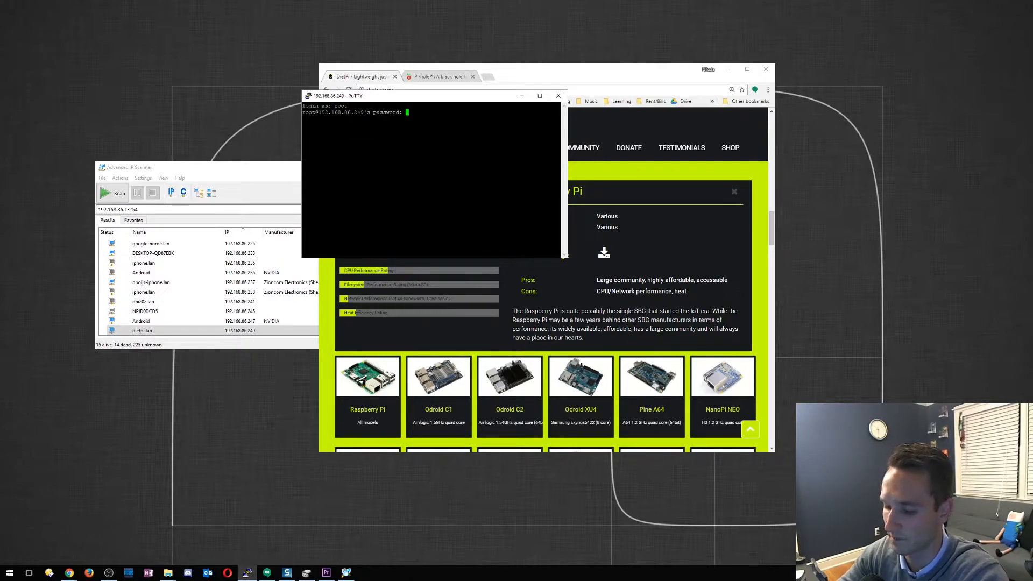
{"action": "key", "text": "Return"}
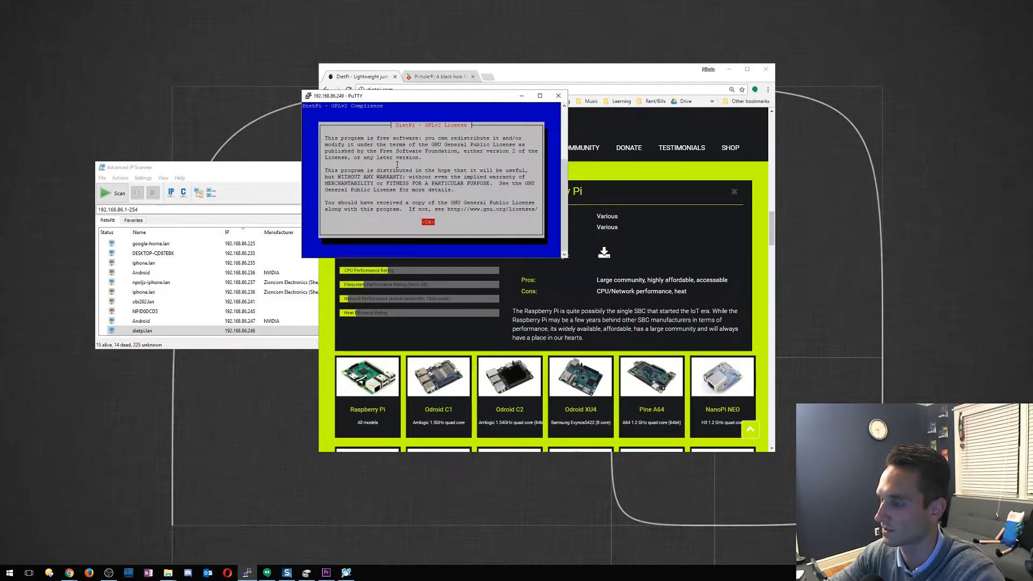
{"action": "left_click", "coordinate": [428, 221]}
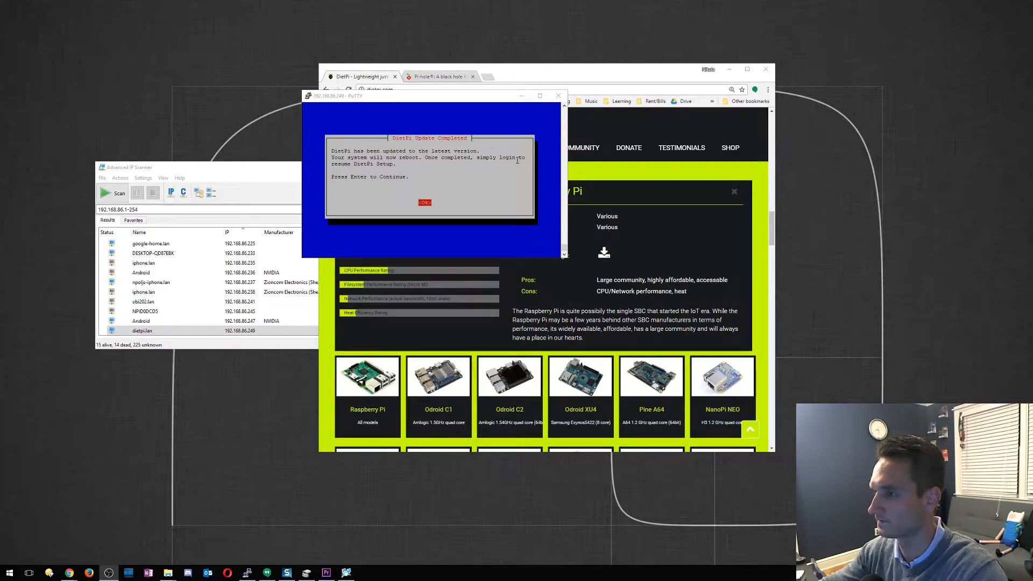
{"action": "left_click", "coordinate": [424, 202]}
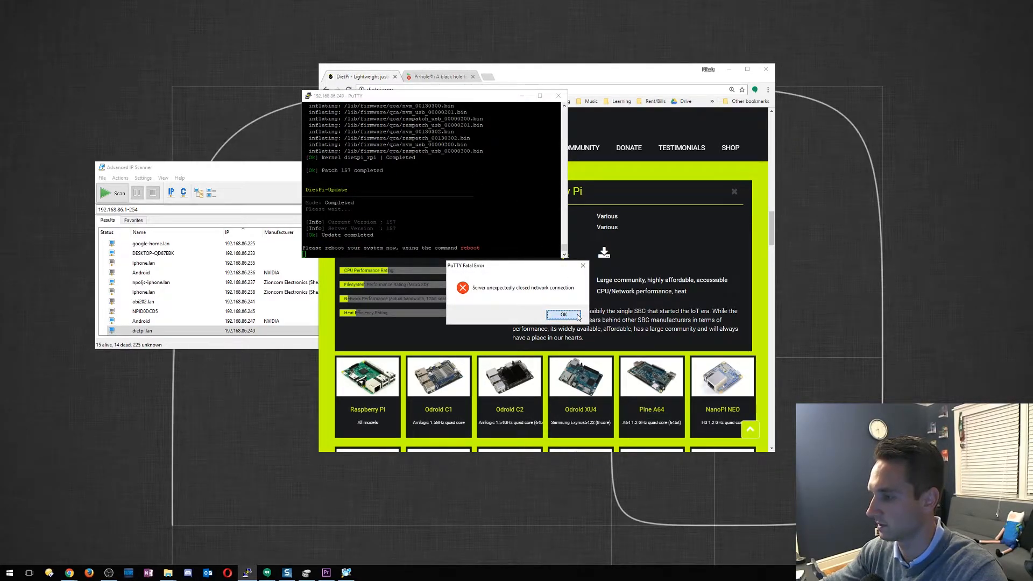
{"action": "left_click", "coordinate": [563, 314]}
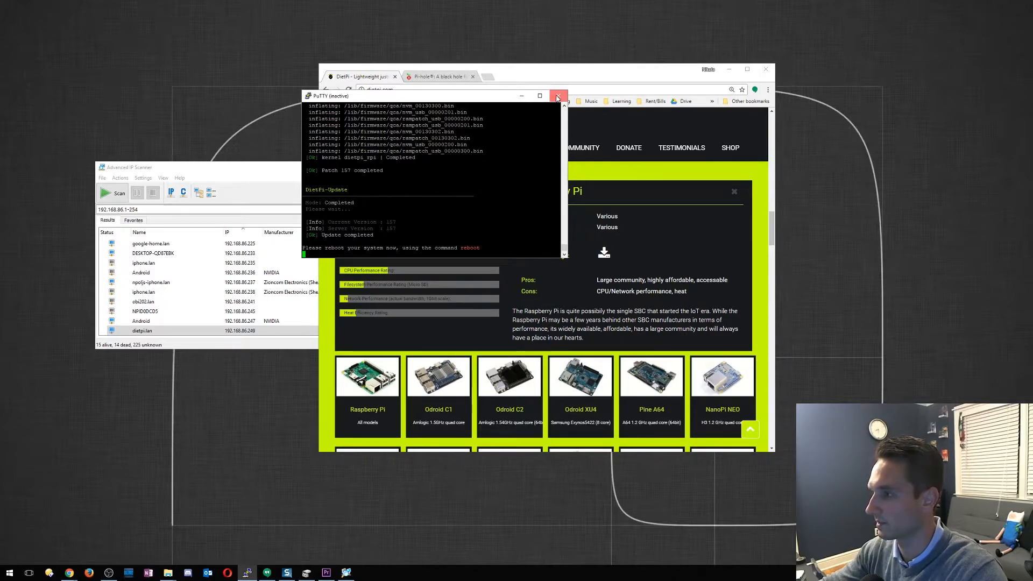
Close the dead session and IP scanner, then set up a new PuTTY session with the Pi's 192.168 address
{"action": "left_click", "coordinate": [558, 96]}
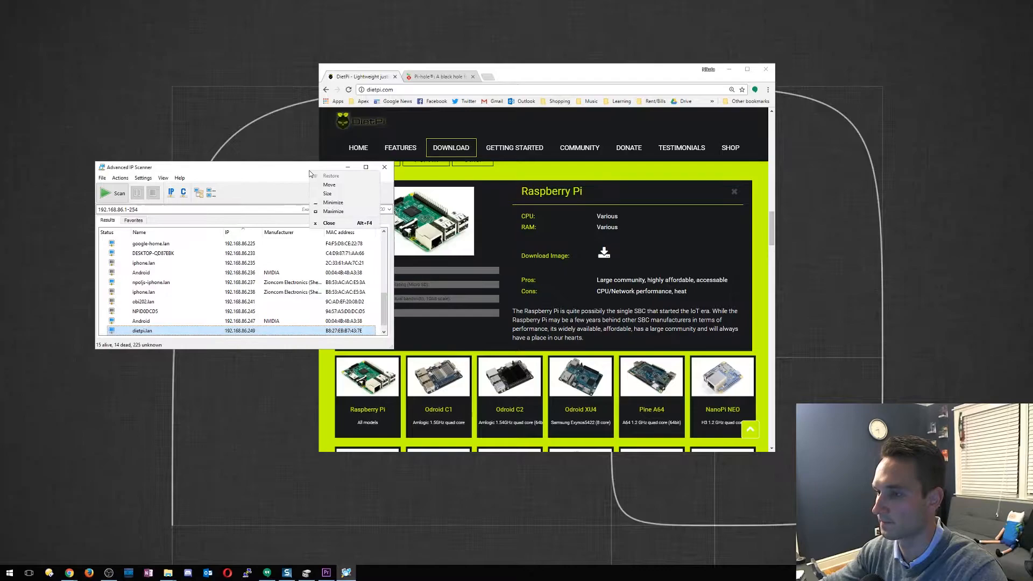
{"action": "left_click", "coordinate": [330, 223]}
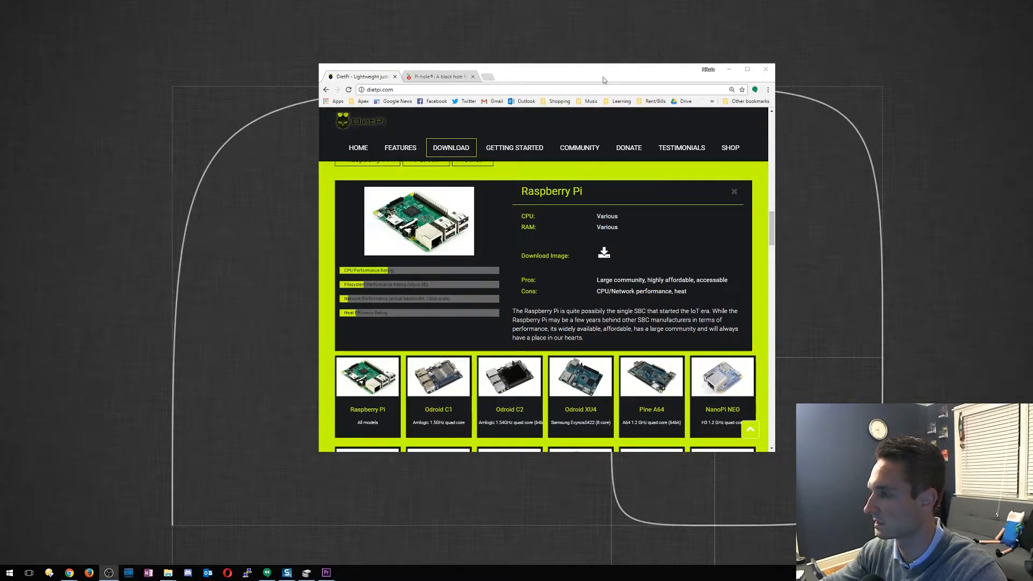
{"action": "mouse_move", "coordinate": [520, 265]}
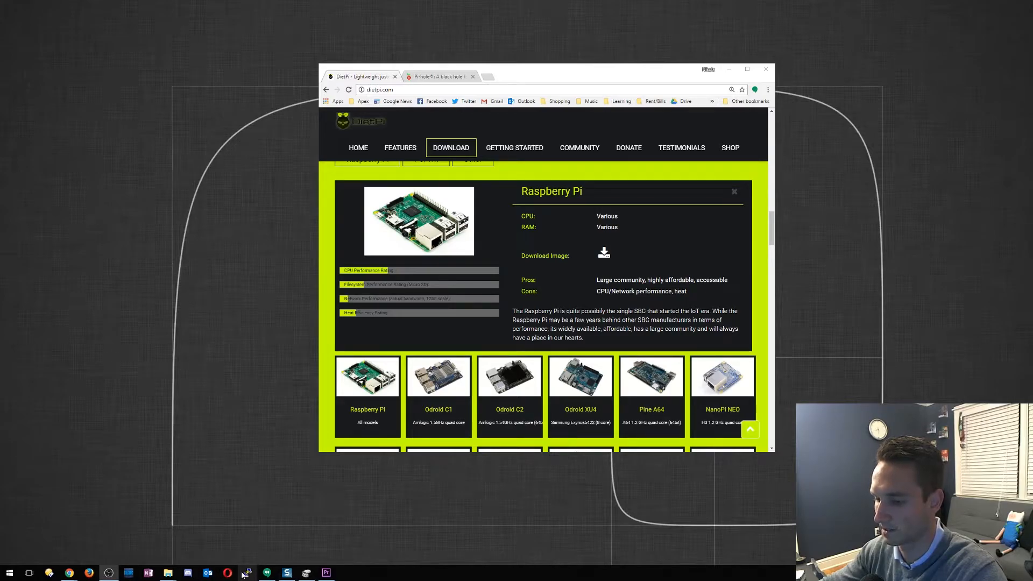
{"action": "left_click", "coordinate": [246, 573]}
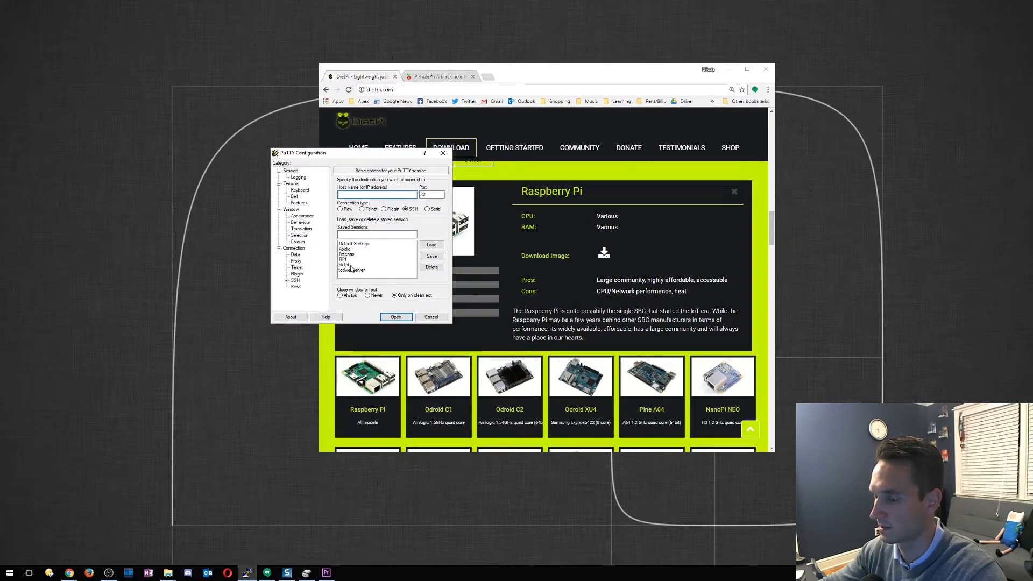
{"action": "left_click", "coordinate": [354, 264]}
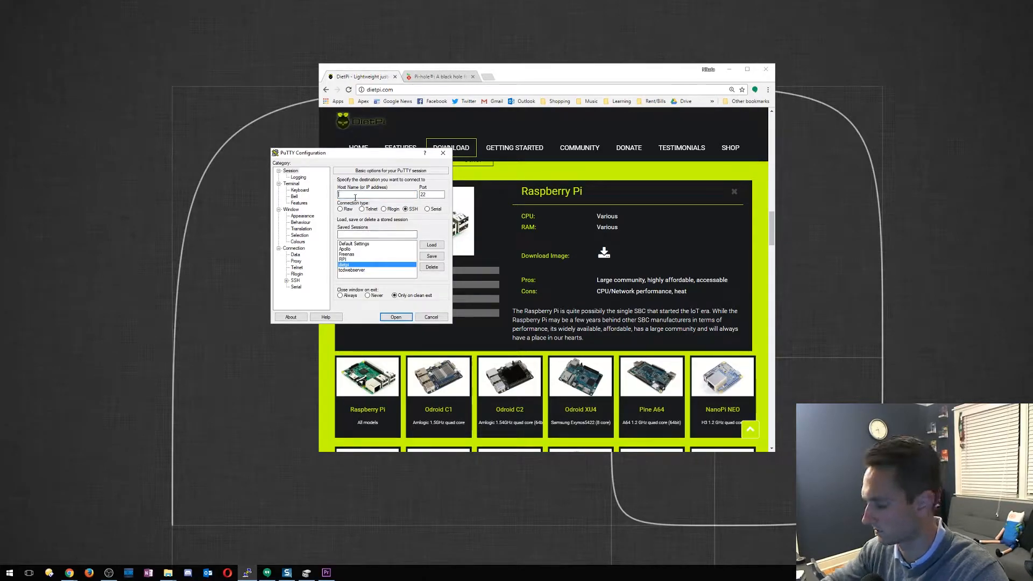
{"action": "type", "text": "192.168.86.249"}
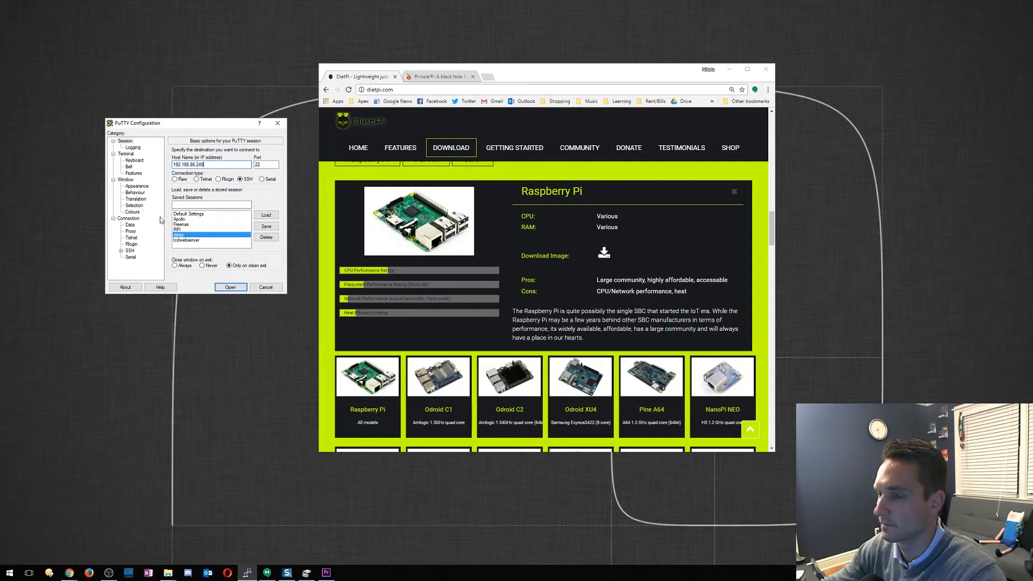
{"action": "mouse_move", "coordinate": [199, 284]}
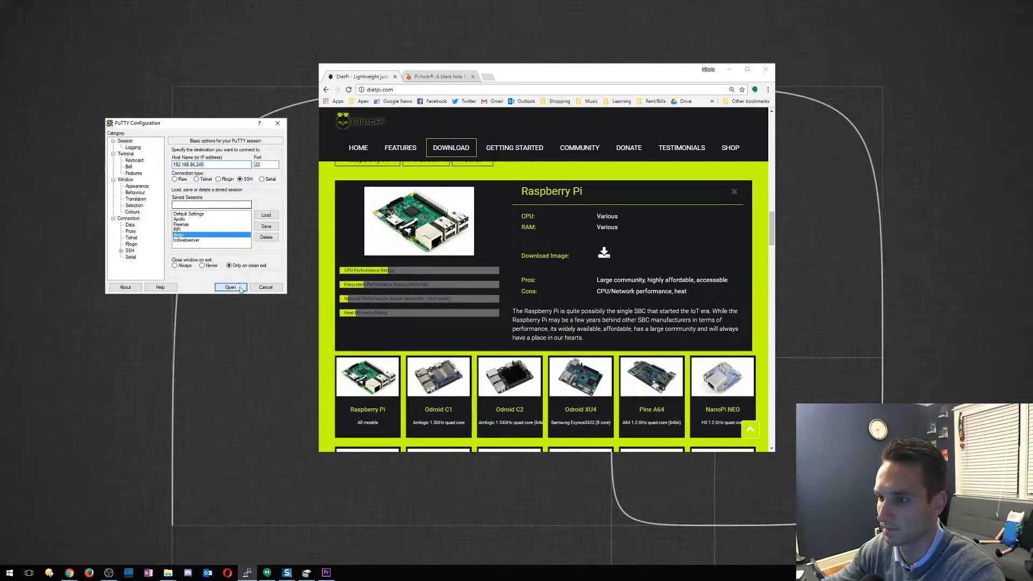
Reconnect as root, accepting the changed host key and licence, to reach the DietPi software list
{"action": "left_click", "coordinate": [229, 287]}
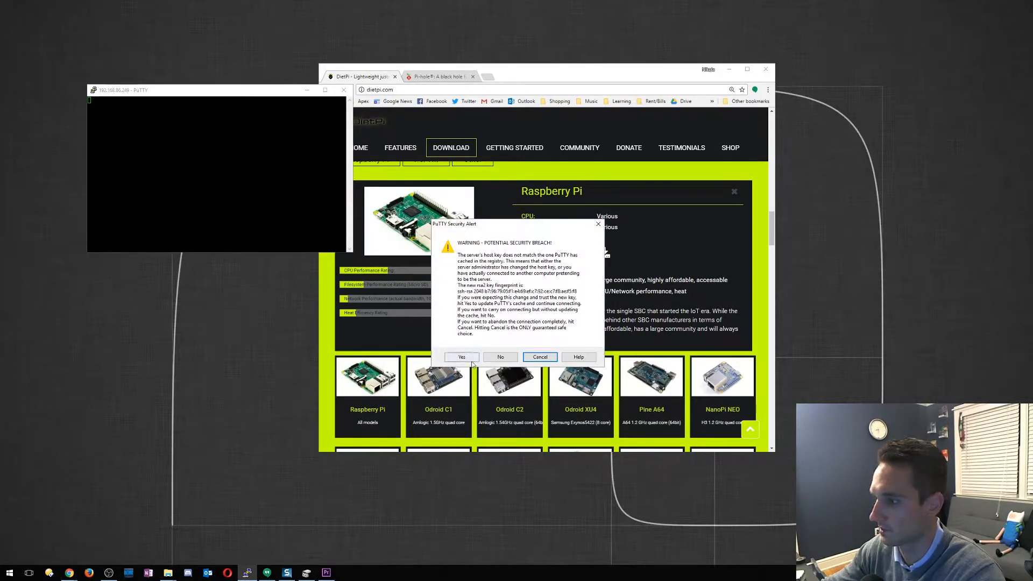
{"action": "left_click", "coordinate": [461, 357]}
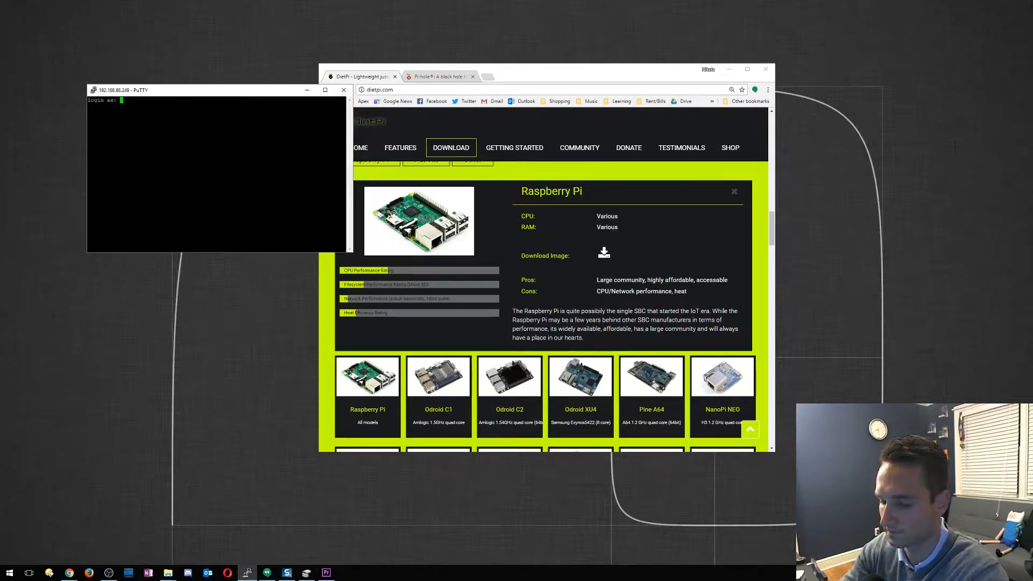
{"action": "type", "text": "root"}
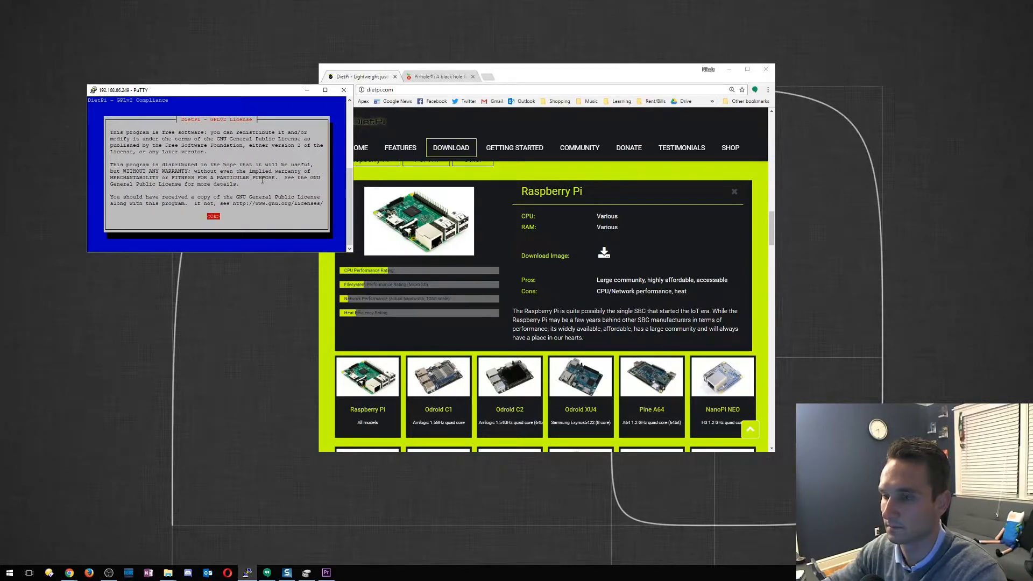
{"action": "left_click", "coordinate": [213, 216]}
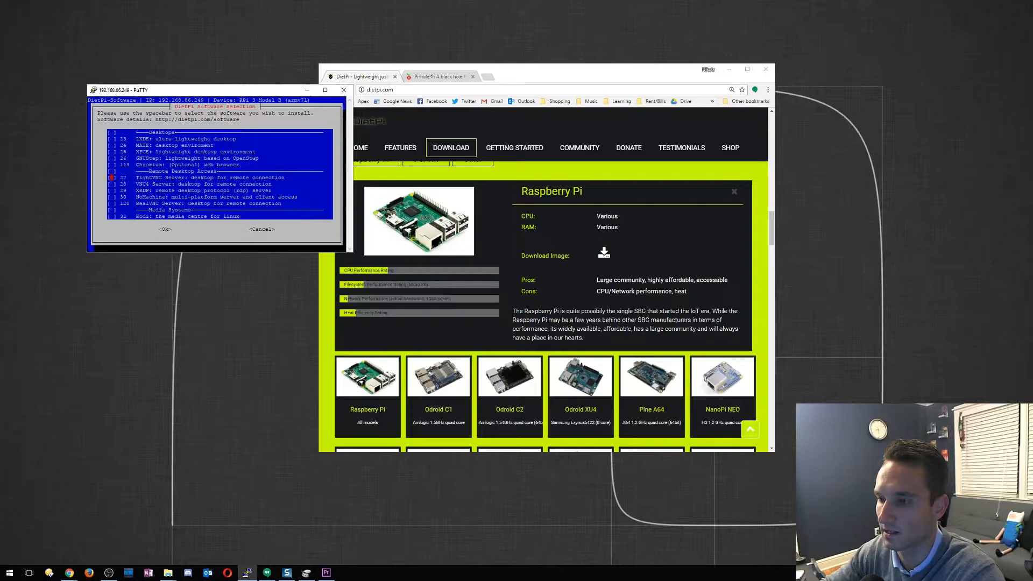
Scroll the DietPi-Software list and select Pi-hole, reaching the static IP prompt
{"action": "scroll", "scroll_direction": "down", "scroll_amount": 3}
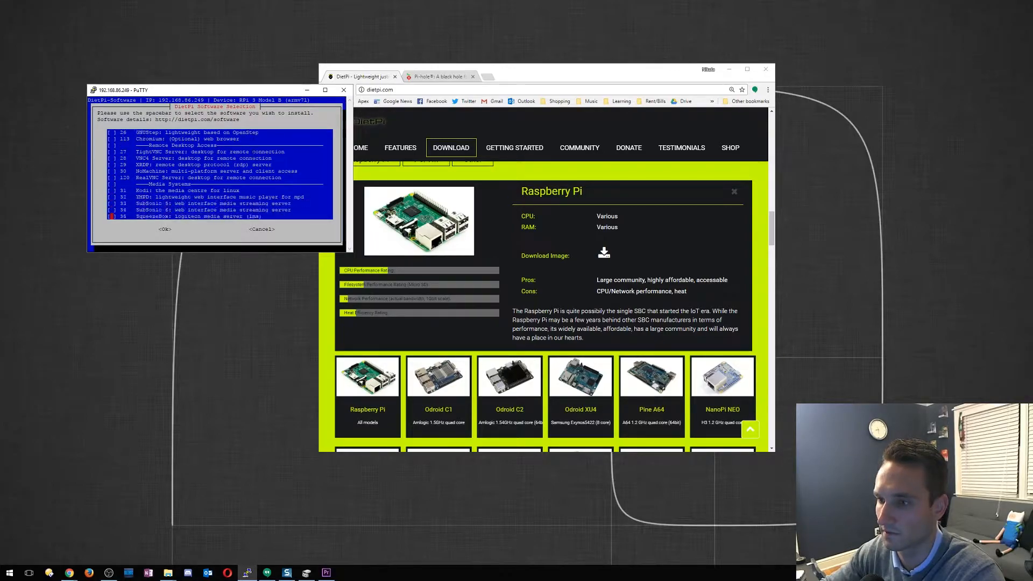
{"action": "scroll", "scroll_direction": "up", "scroll_amount": 3}
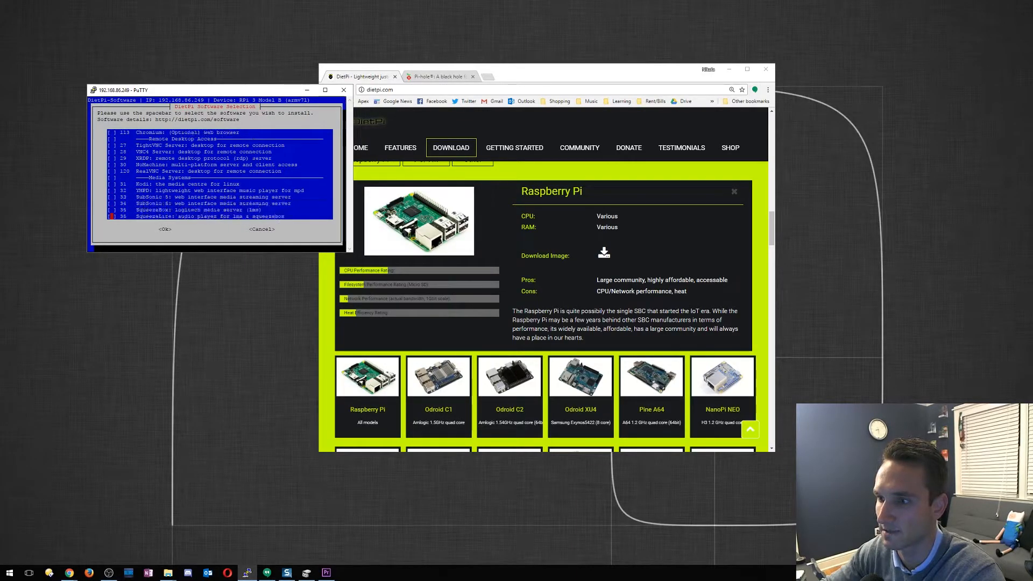
{"action": "scroll", "scroll_direction": "down", "scroll_amount": 3}
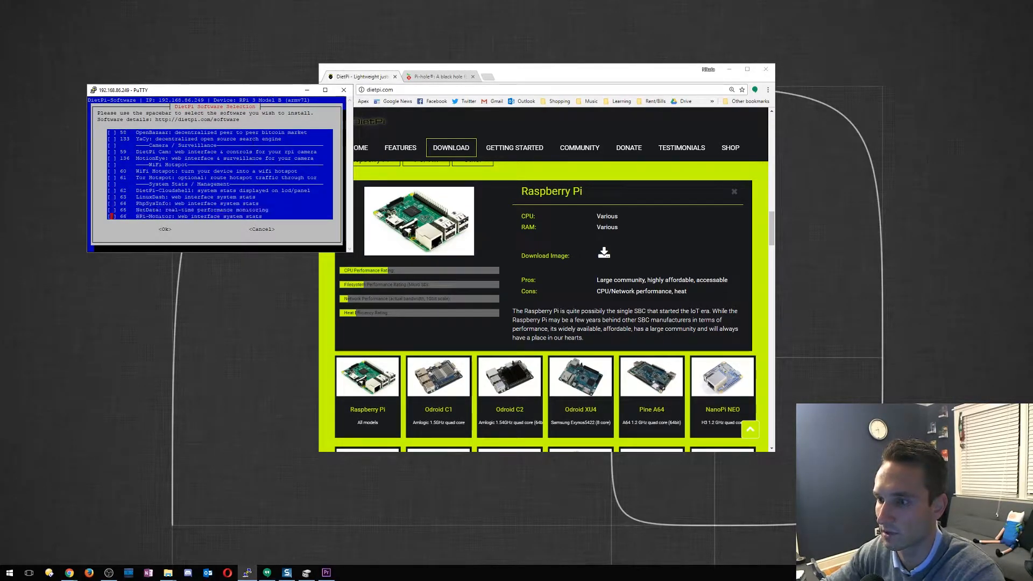
{"action": "scroll", "scroll_direction": "up", "scroll_amount": 3}
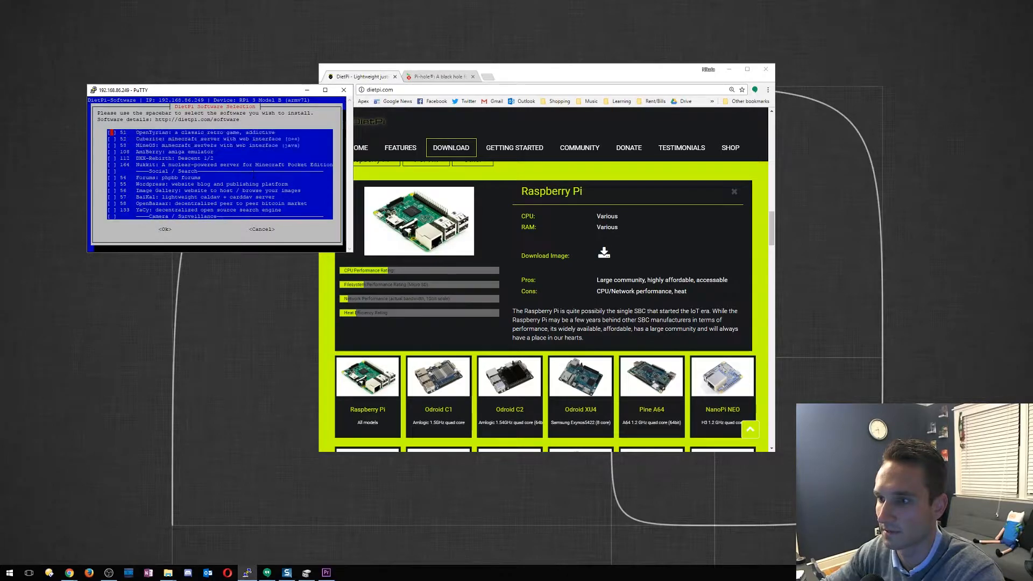
{"action": "scroll", "scroll_direction": "up", "scroll_amount": 3}
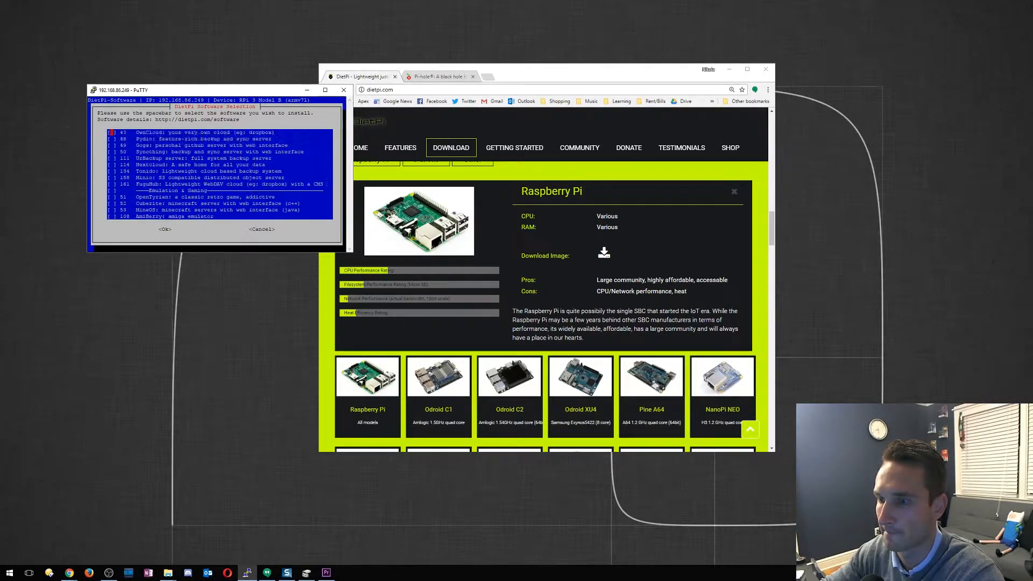
{"action": "scroll", "scroll_direction": "down", "scroll_amount": 3}
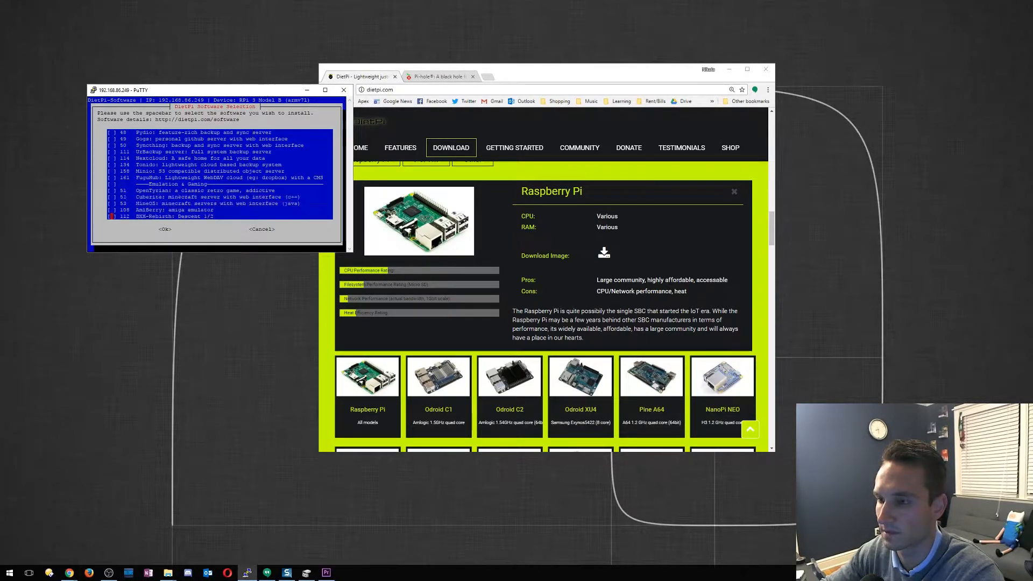
{"action": "scroll", "scroll_direction": "down", "scroll_amount": 3}
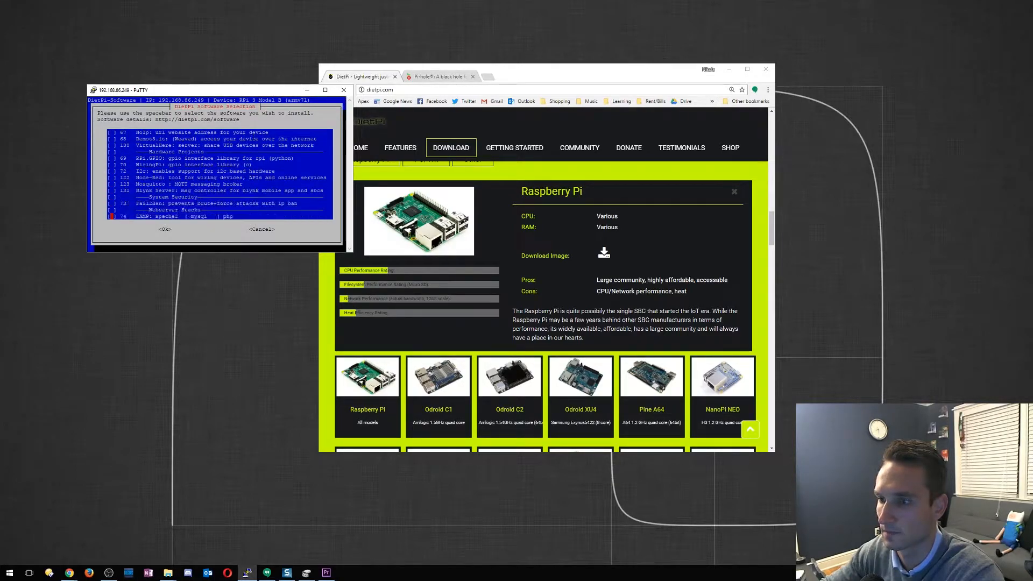
{"action": "scroll", "scroll_direction": "down", "scroll_amount": 3}
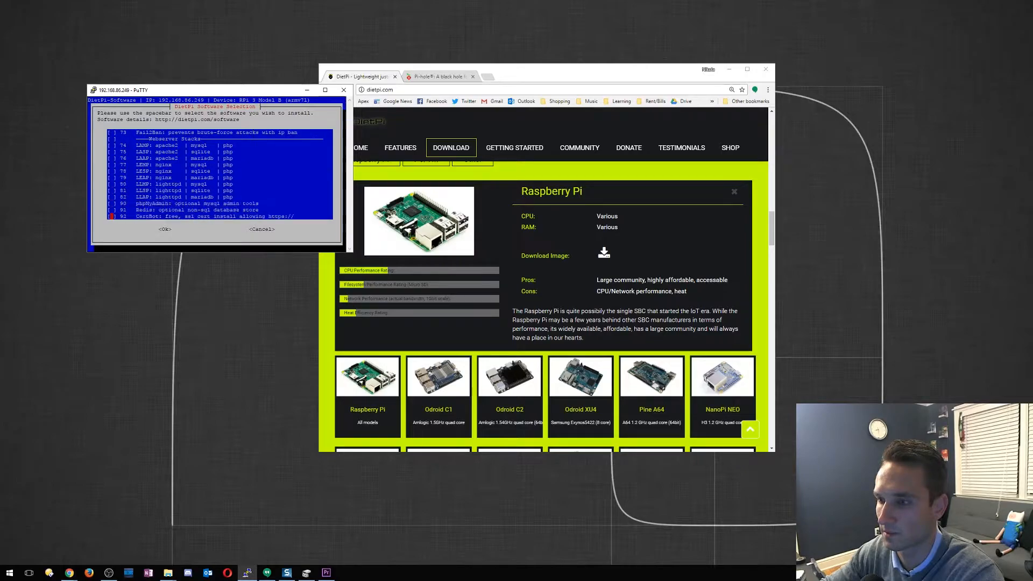
{"action": "scroll", "scroll_direction": "down", "scroll_amount": 3}
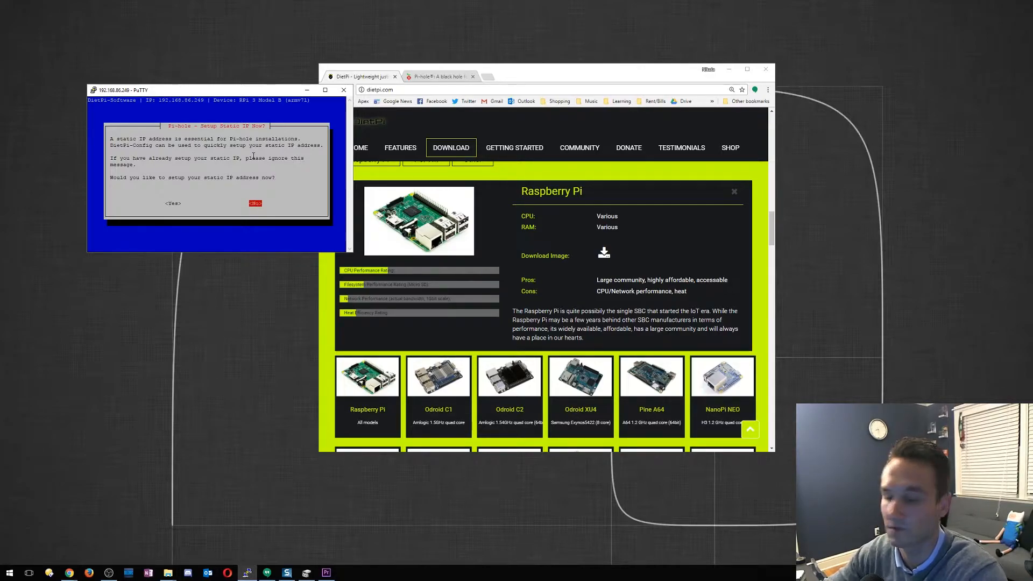
Decline the static IP setup and confirm installing the selected software to launch the Pi-hole installer
{"action": "left_click", "coordinate": [255, 203]}
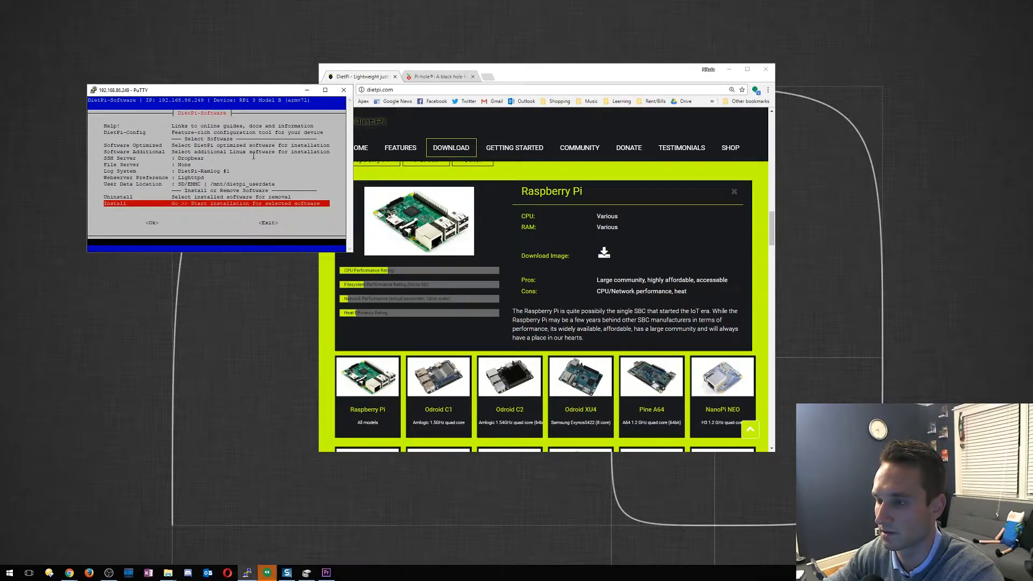
{"action": "left_click", "coordinate": [152, 222]}
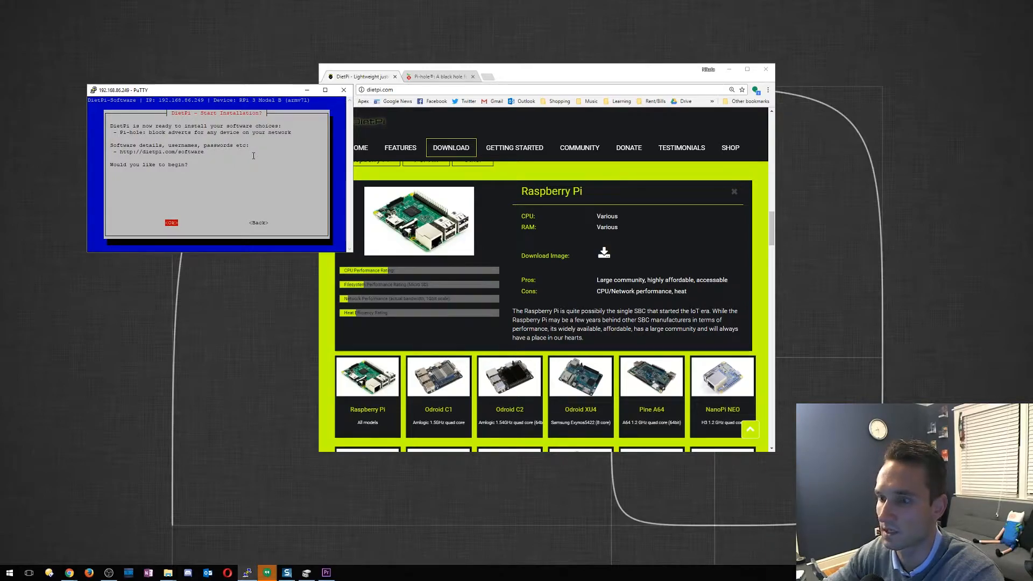
{"action": "left_click", "coordinate": [171, 222]}
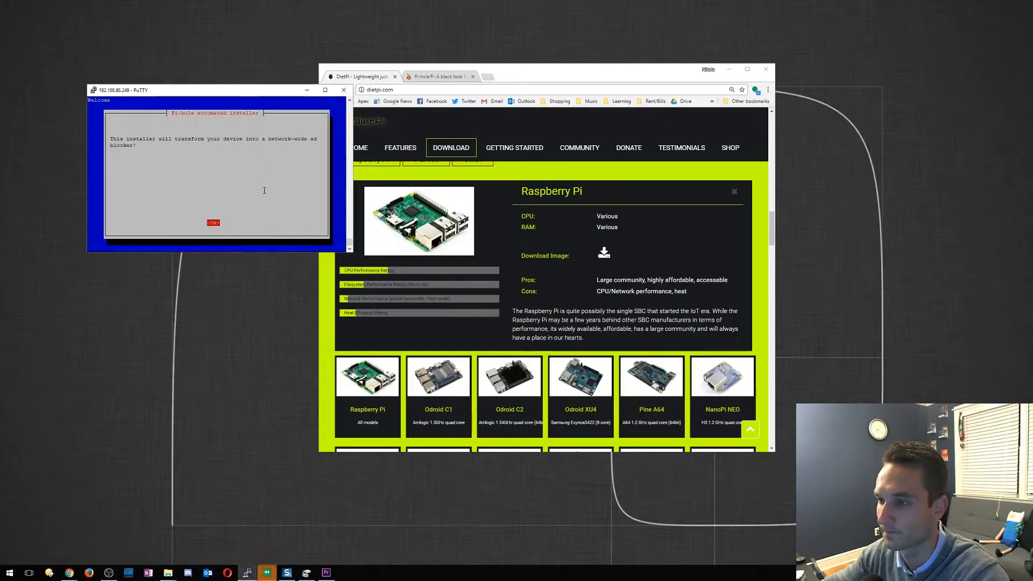
Acknowledge the welcome and donation notices, block ads over IPv4 and IPv6, keep current network as static address
{"action": "left_click", "coordinate": [213, 223]}
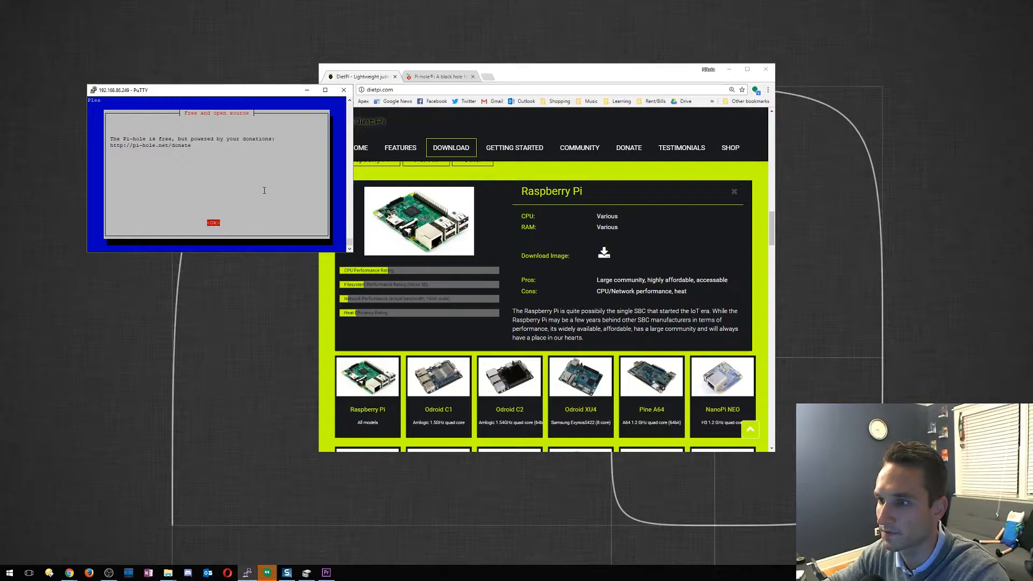
{"action": "left_click", "coordinate": [214, 223]}
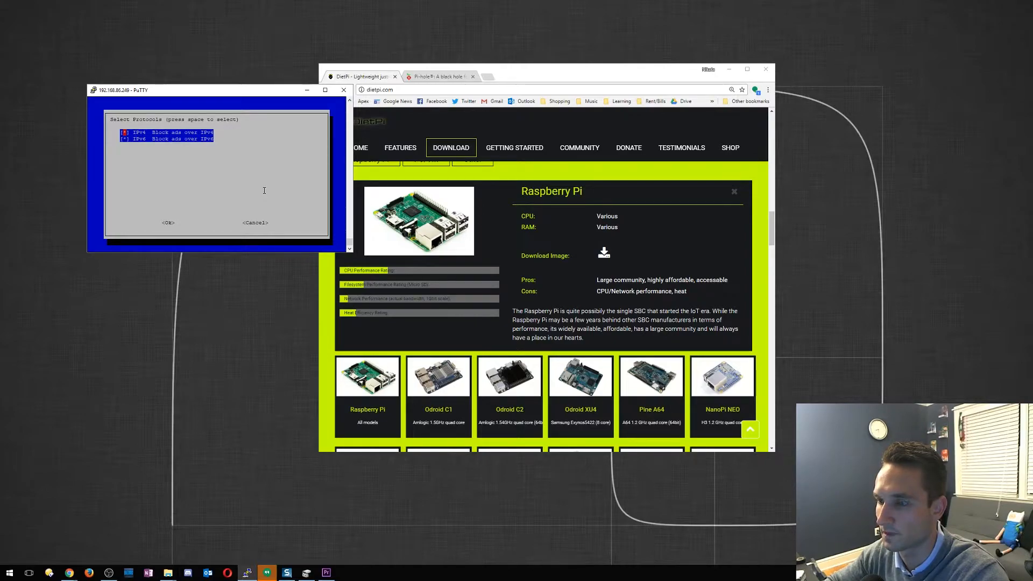
{"action": "left_click", "coordinate": [168, 222]}
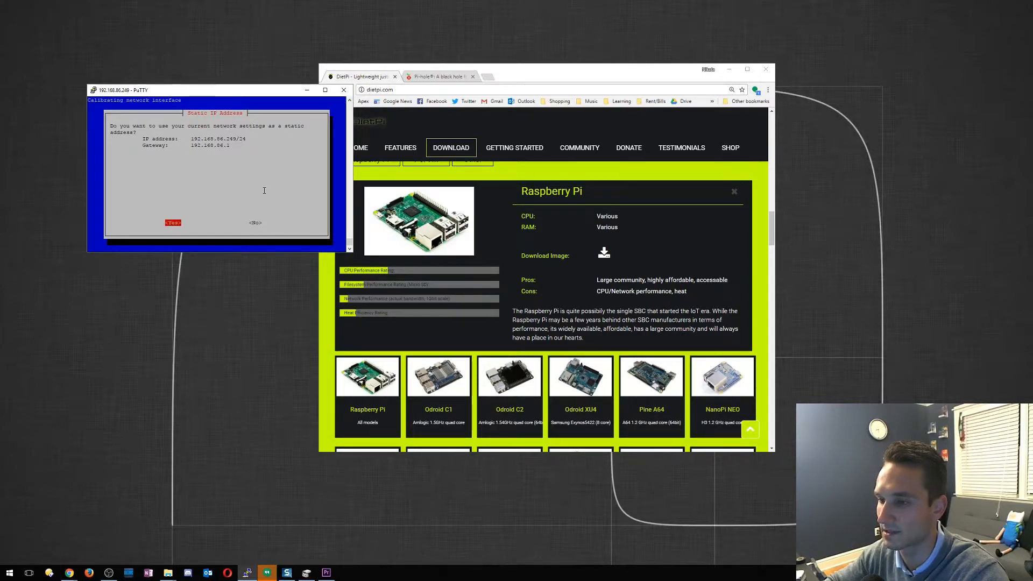
{"action": "left_click", "coordinate": [172, 222]}
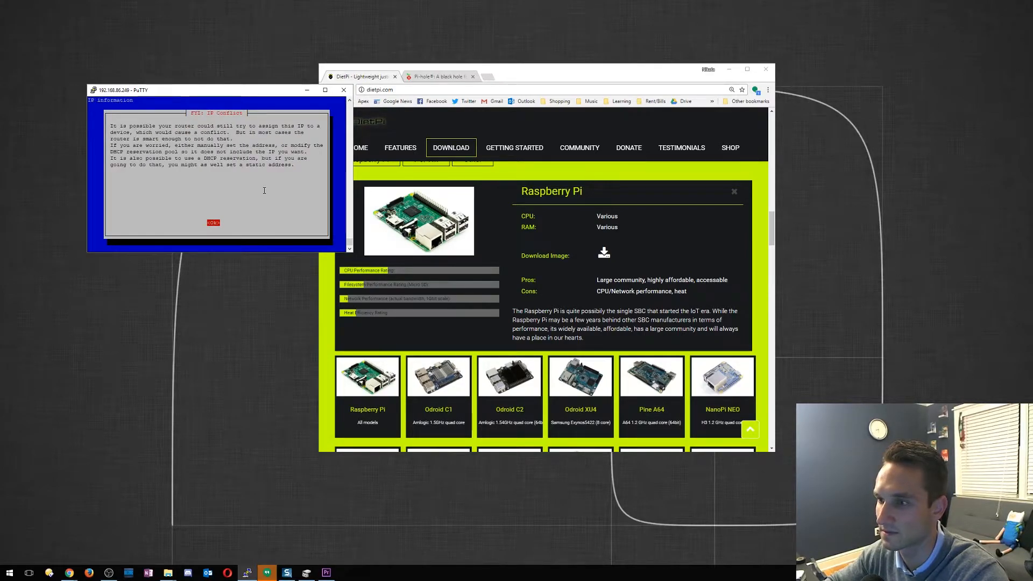
Acknowledge the IP conflict warning and keep the web admin interface and query logging enabled
{"action": "left_click", "coordinate": [213, 222]}
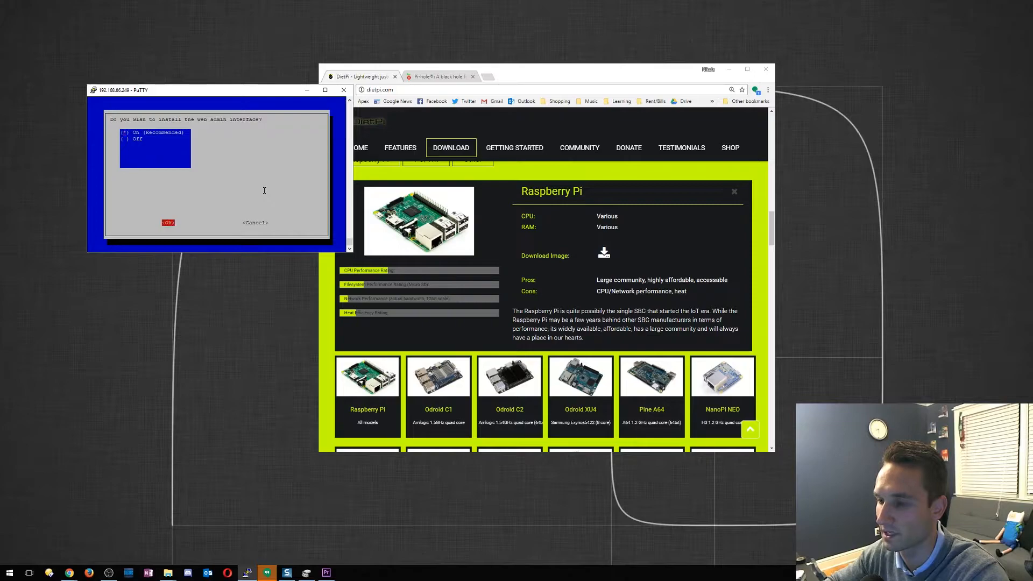
{"action": "left_click", "coordinate": [168, 222]}
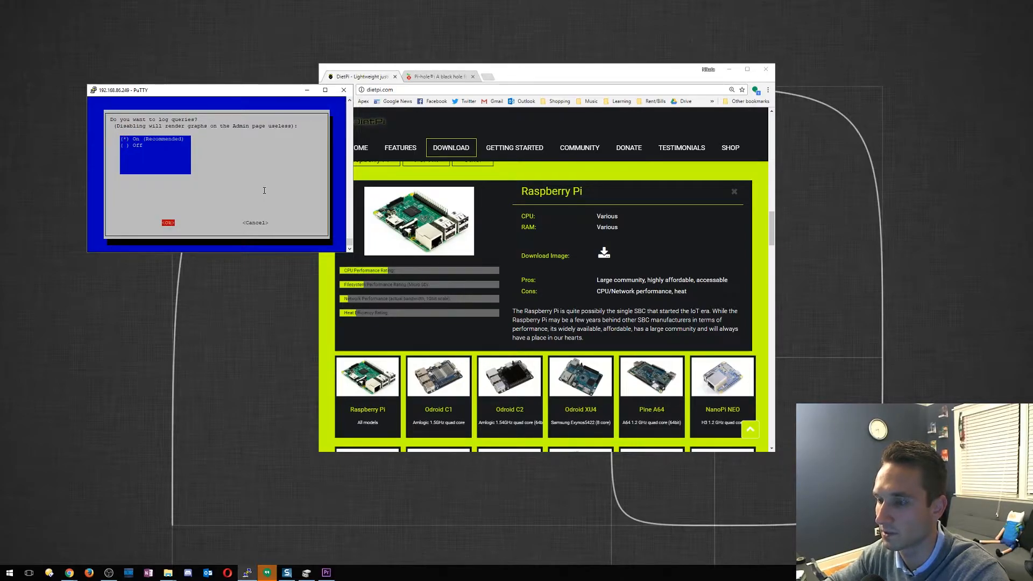
{"action": "left_click", "coordinate": [168, 222]}
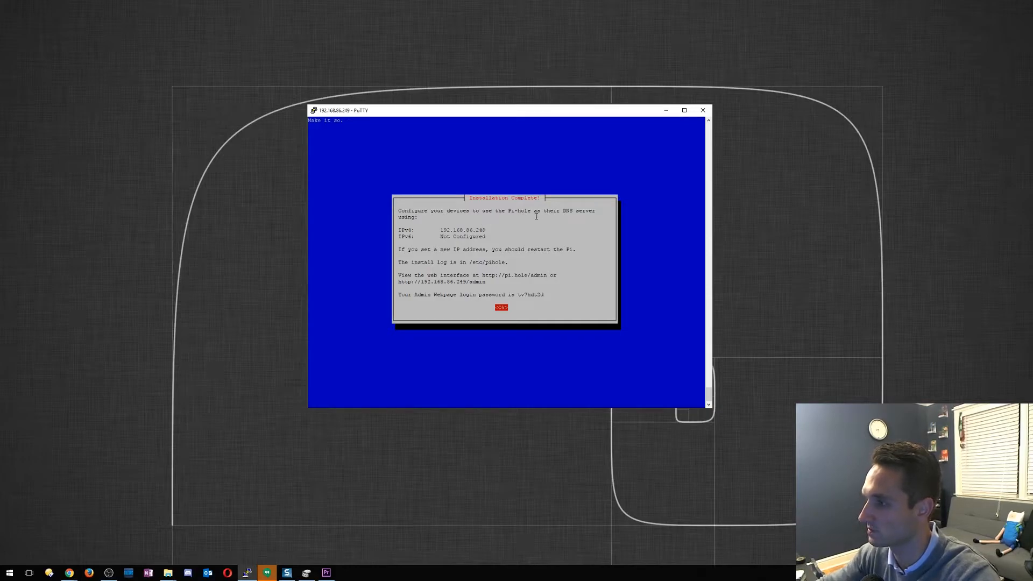
{"action": "mouse_move", "coordinate": [425, 248]}
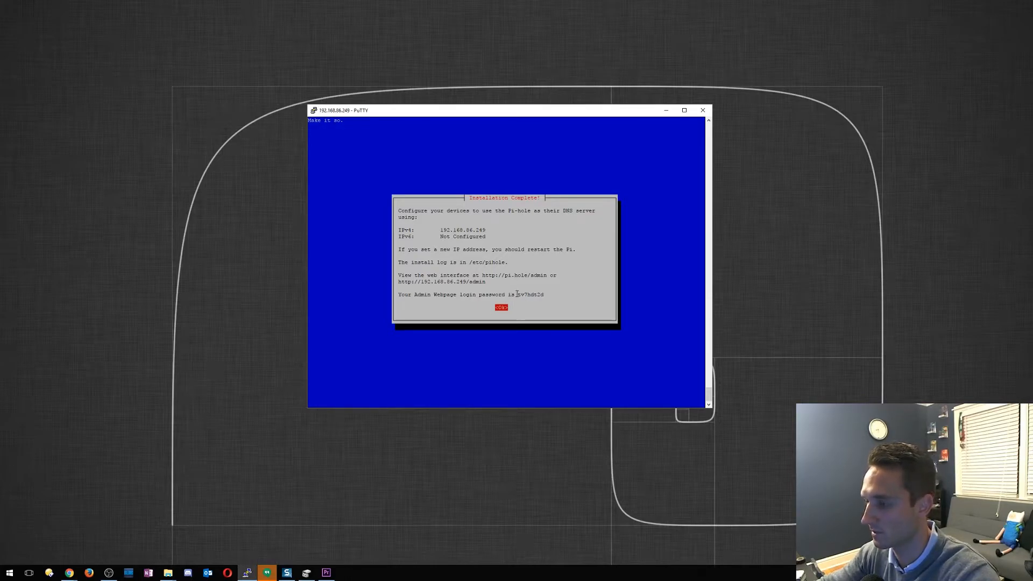
{"action": "mouse_move", "coordinate": [527, 319]}
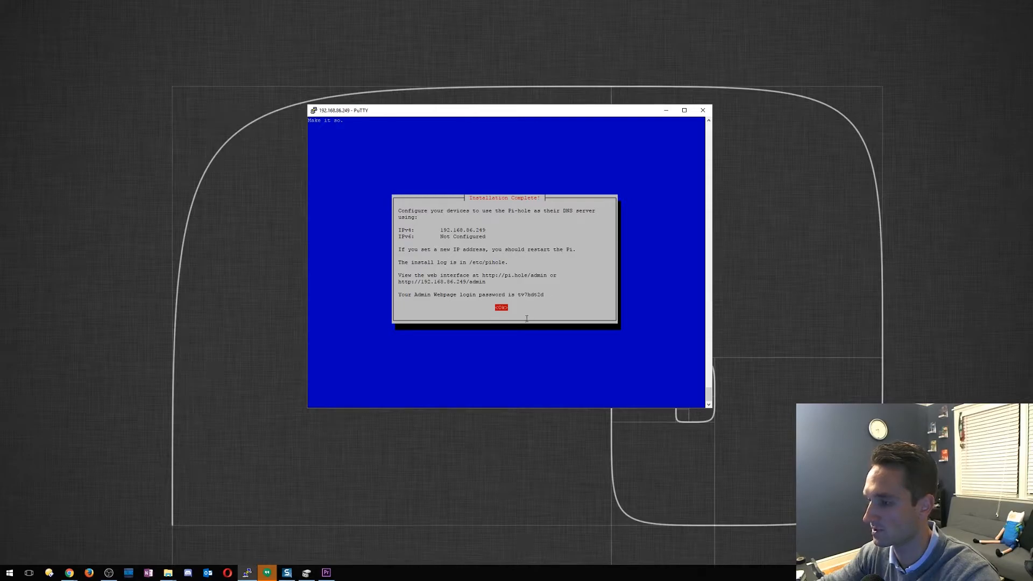
Acknowledge the Installation Complete summary and wait for the web interface password notice
{"action": "left_click", "coordinate": [500, 307]}
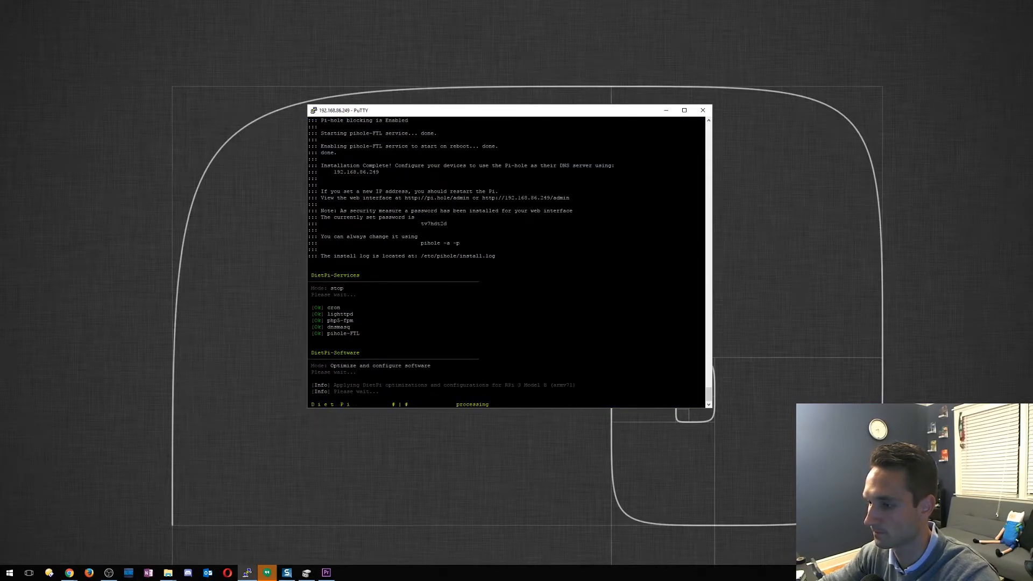
{"action": "scroll", "scroll_direction": "down", "scroll_amount": 3}
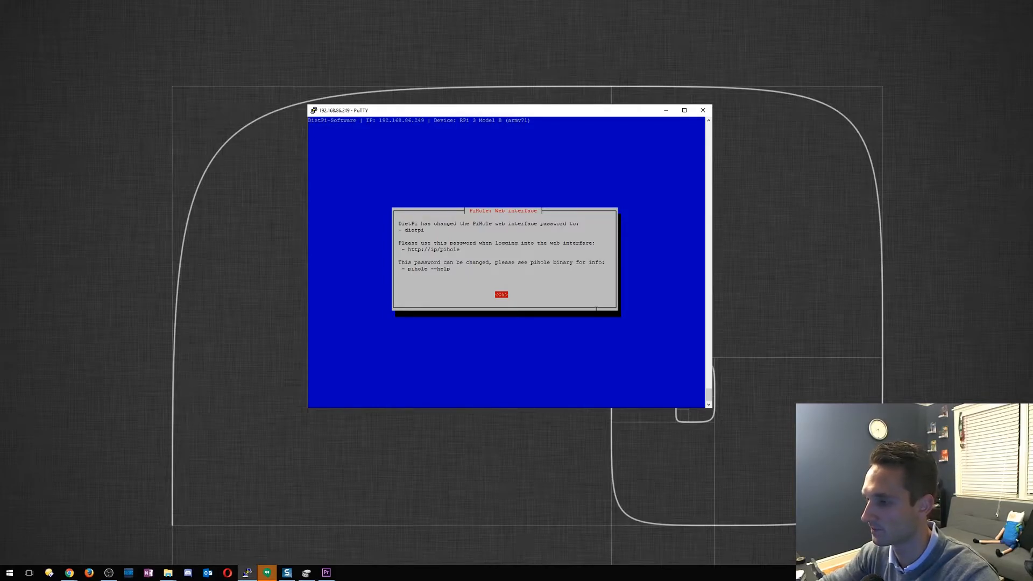
Acknowledge the new web password so the Pi reboots, dismiss the Fatal Error and close the dead session
{"action": "left_click", "coordinate": [501, 295]}
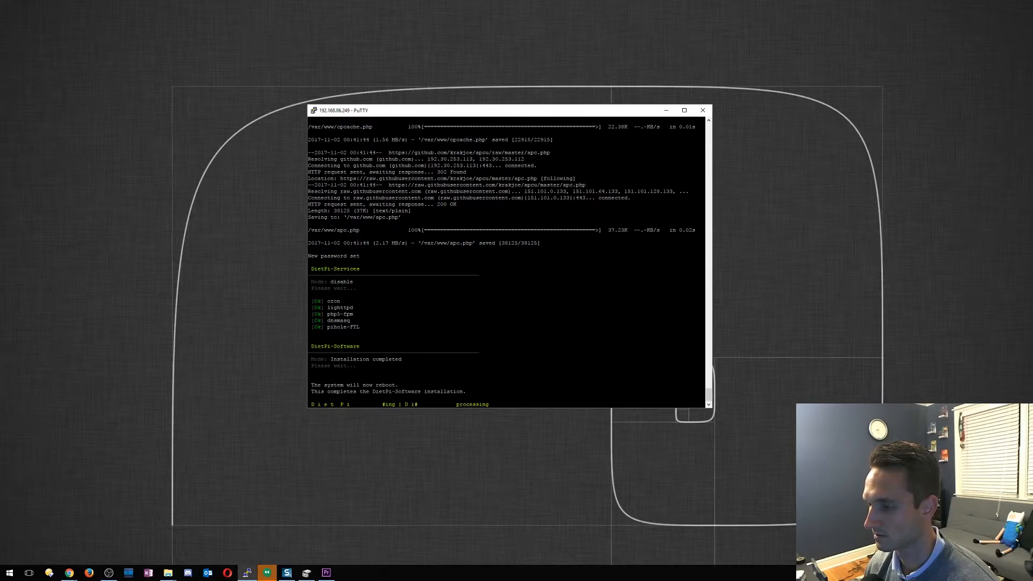
{"action": "scroll", "scroll_direction": "down", "scroll_amount": 3}
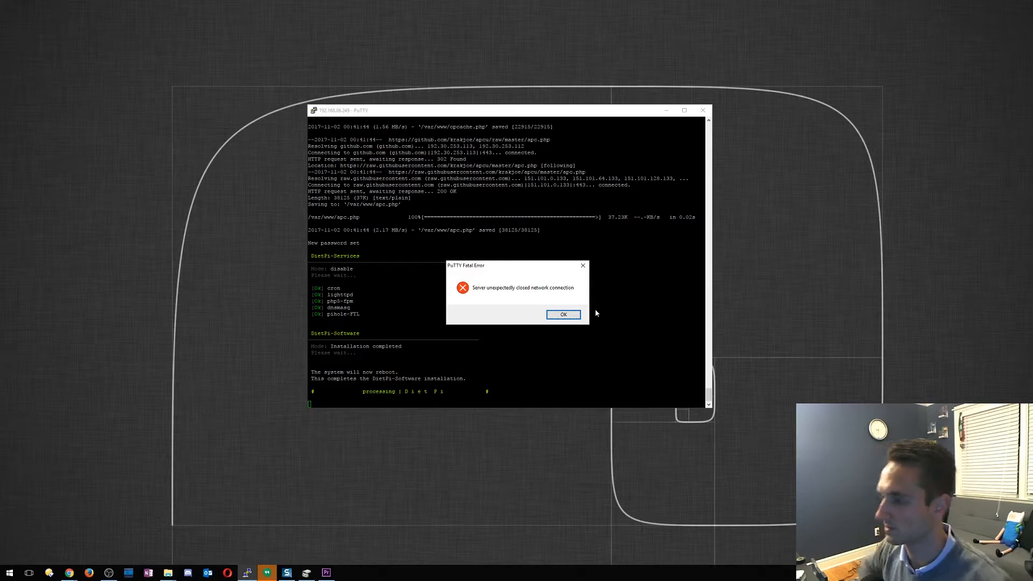
{"action": "mouse_move", "coordinate": [563, 314]}
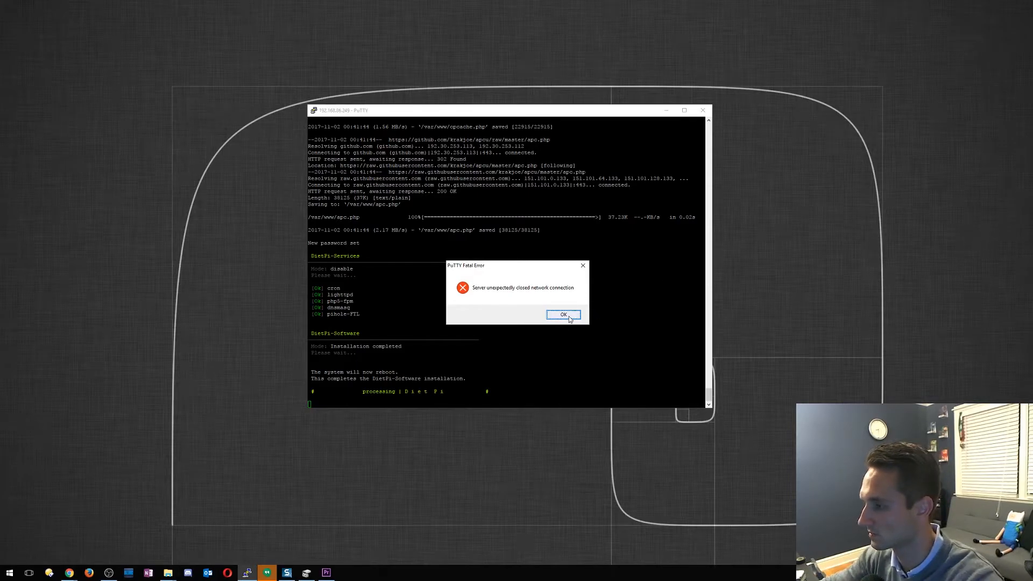
{"action": "left_click", "coordinate": [563, 314]}
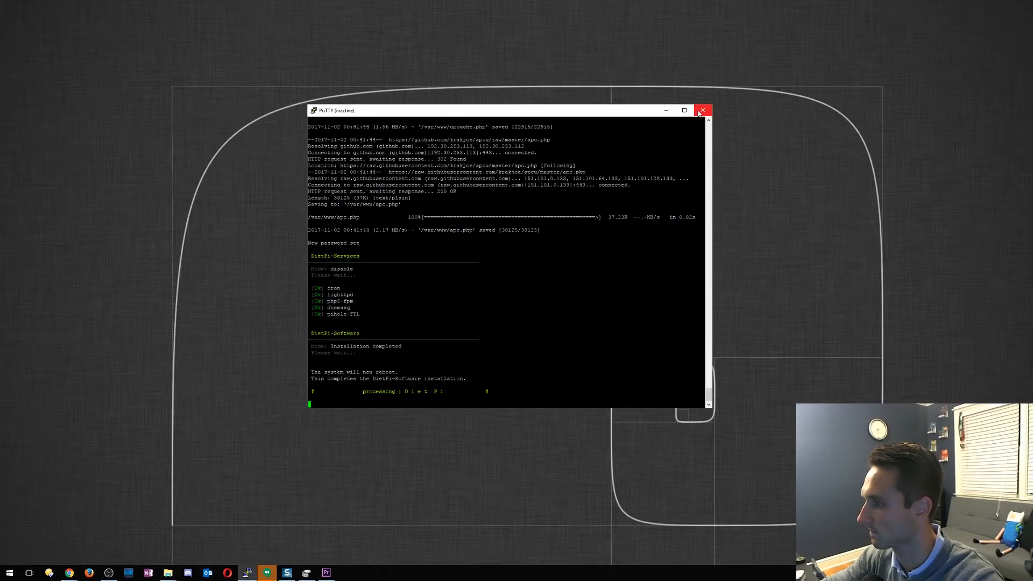
{"action": "left_click", "coordinate": [702, 110]}
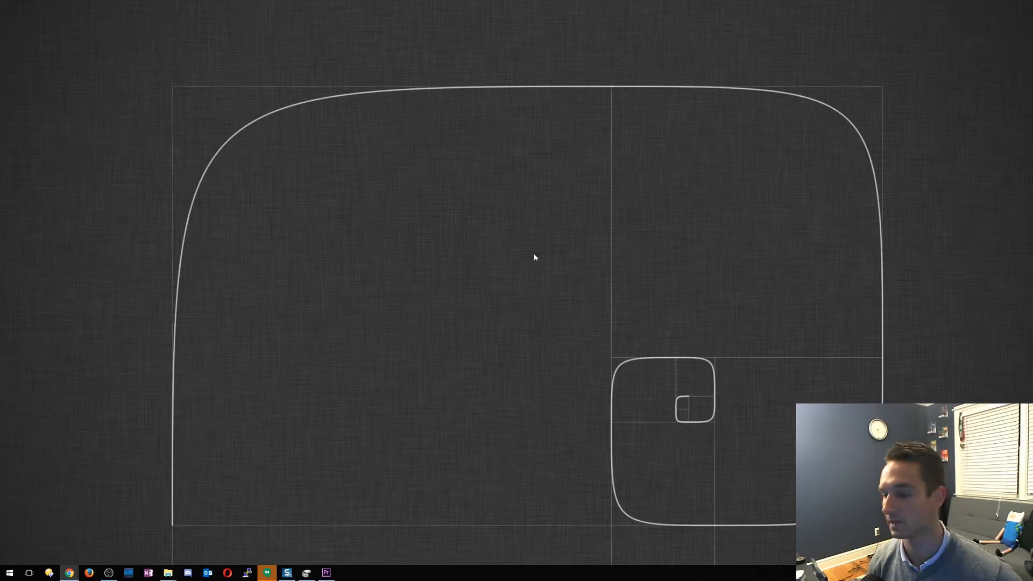
{"action": "mouse_move", "coordinate": [453, 375]}
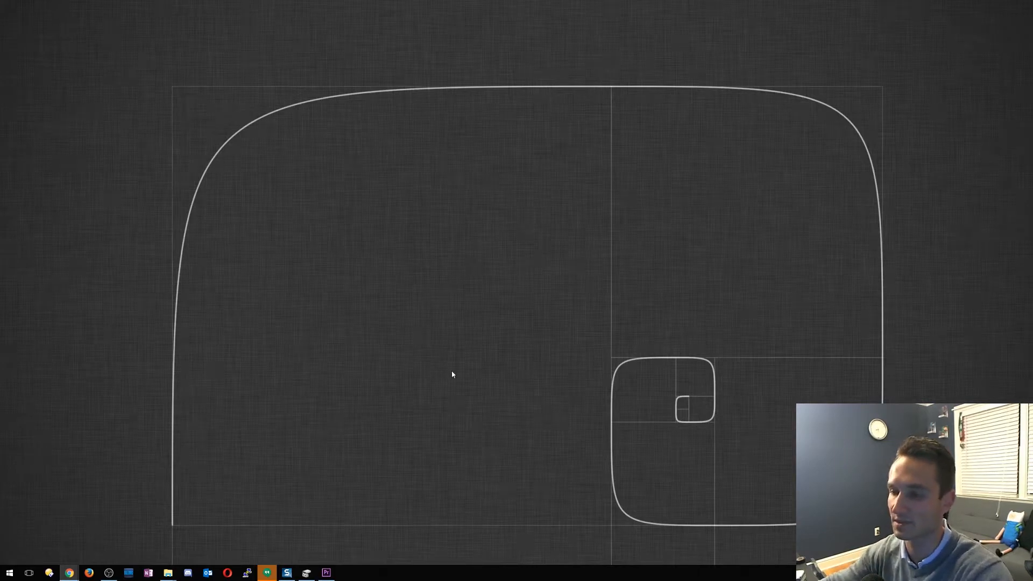
{"action": "mouse_move", "coordinate": [379, 409]}
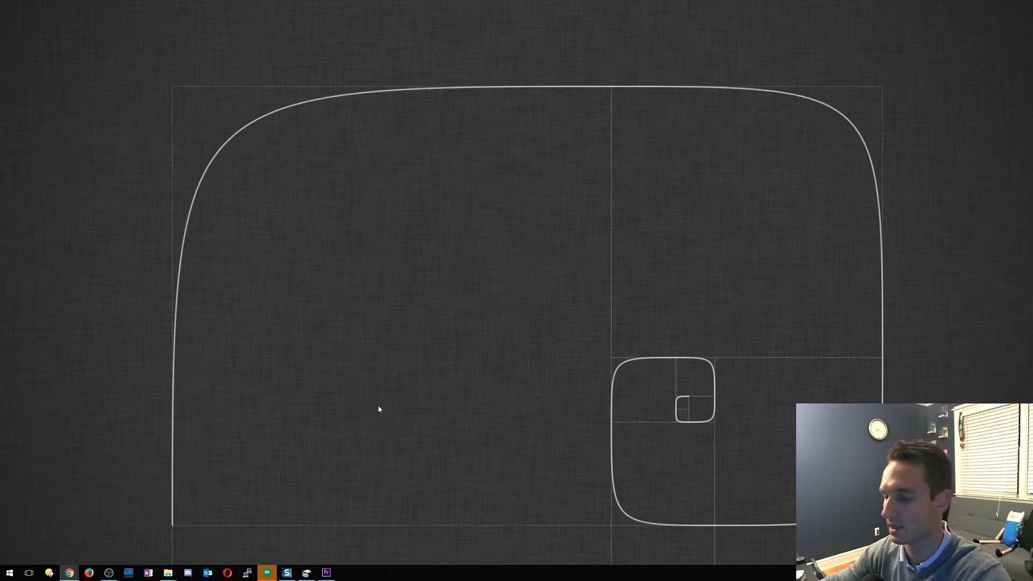
{"action": "mouse_move", "coordinate": [89, 572]}
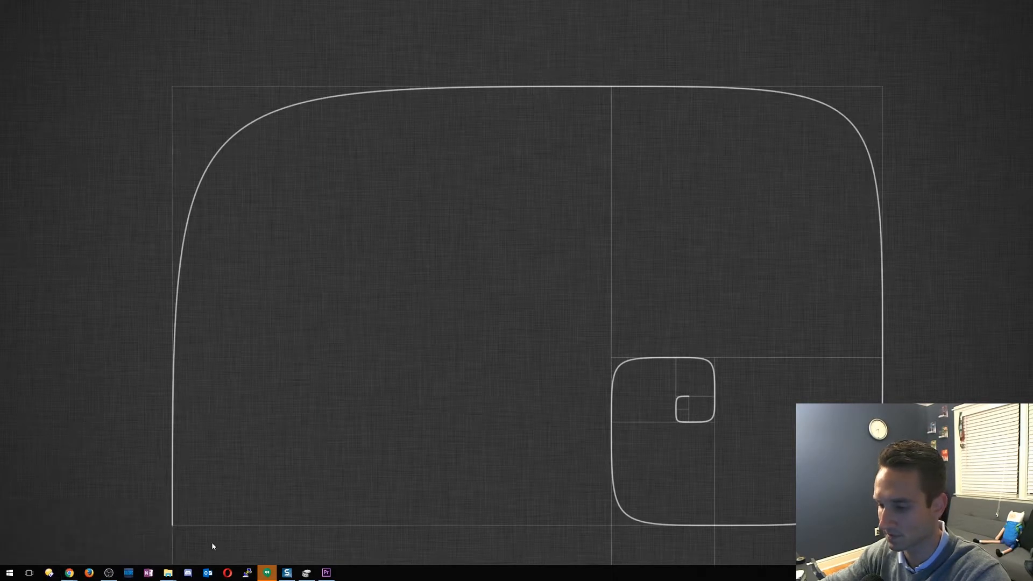
{"action": "left_click", "coordinate": [248, 573]}
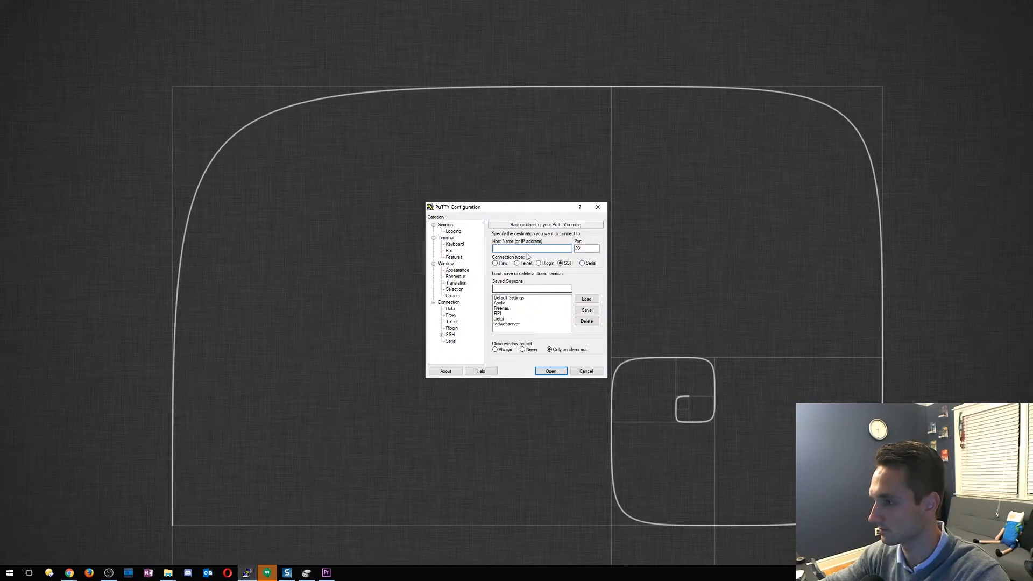
Reconnect PuTTY to 192.168.86.249 and log in as root
{"action": "type", "text": "192.168.86.249"}
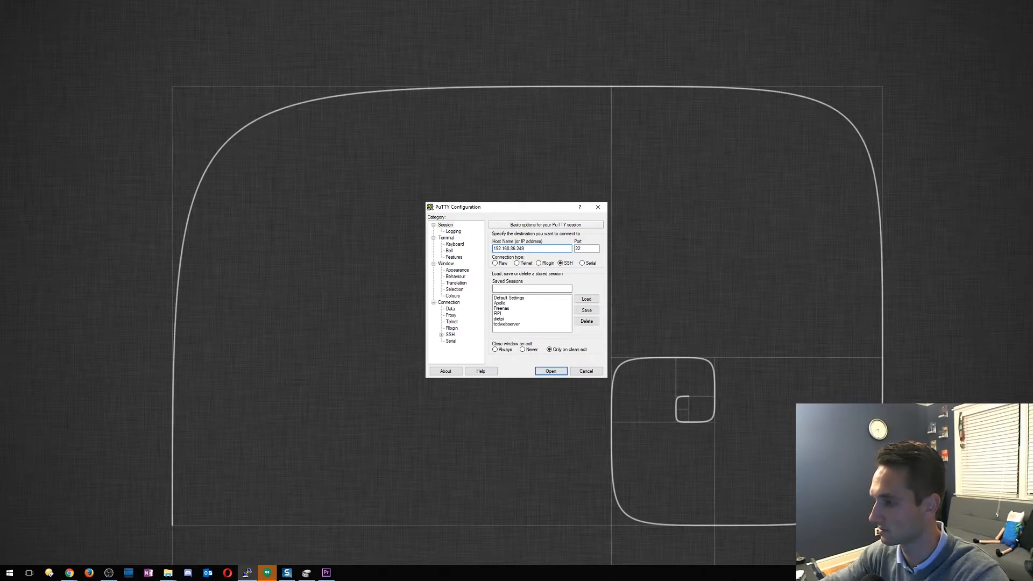
{"action": "left_click", "coordinate": [551, 372]}
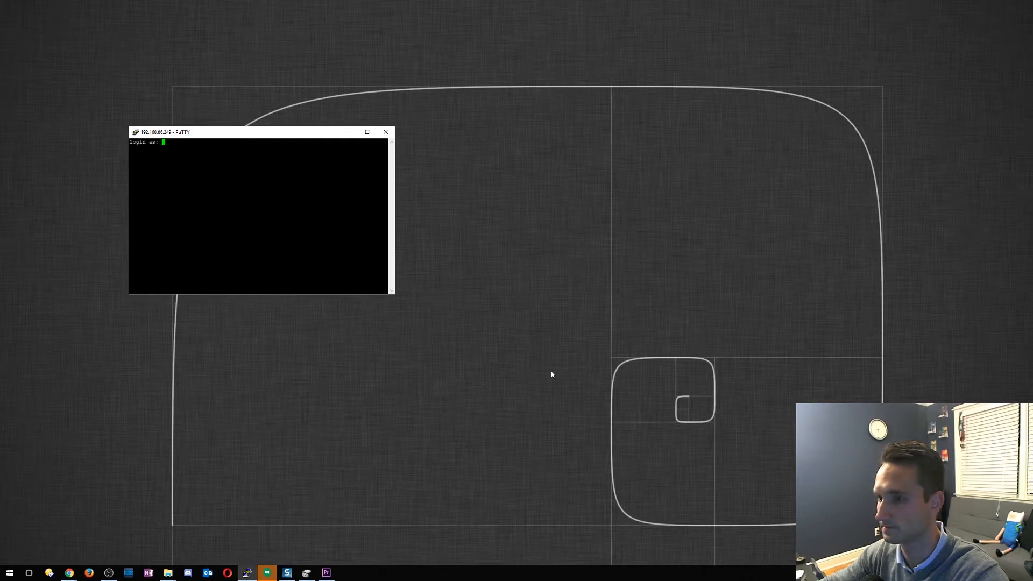
{"action": "mouse_move", "coordinate": [480, 325]}
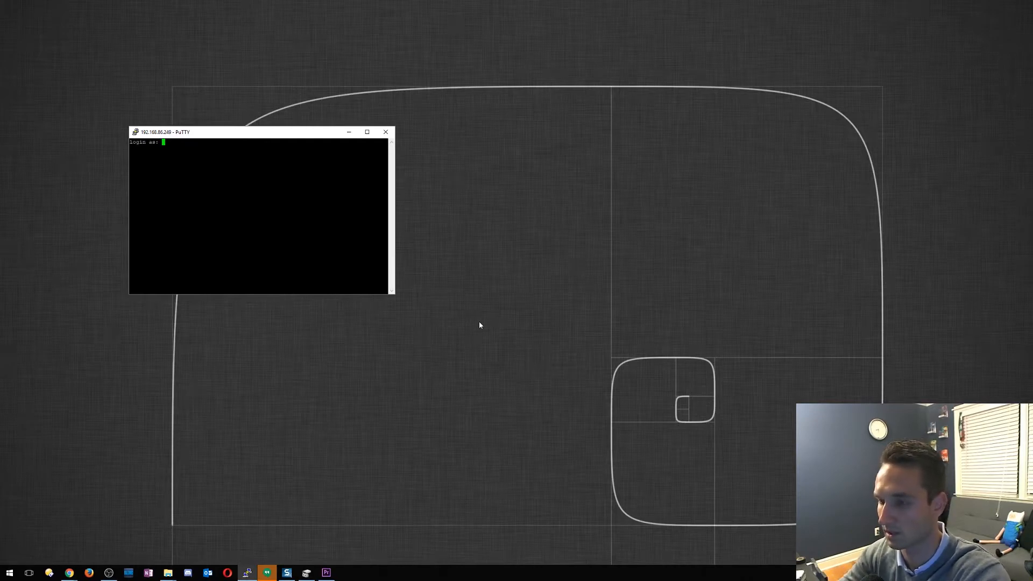
{"action": "type", "text": "root"}
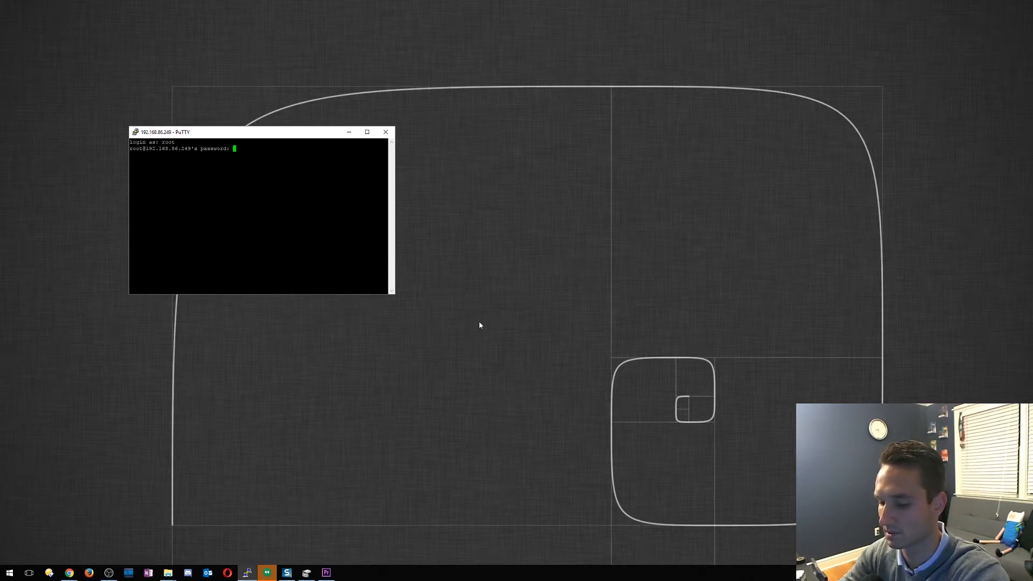
{"action": "key", "text": "Return"}
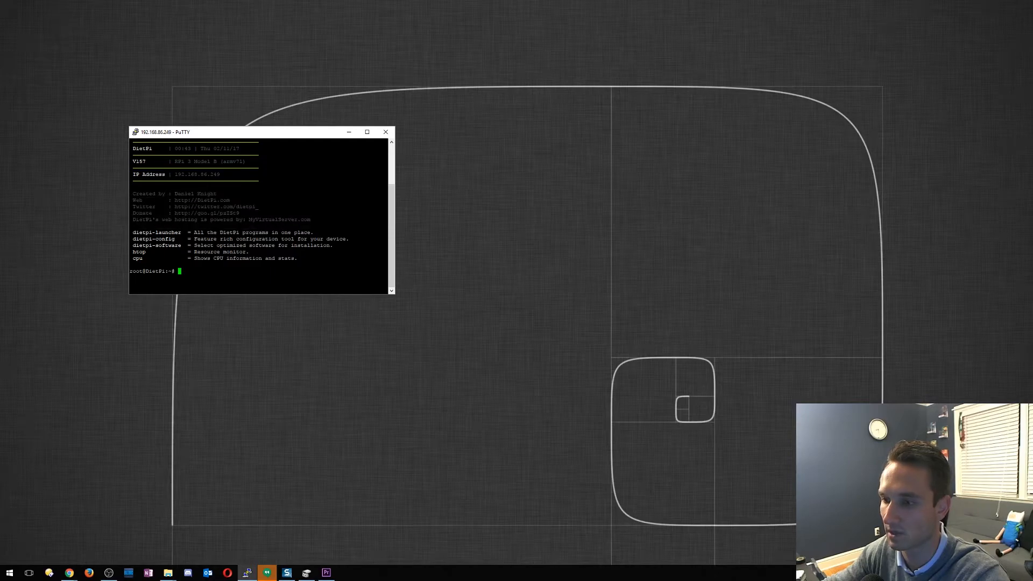
Run the cpu command to show DietPi's CPU temperature, governor and frequency report
{"action": "type", "text": "cpu"}
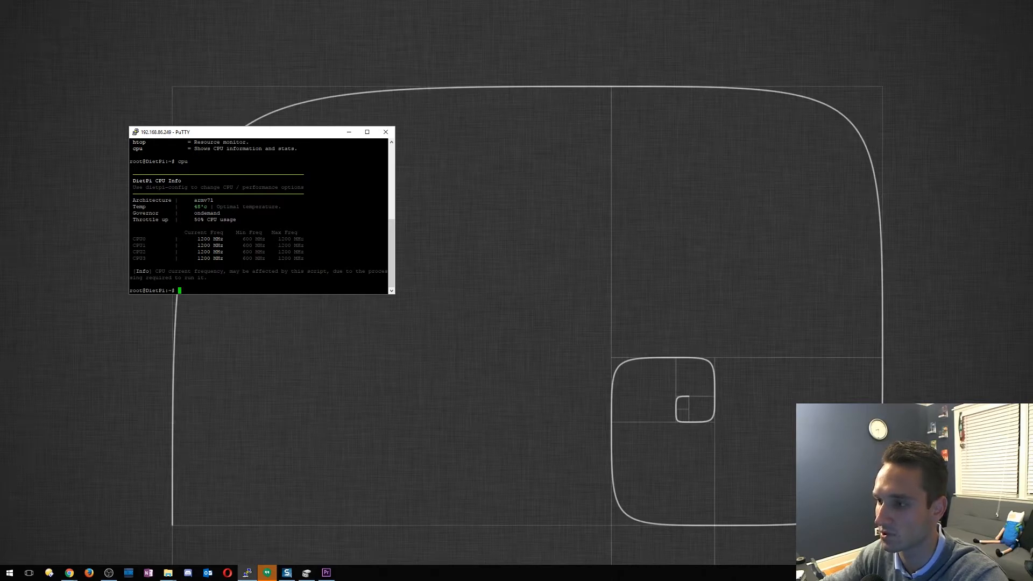
{"action": "mouse_move", "coordinate": [176, 451]}
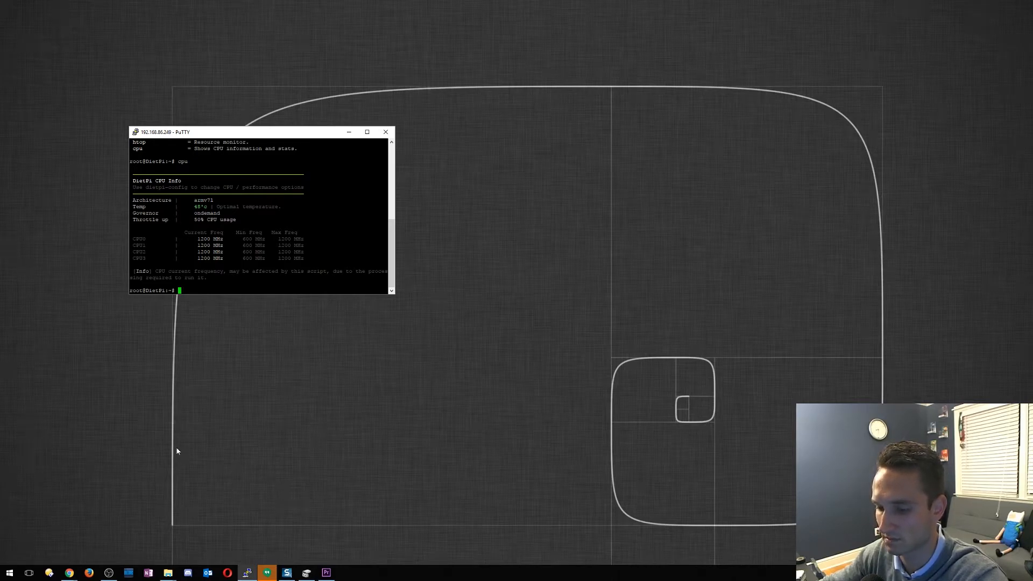
{"action": "right_click", "coordinate": [69, 572]}
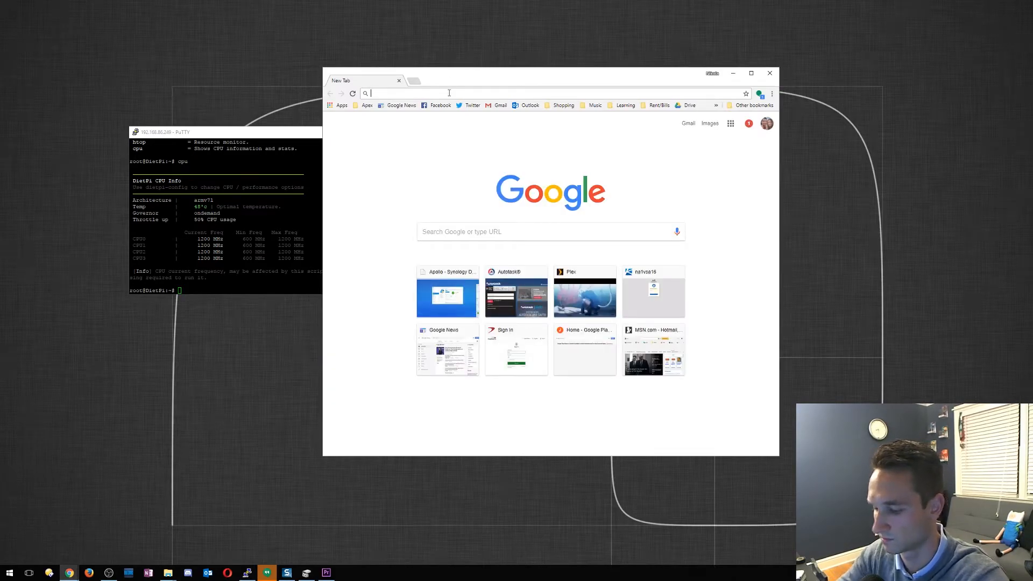
Load the Pi-hole admin page at 192.168.86.249/pihole in Chrome
{"action": "type", "text": "192.168.86.30"}
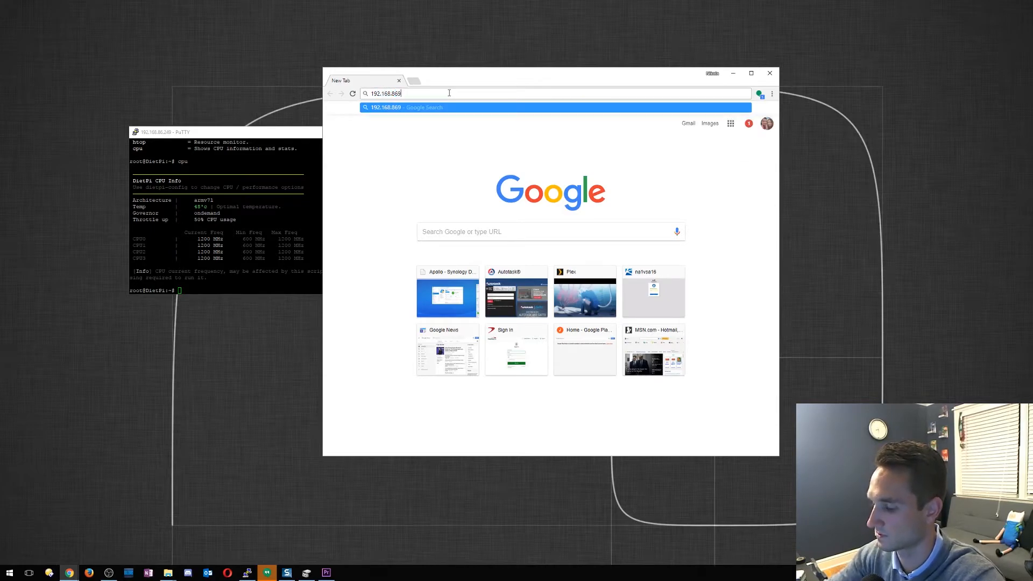
{"action": "type", "text": "192.168.86.249/"}
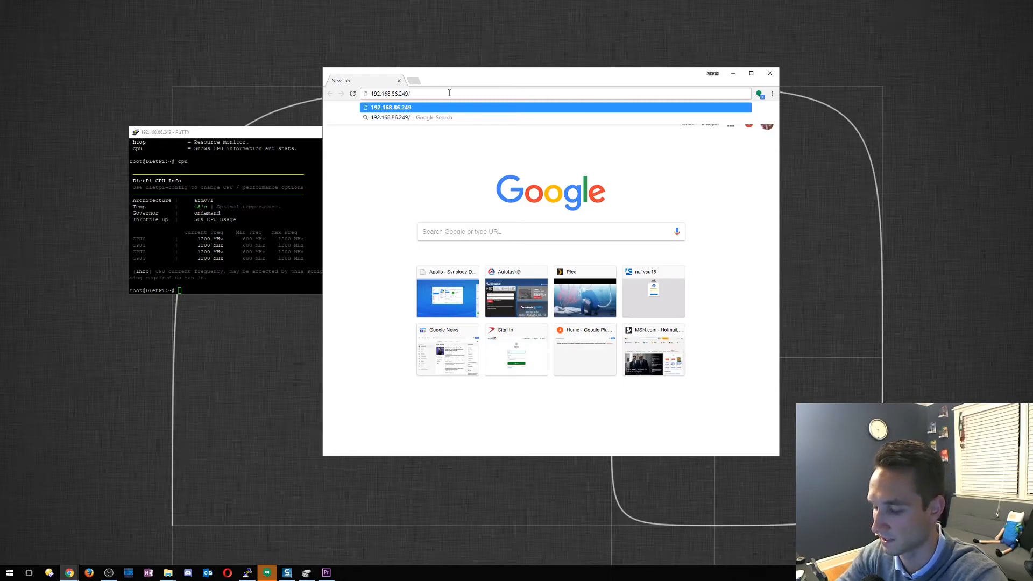
{"action": "type", "text": "pihole"}
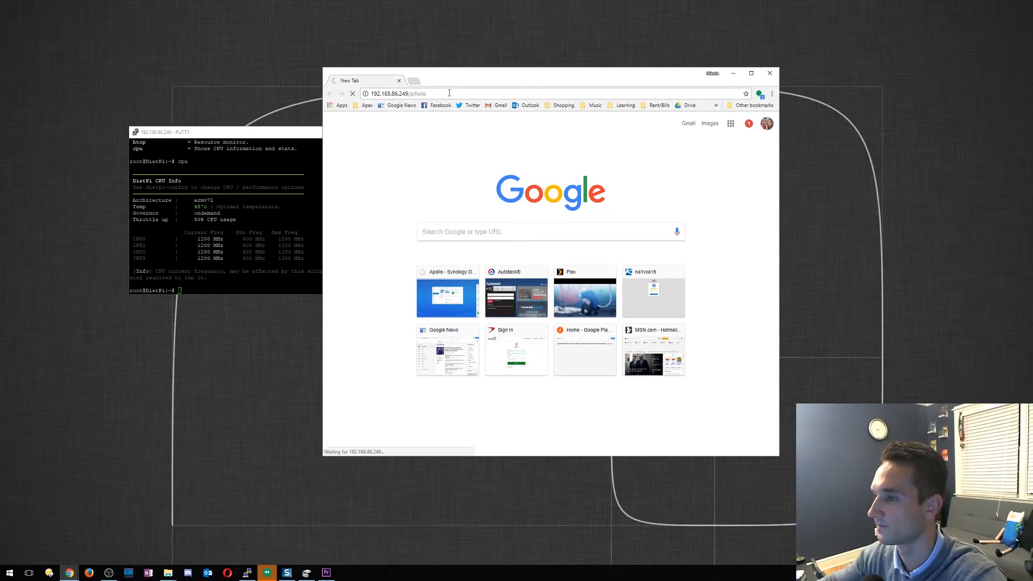
{"action": "key", "text": "Return"}
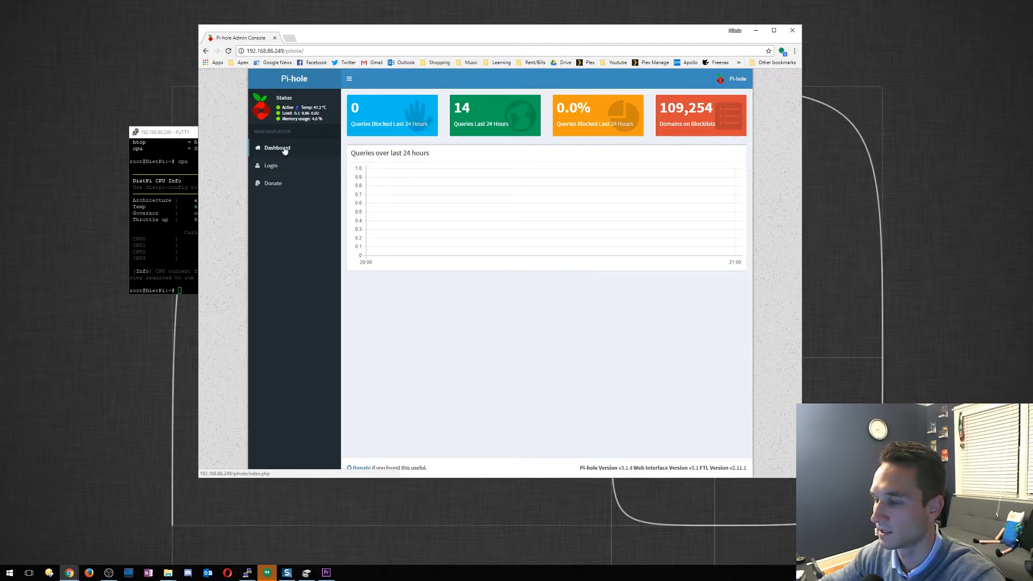
Sign in to the Pi-hole Admin Console and look over the dashboard's top domains and clients
{"action": "left_click", "coordinate": [271, 166]}
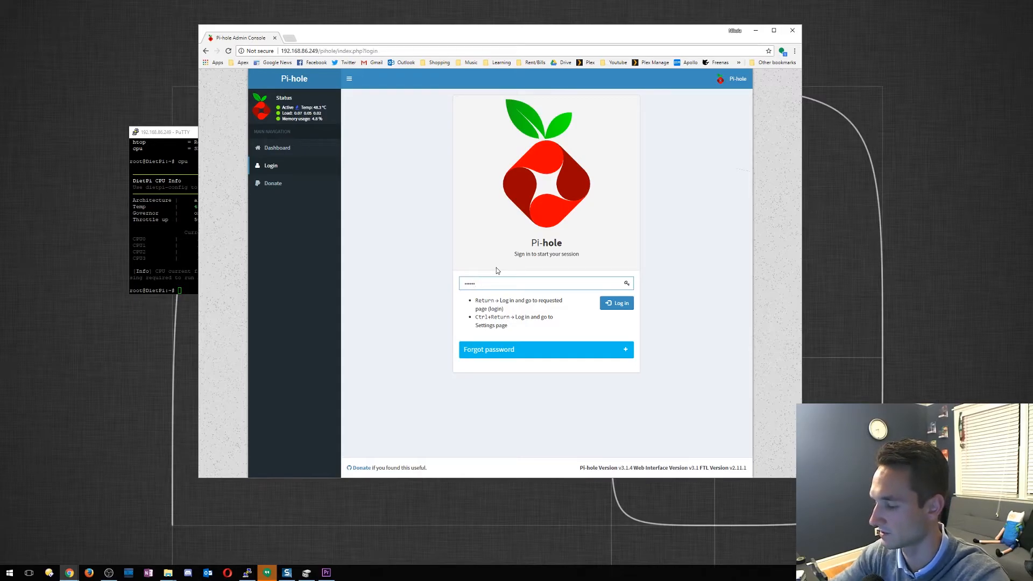
{"action": "left_click", "coordinate": [616, 304]}
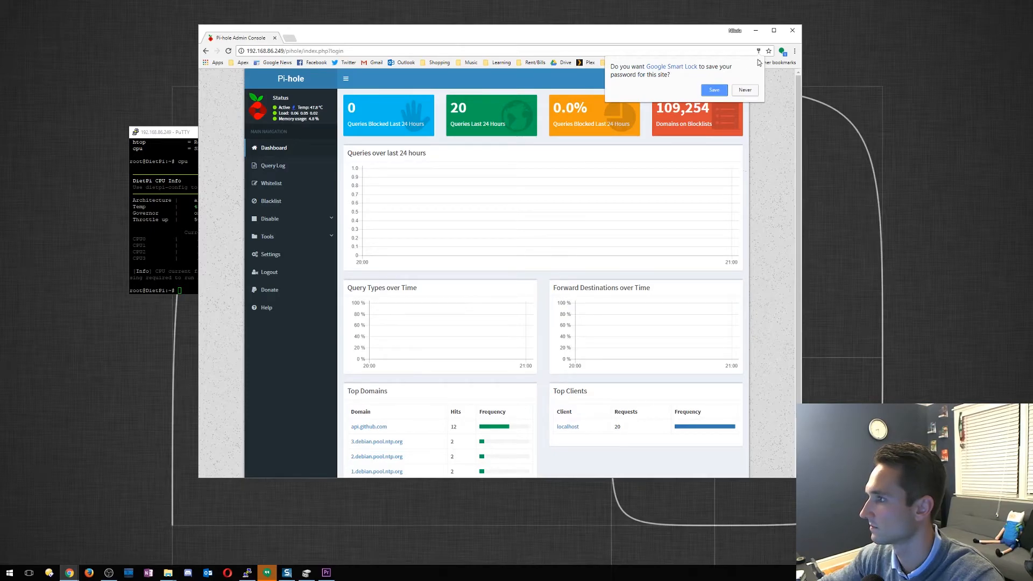
{"action": "scroll", "scroll_direction": "down", "scroll_amount": 3}
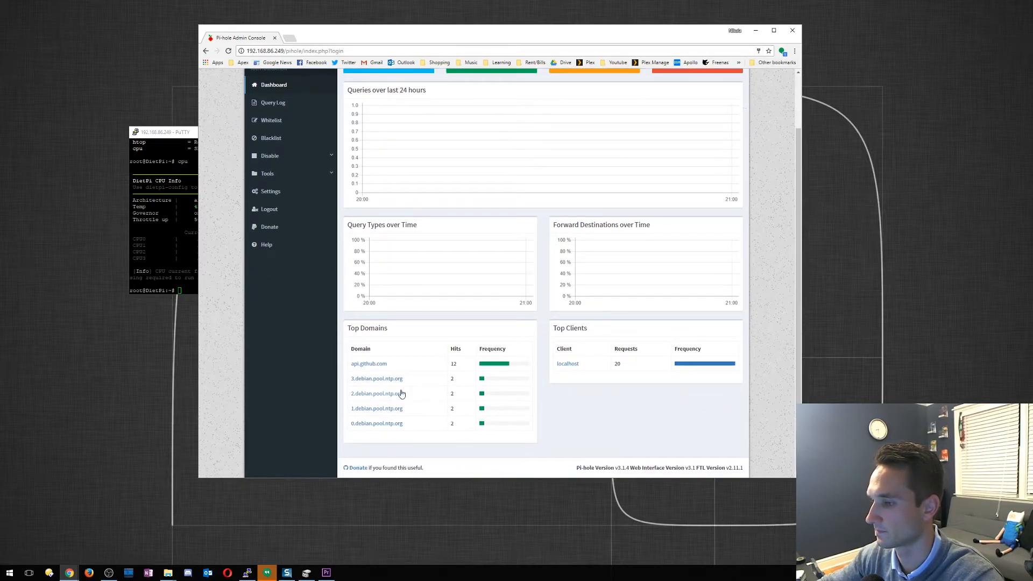
{"action": "mouse_move", "coordinate": [376, 371]}
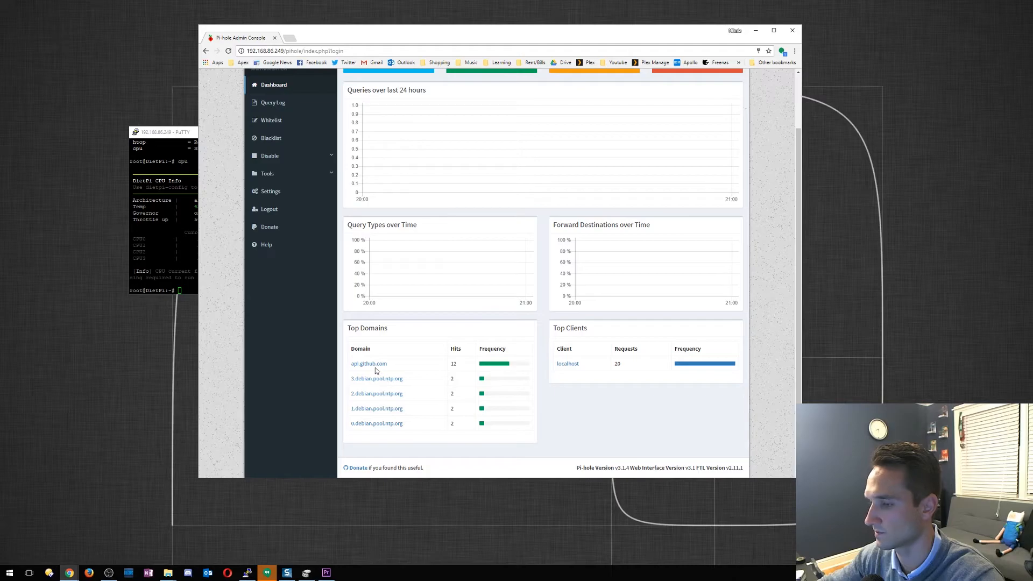
{"action": "scroll", "scroll_direction": "up", "scroll_amount": 3}
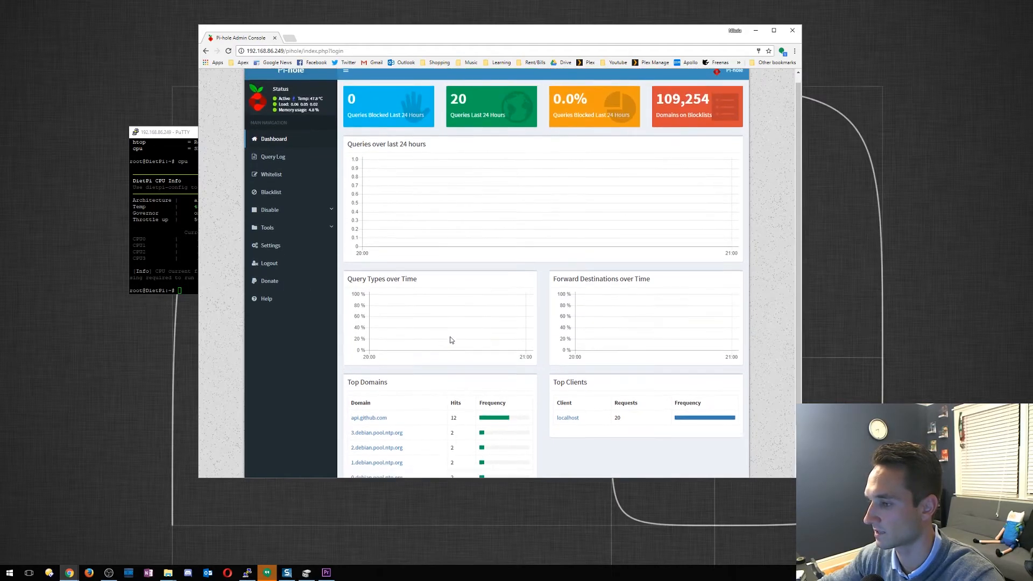
{"action": "scroll", "scroll_direction": "up", "scroll_amount": 3}
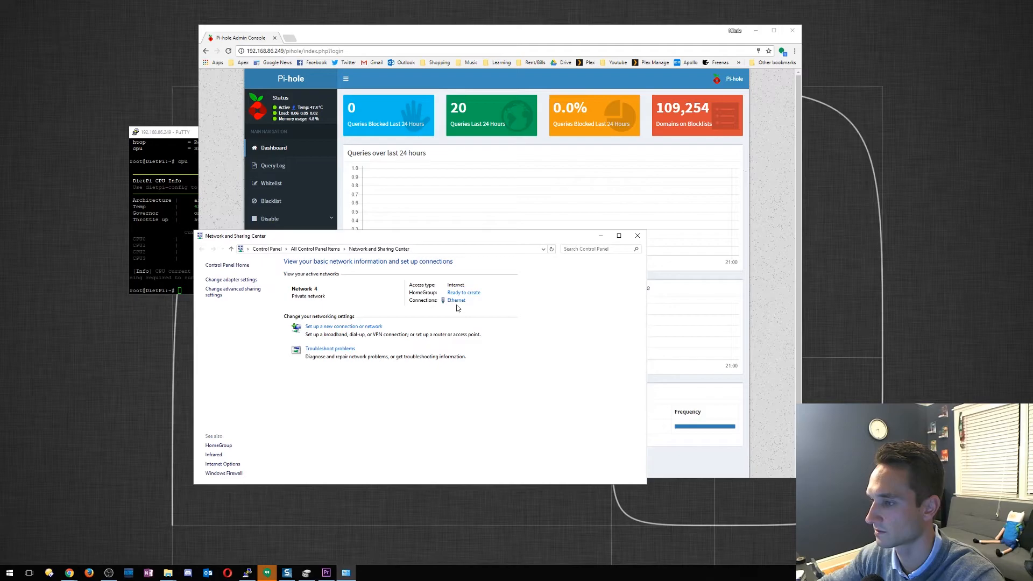
In the Ethernet IPv4 properties set the preferred DNS server manually to 192.168.86.249
{"action": "left_click", "coordinate": [455, 300]}
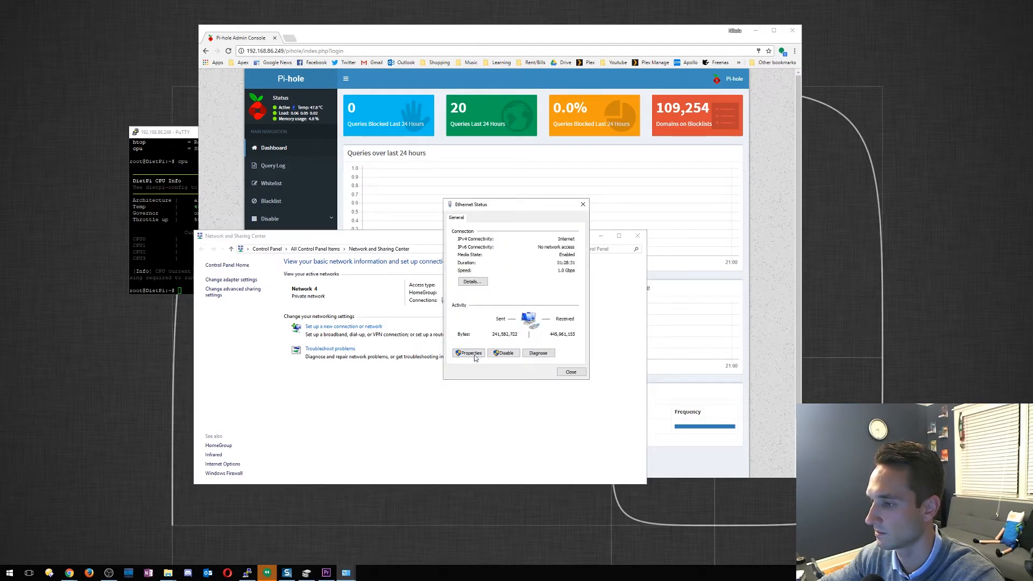
{"action": "left_click", "coordinate": [469, 353]}
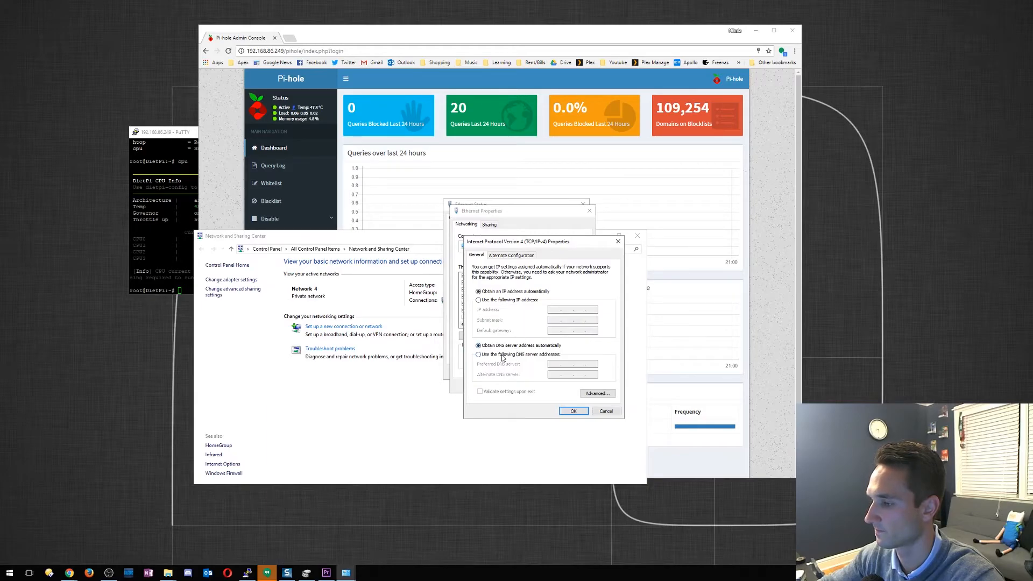
{"action": "left_click", "coordinate": [478, 355]}
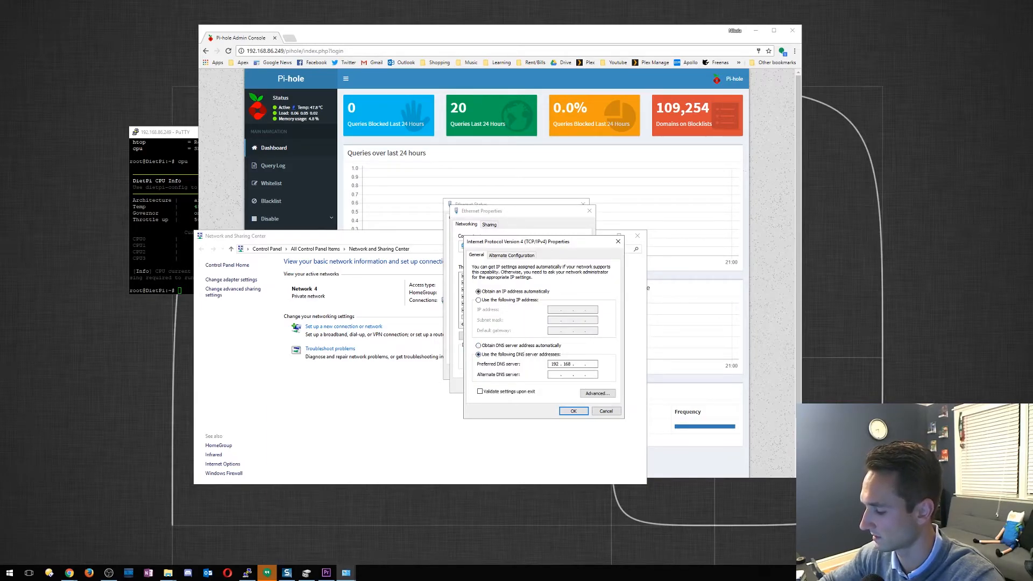
{"action": "type", "text": "86"}
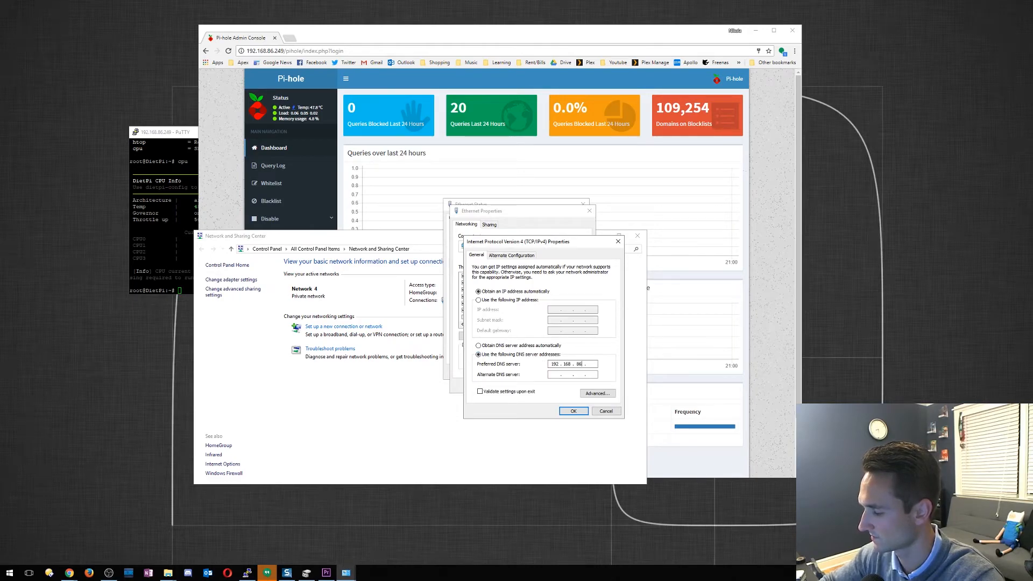
{"action": "type", "text": "249"}
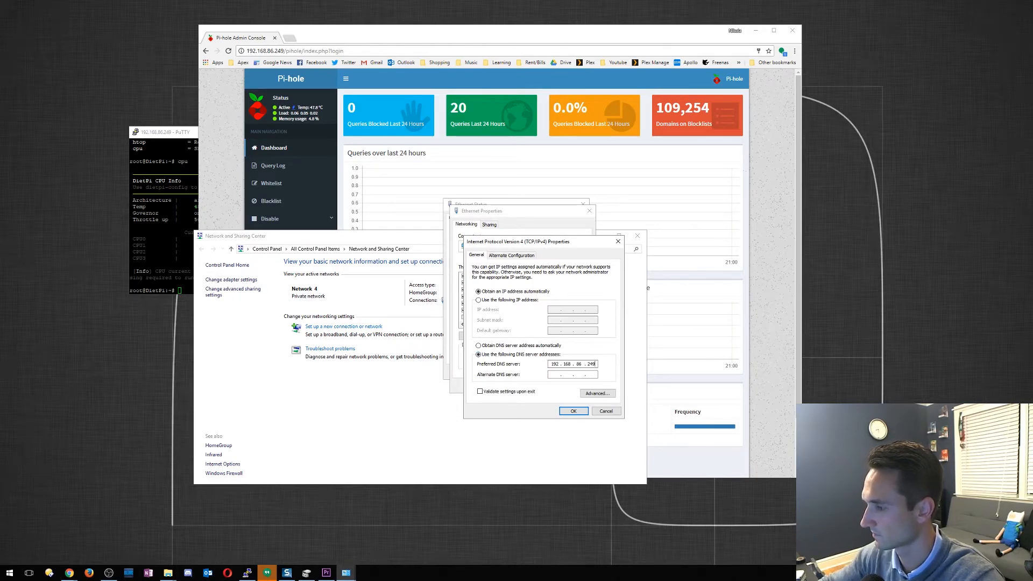
Confirm the DNS change, apply the connection properties and close Network and Sharing Center
{"action": "left_click", "coordinate": [573, 410]}
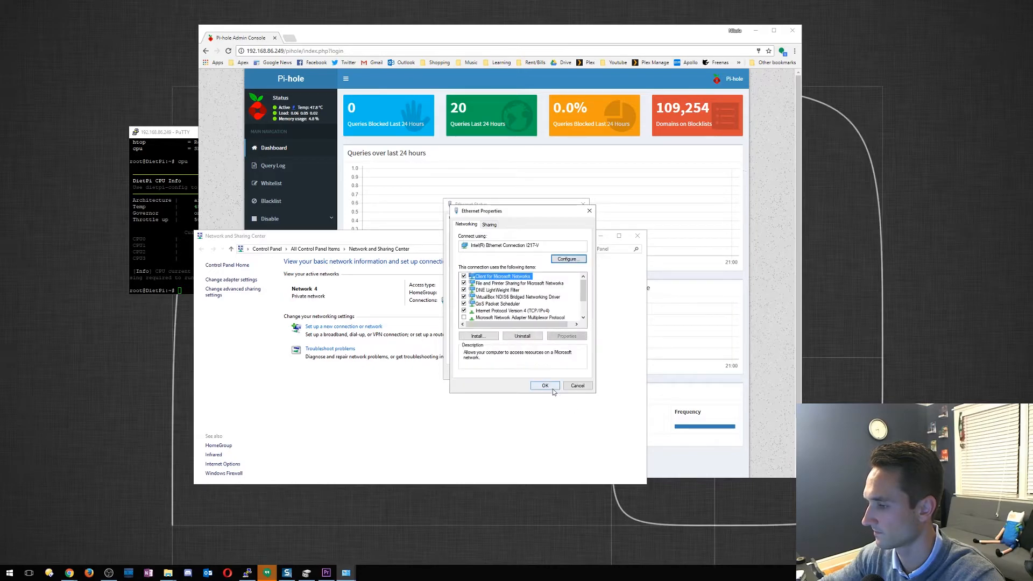
{"action": "left_click", "coordinate": [544, 385]}
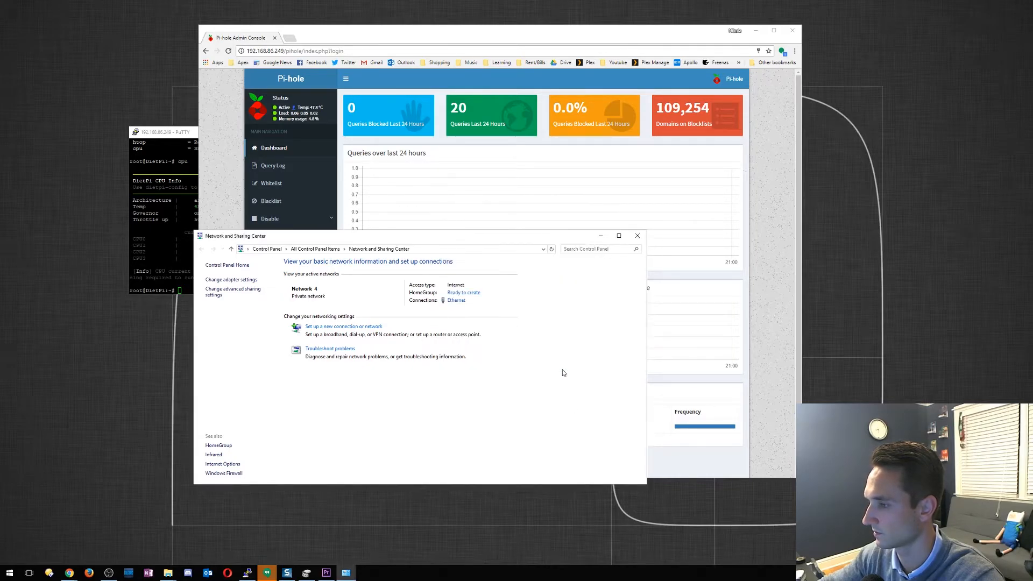
{"action": "left_click", "coordinate": [636, 235]}
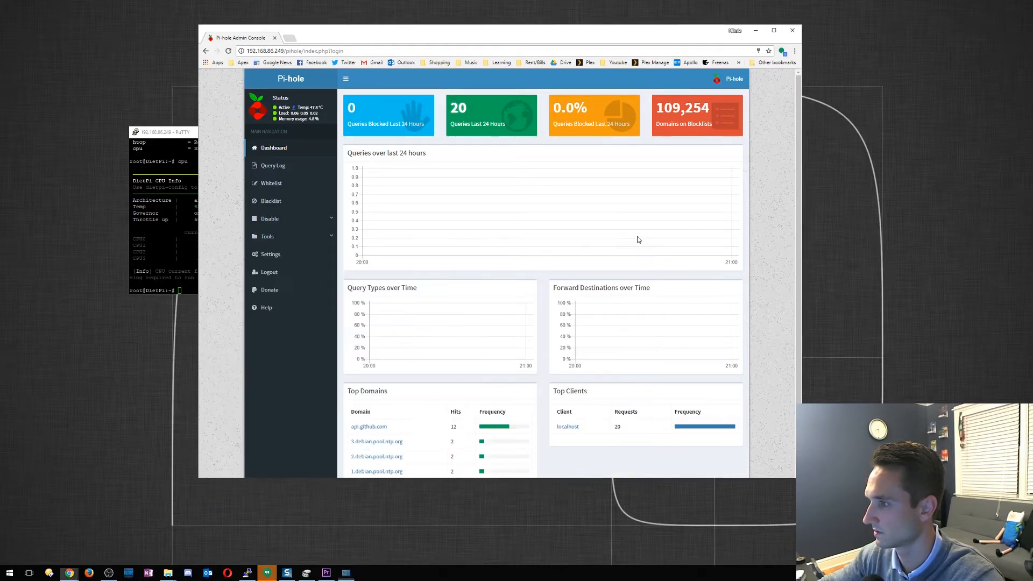
{"action": "mouse_move", "coordinate": [374, 155]}
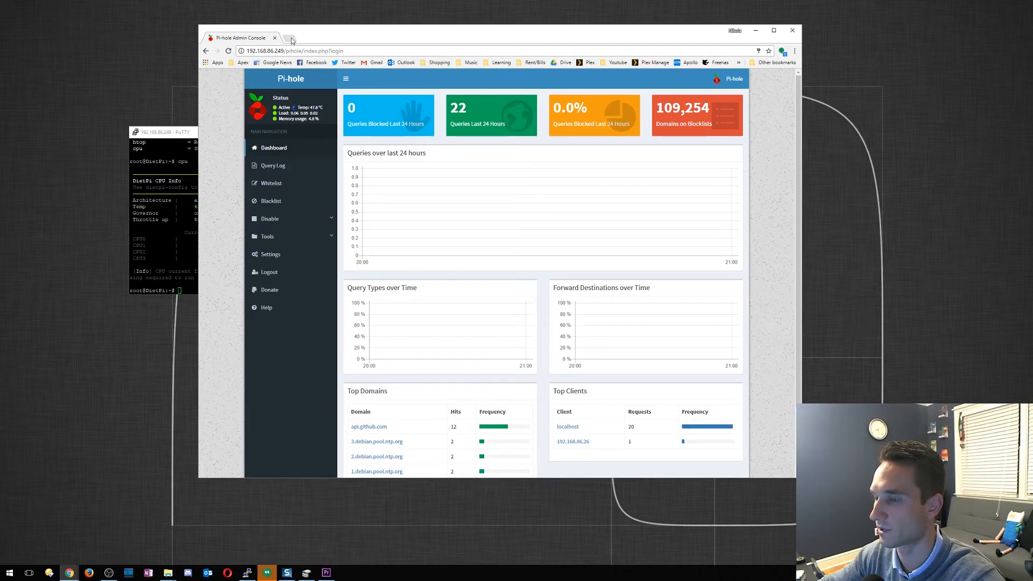
Load msn.com in a new tab and scroll through its news homepage to generate DNS queries
{"action": "left_click", "coordinate": [288, 38]}
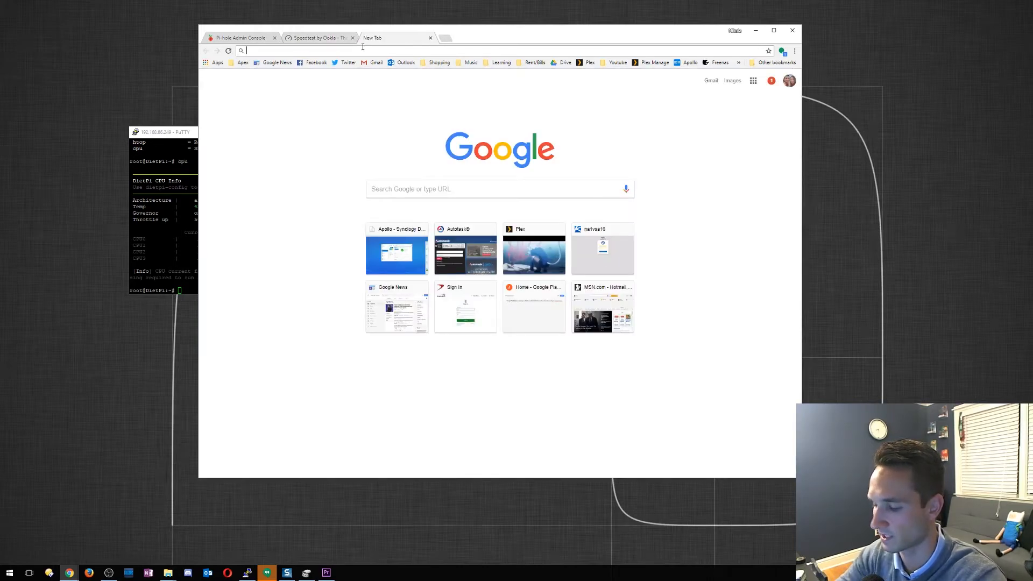
{"action": "type", "text": "msn.com"}
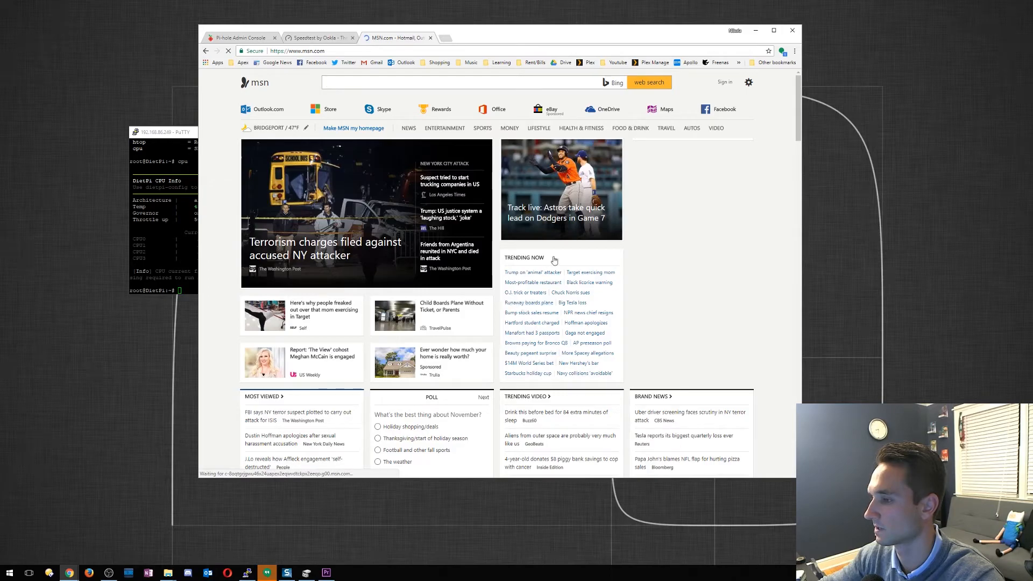
{"action": "scroll", "scroll_direction": "down", "scroll_amount": 3}
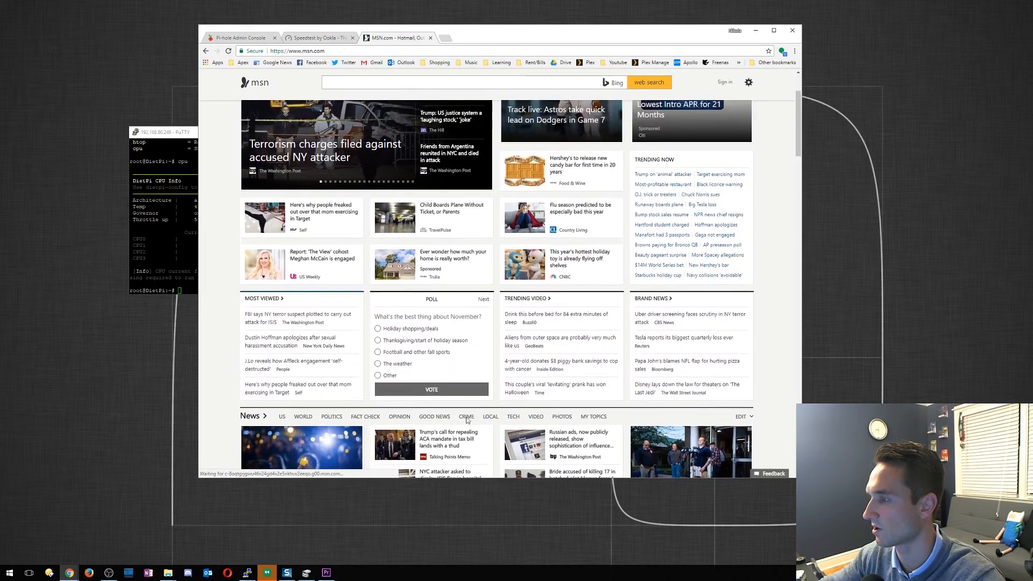
{"action": "scroll", "scroll_direction": "down", "scroll_amount": 3}
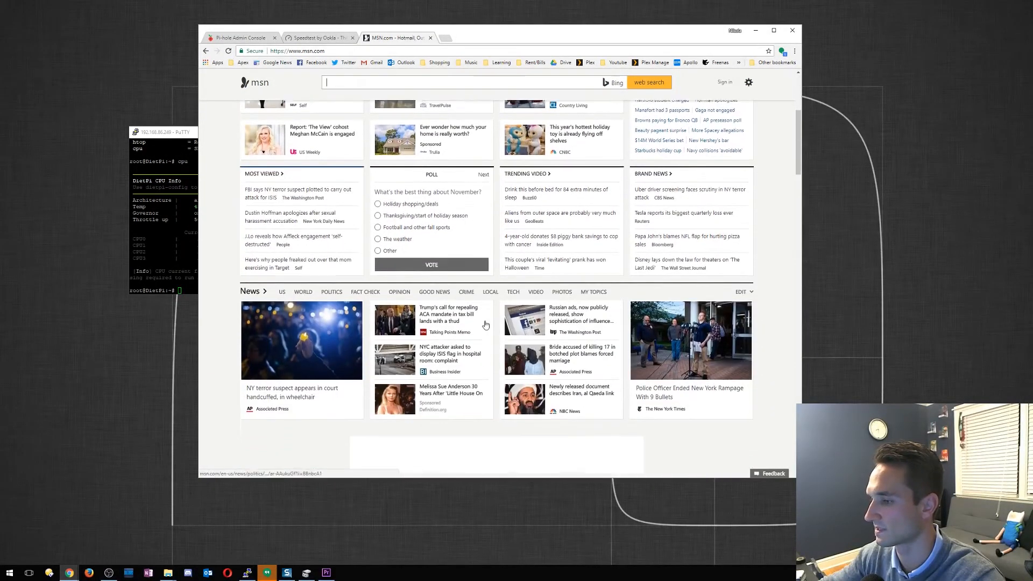
{"action": "scroll", "scroll_direction": "down", "scroll_amount": 3}
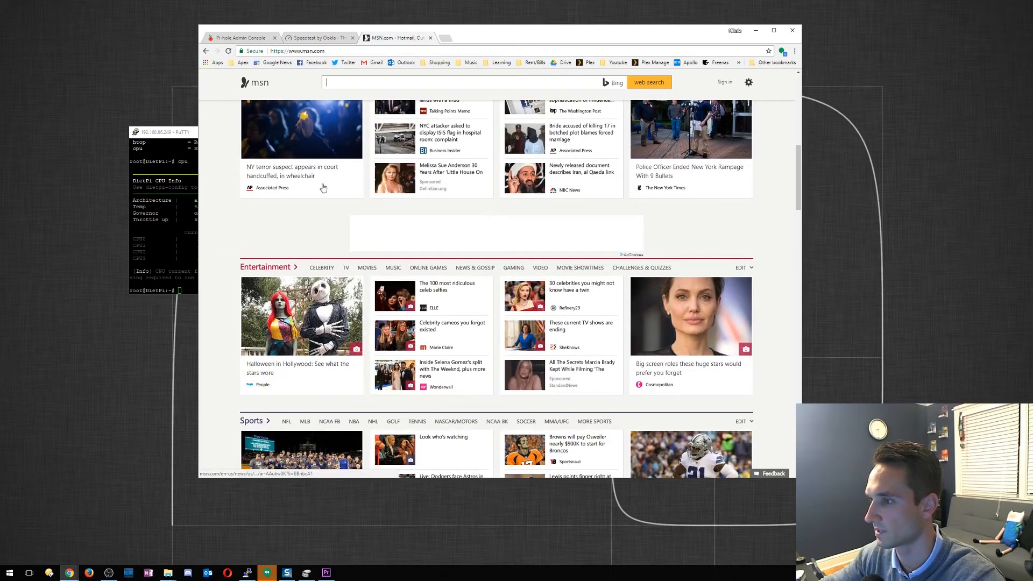
{"action": "scroll", "scroll_direction": "down", "scroll_amount": 3}
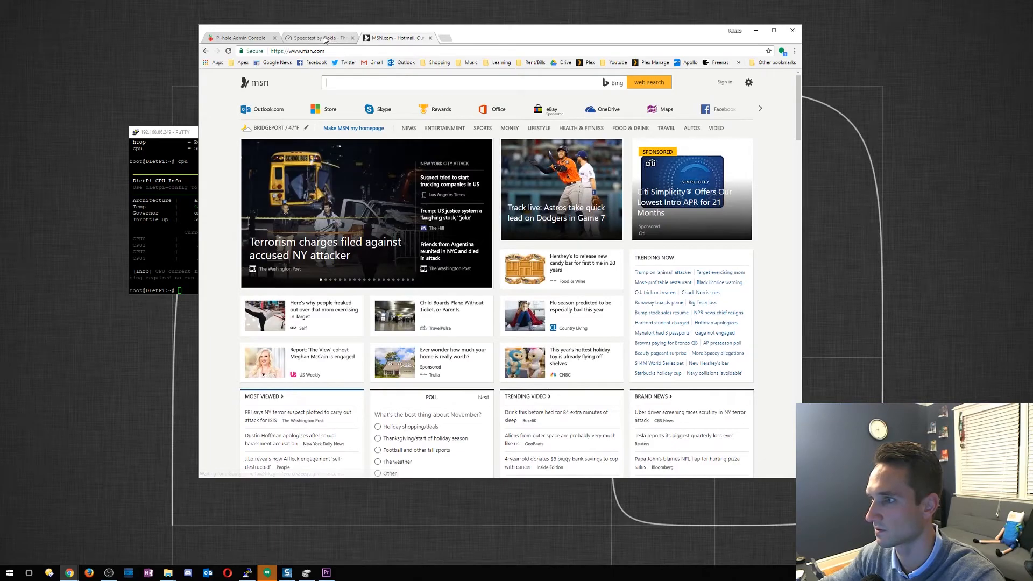
In a new tab go to google.com and search for 'amazon echo'
{"action": "left_click", "coordinate": [442, 38]}
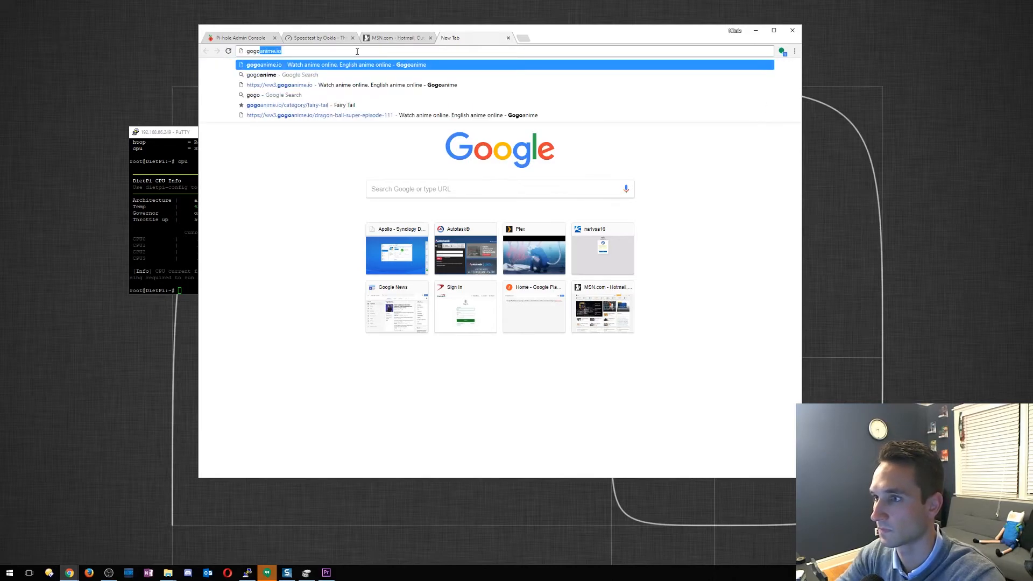
{"action": "type", "text": "google.com"}
{"action": "type", "text": "diet"}
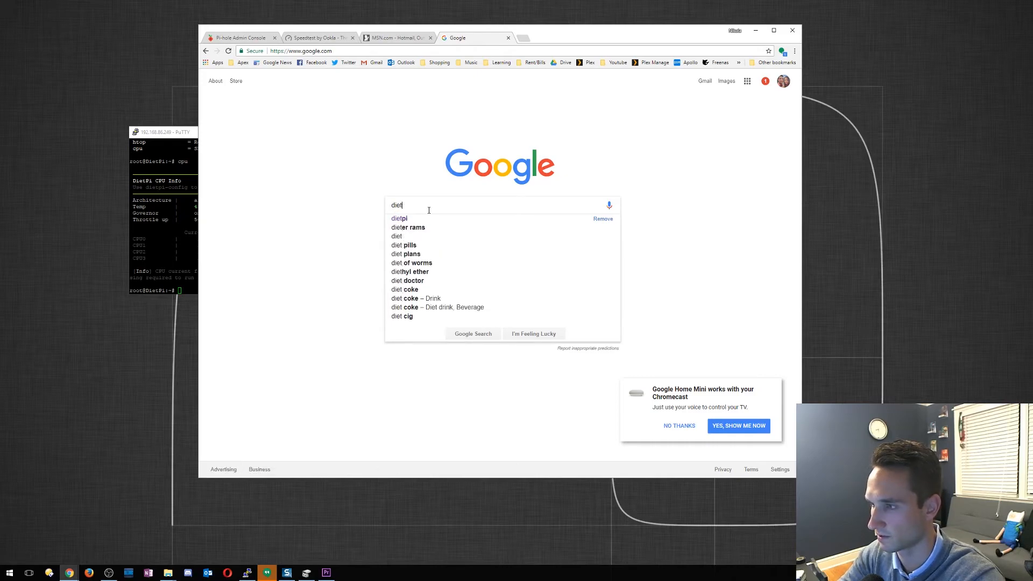
{"action": "key", "text": "ctrl+a"}
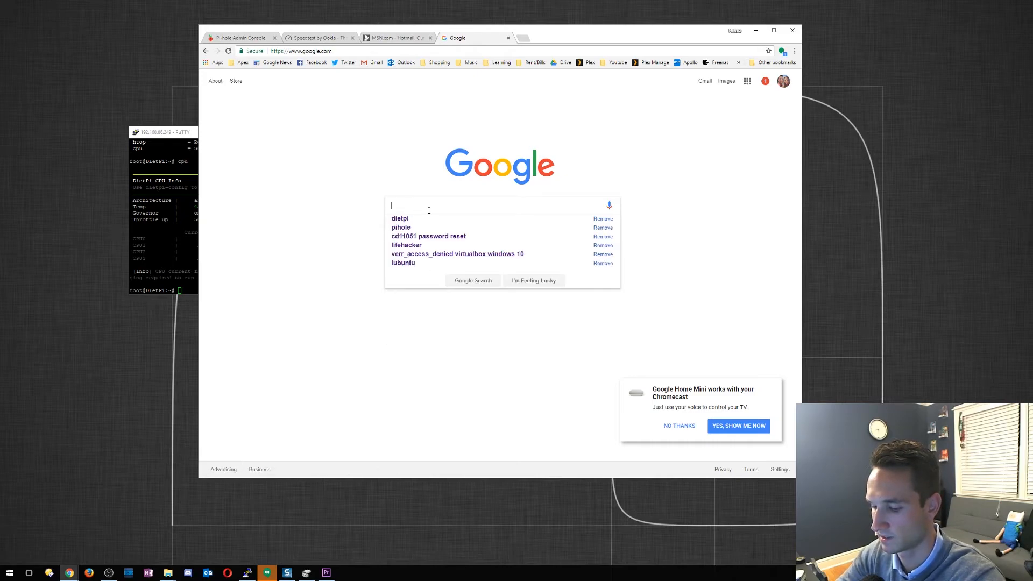
{"action": "type", "text": "amazon echo"}
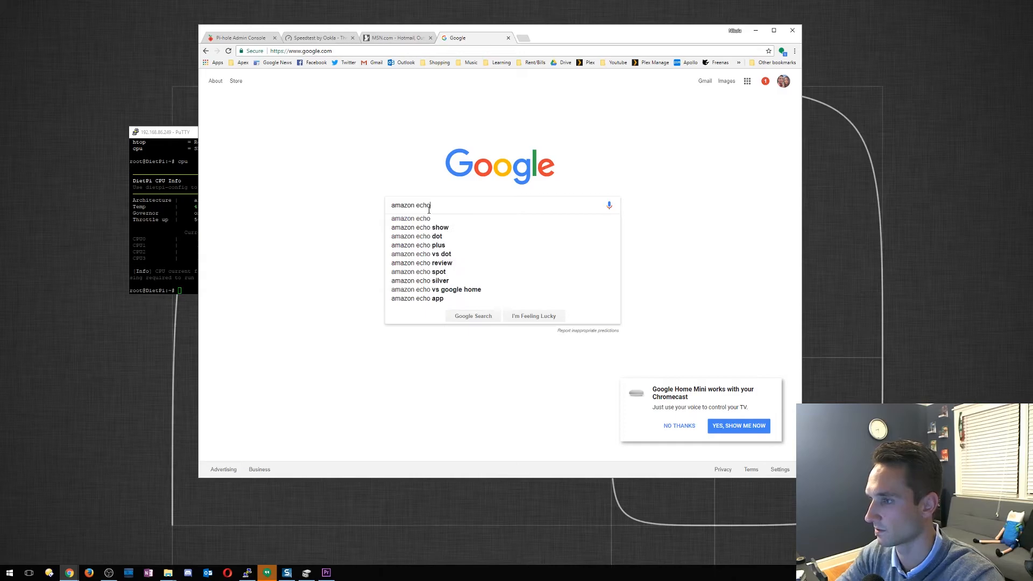
{"action": "key", "text": "Return"}
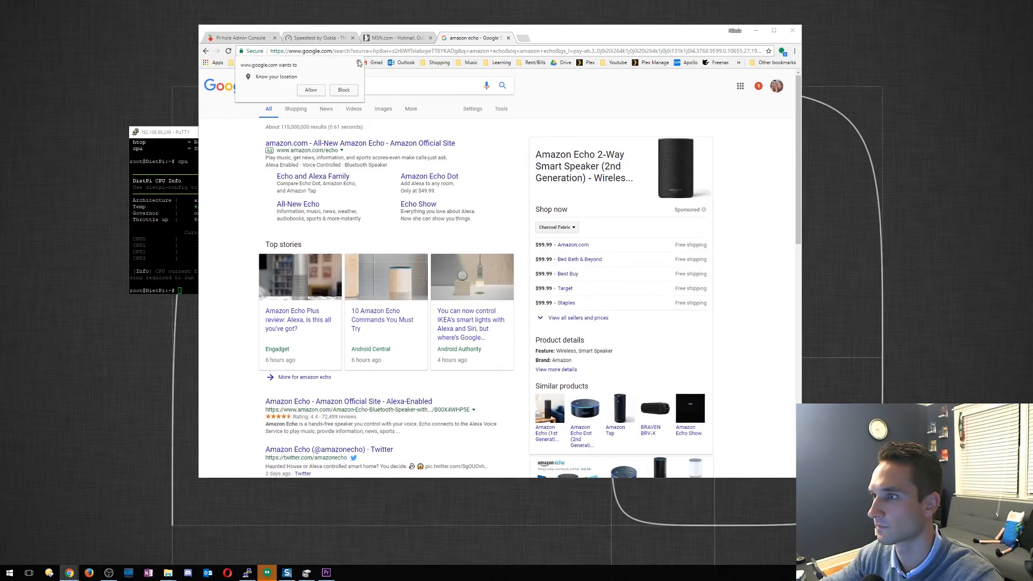
Block the location prompt, browse the search results and return to the MSN tab
{"action": "left_click", "coordinate": [343, 89]}
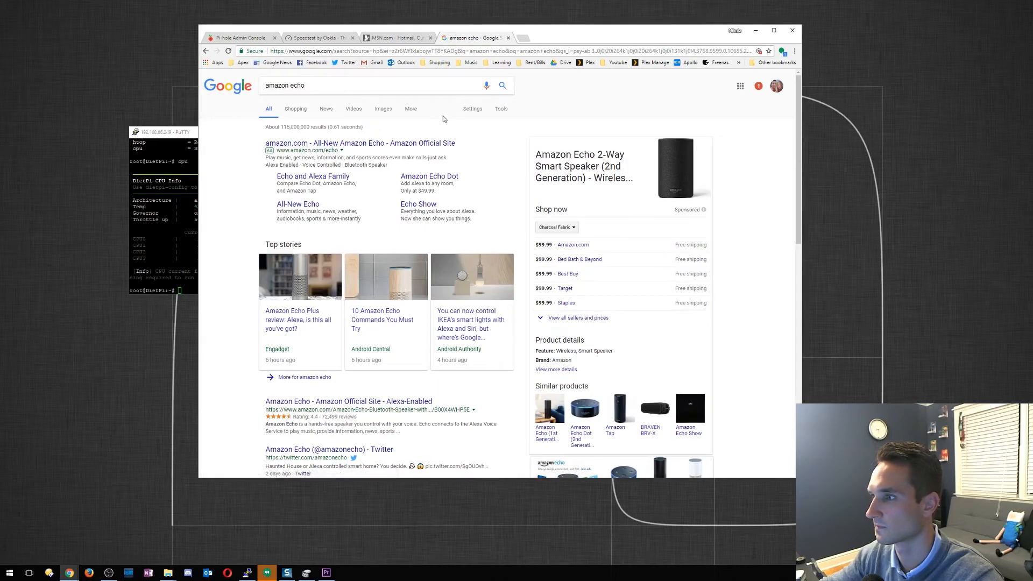
{"action": "scroll", "scroll_direction": "down", "scroll_amount": 3}
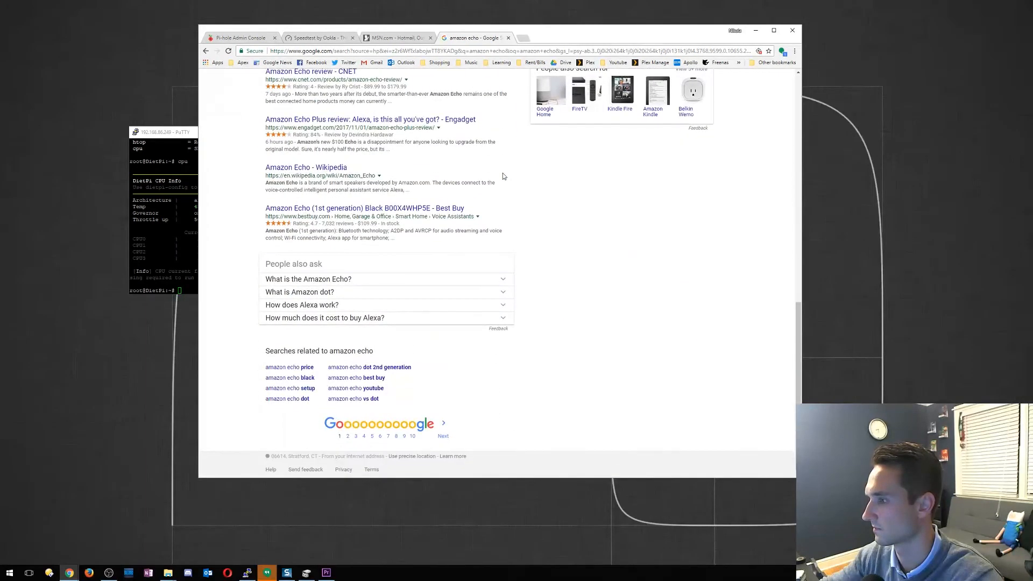
{"action": "scroll", "scroll_direction": "up", "scroll_amount": 3}
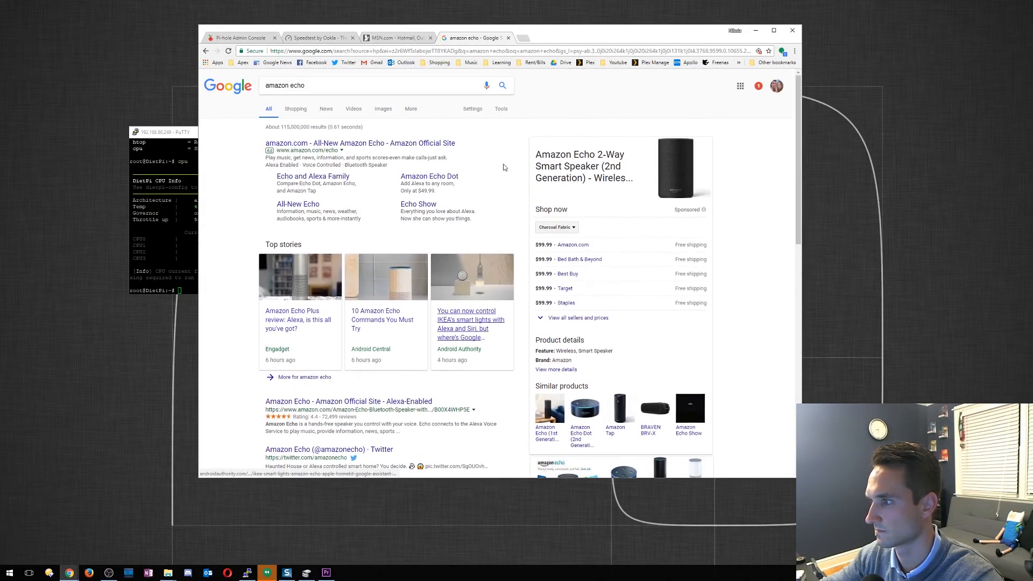
{"action": "left_click", "coordinate": [395, 38]}
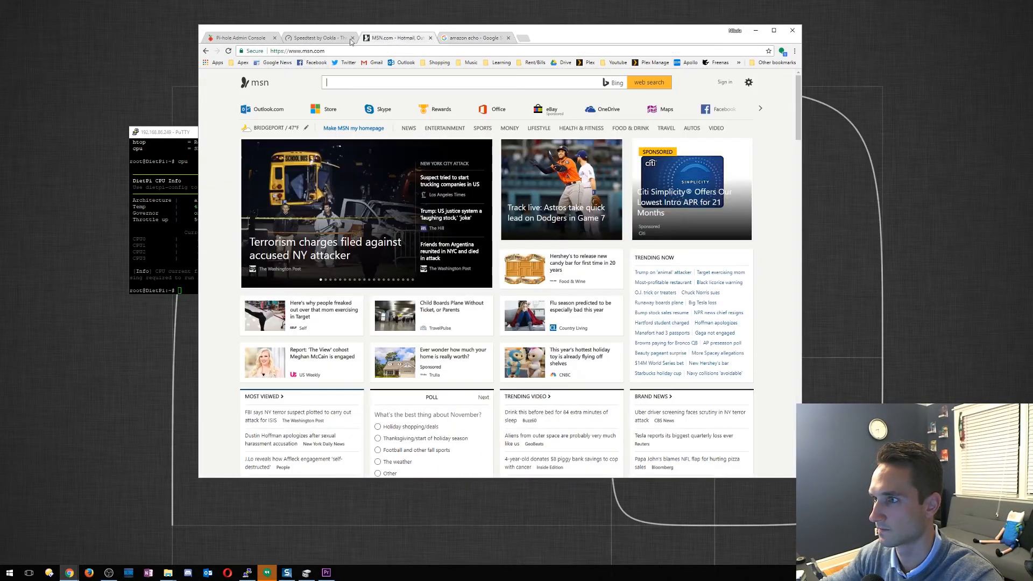
Switch via the Speedtest tab to the Pi-hole dashboard and check its query totals
{"action": "left_click", "coordinate": [319, 37]}
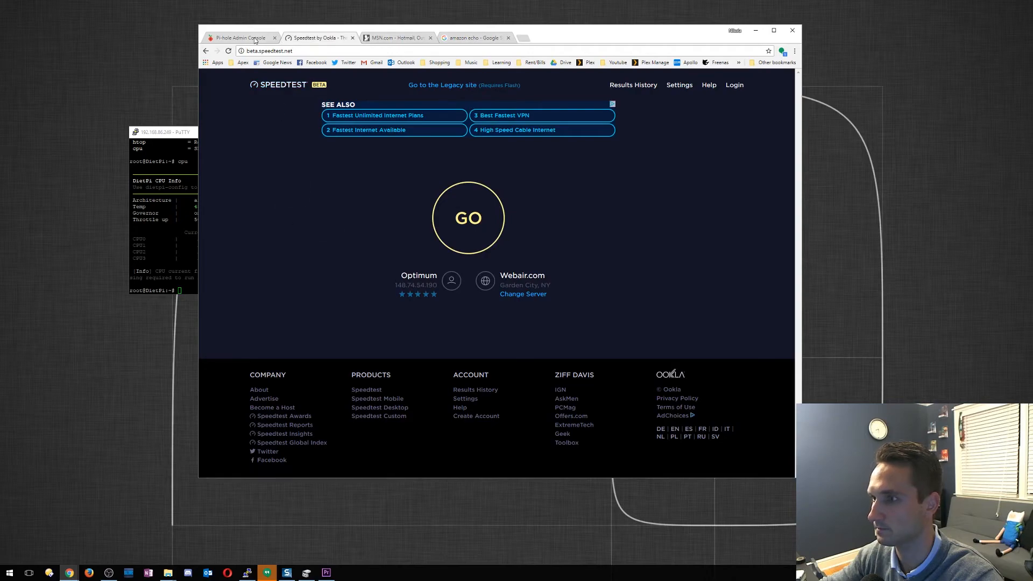
{"action": "left_click", "coordinate": [239, 38]}
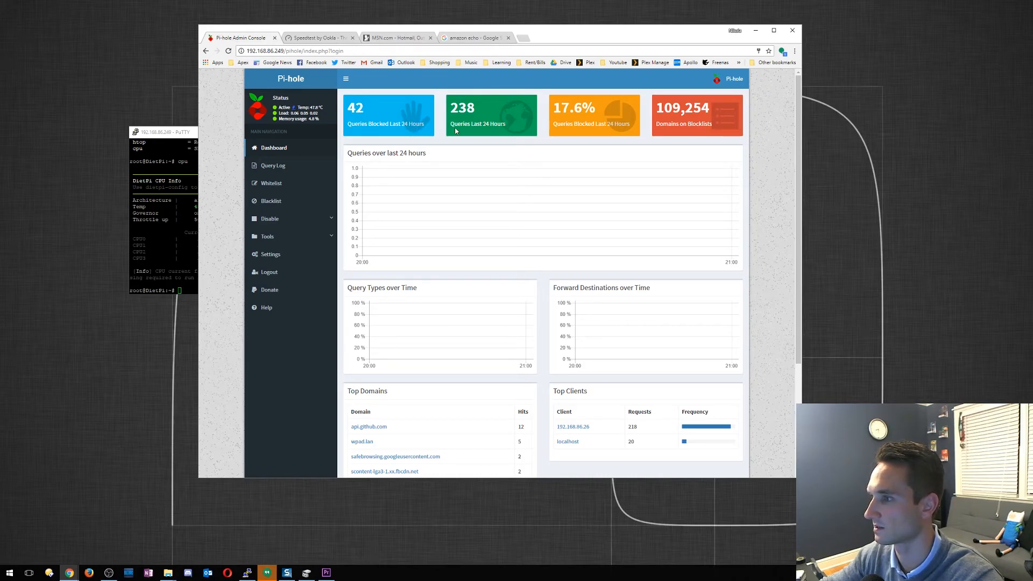
{"action": "mouse_move", "coordinate": [551, 135]}
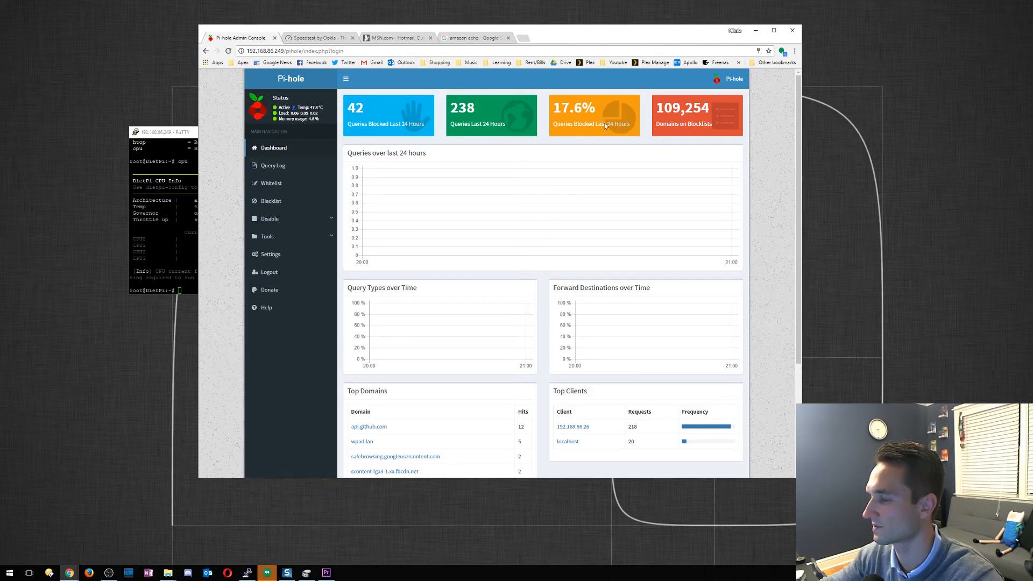
{"action": "scroll", "scroll_direction": "down", "scroll_amount": 3}
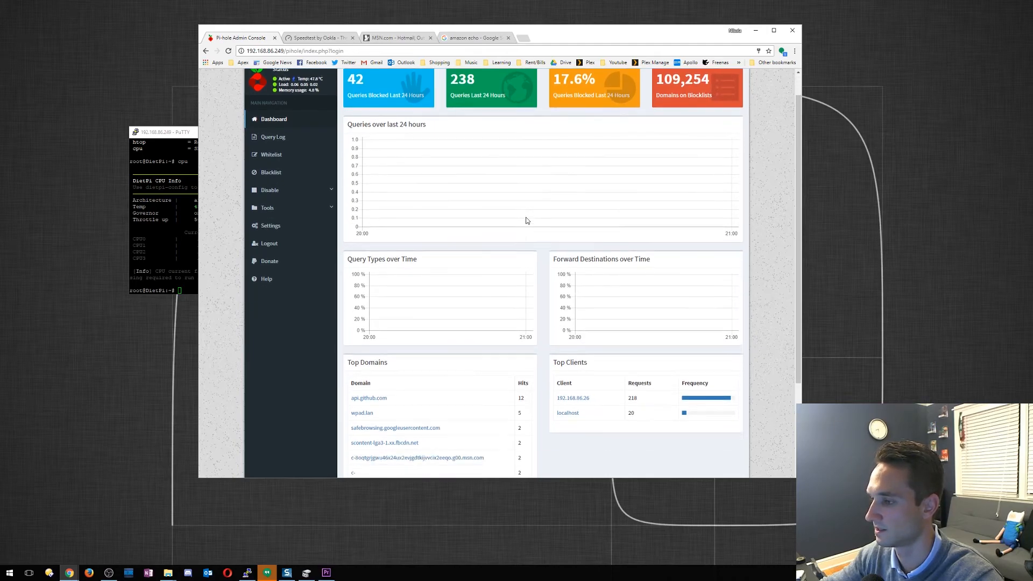
{"action": "left_click", "coordinate": [472, 37]}
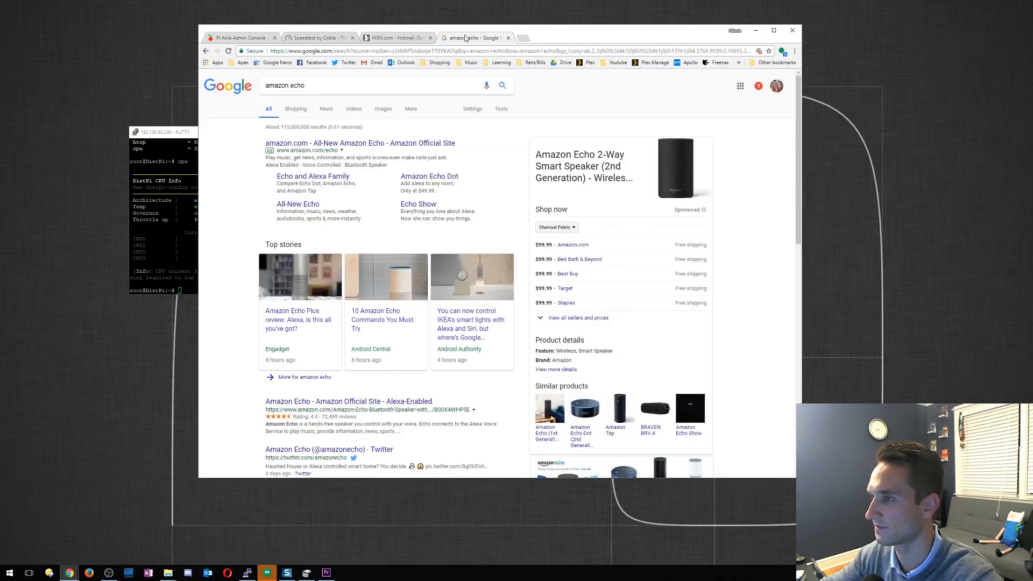
Return to the Pi-hole dashboard and review Top Domains and Top Clients listing msn.com and this PC
{"action": "left_click", "coordinate": [240, 38]}
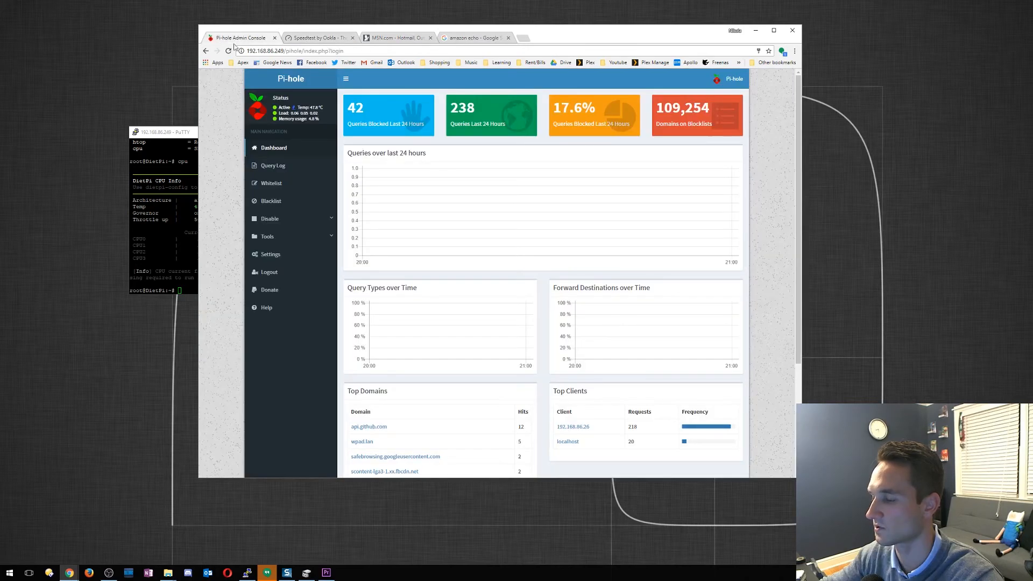
{"action": "scroll", "scroll_direction": "down", "scroll_amount": 3}
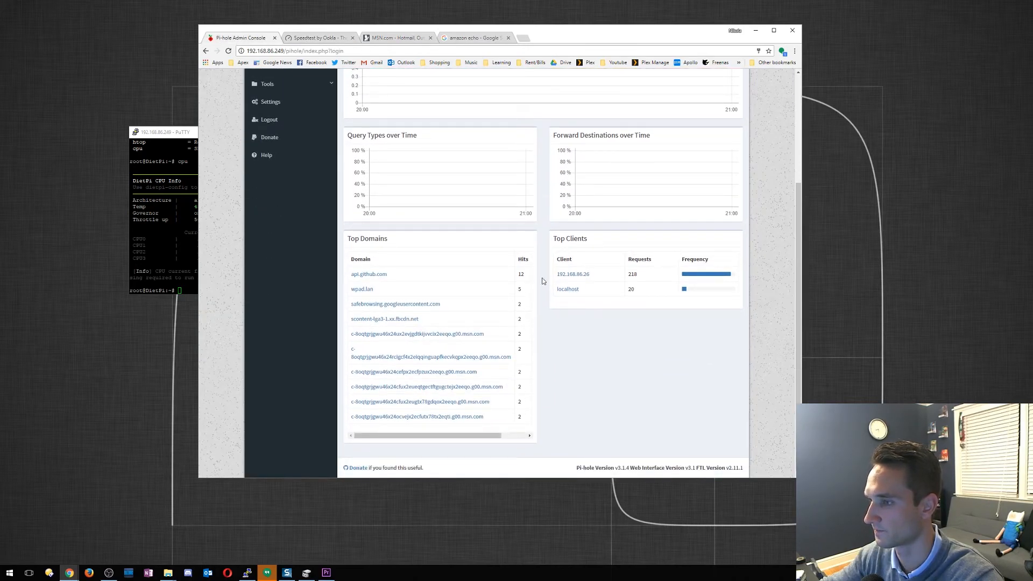
{"action": "mouse_move", "coordinate": [600, 293]}
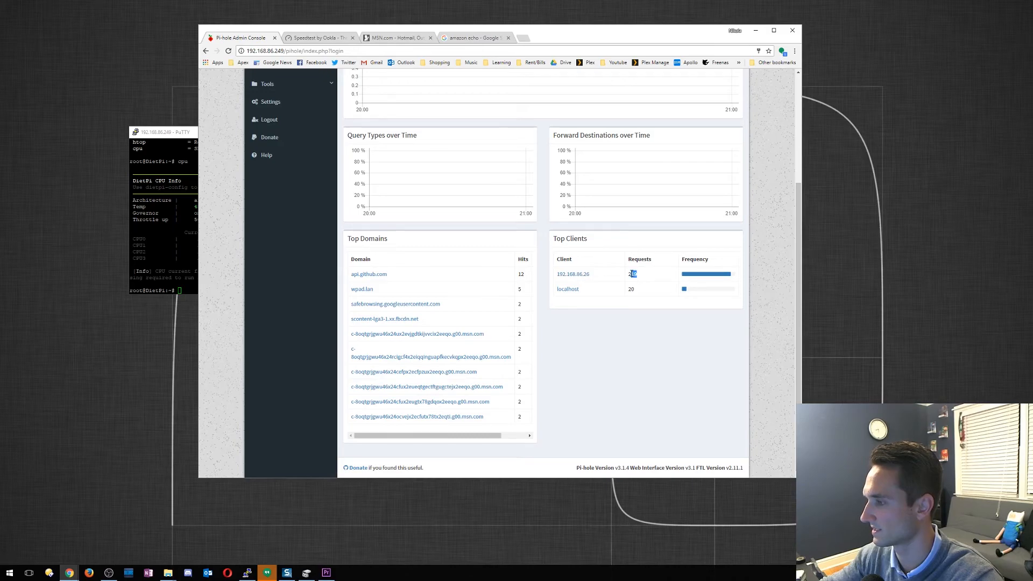
{"action": "scroll", "scroll_direction": "up", "scroll_amount": 3}
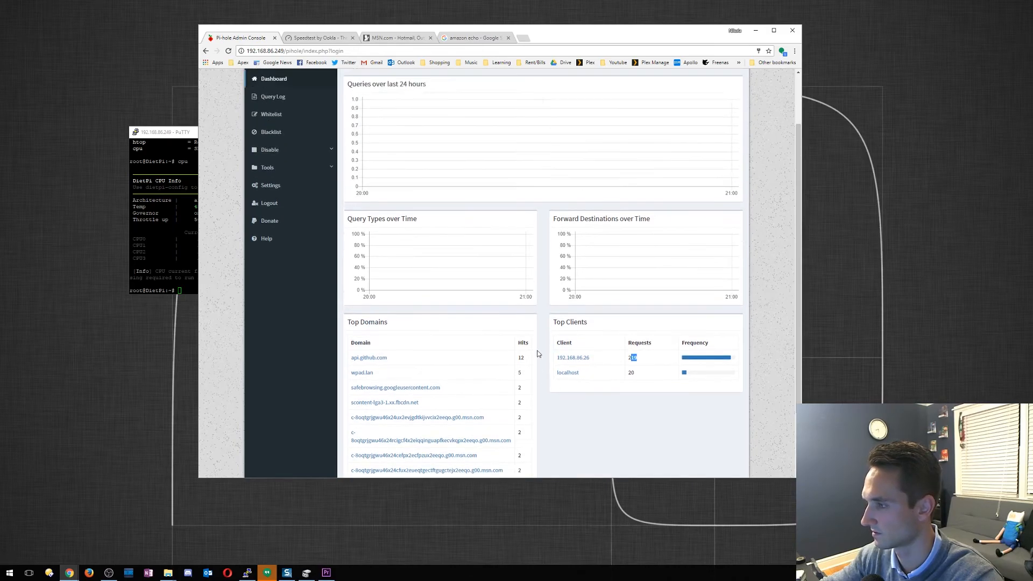
{"action": "scroll", "scroll_direction": "up", "scroll_amount": 3}
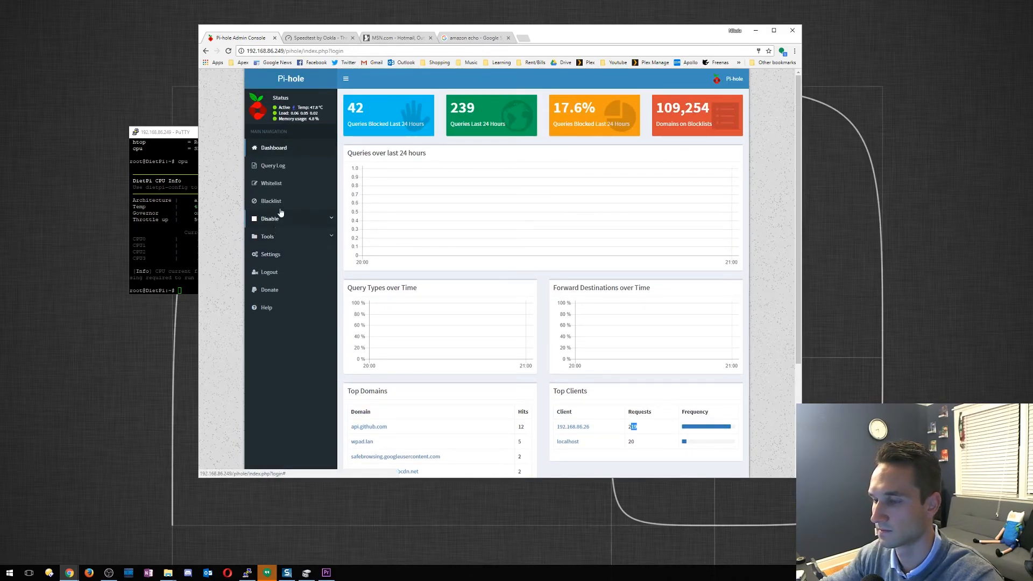
{"action": "mouse_move", "coordinate": [272, 201]}
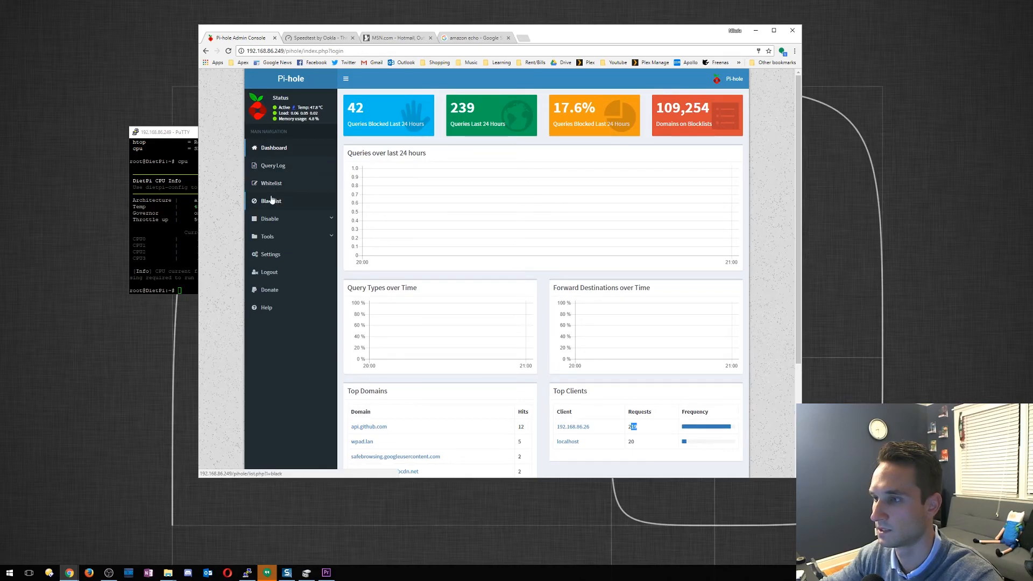
Search Google from a new tab and open Angelfire's Ad Blocking Test page
{"action": "left_click", "coordinate": [521, 38]}
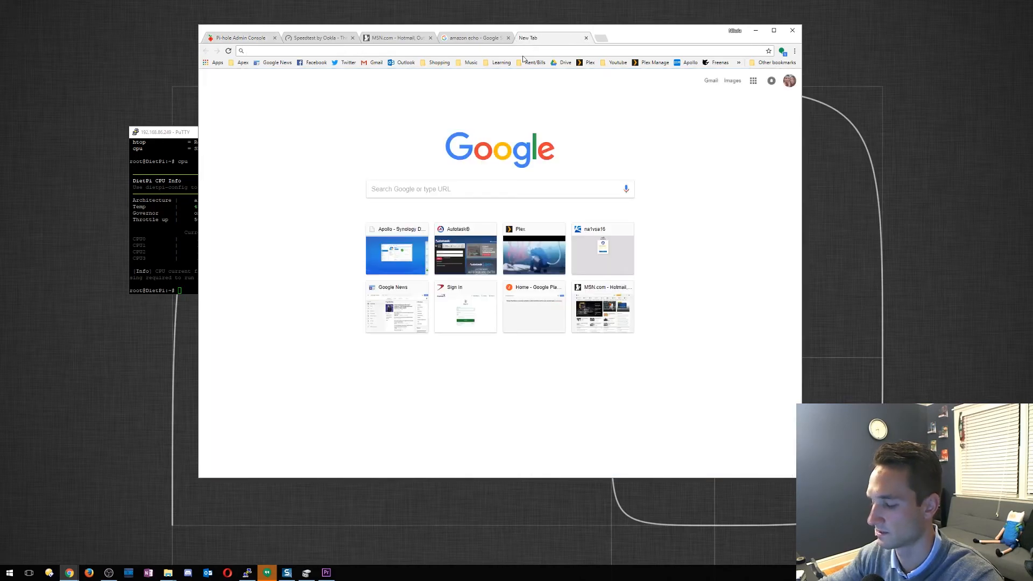
{"action": "type", "text": "websio"}
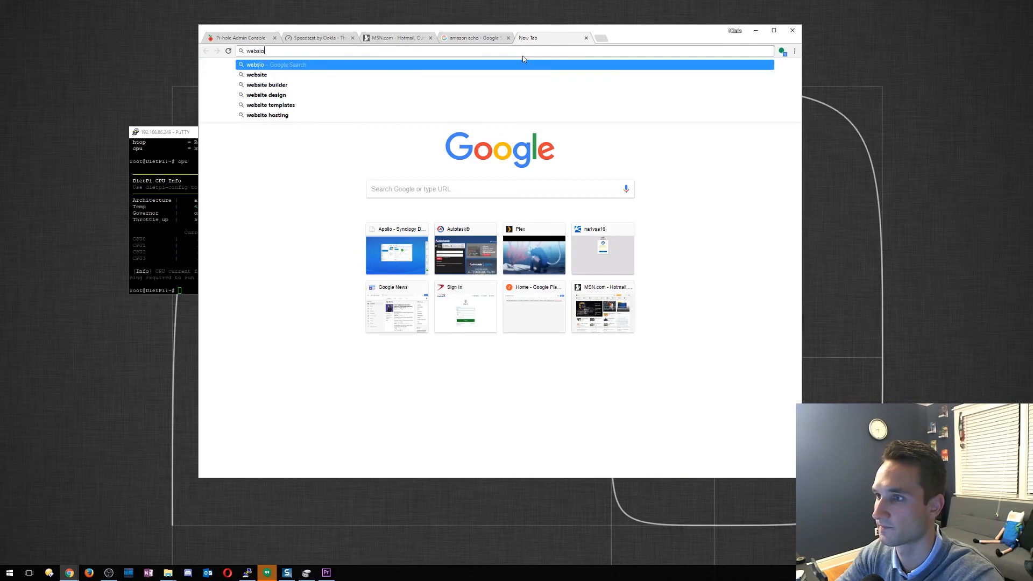
{"action": "type", "text": "website to test internet speed"}
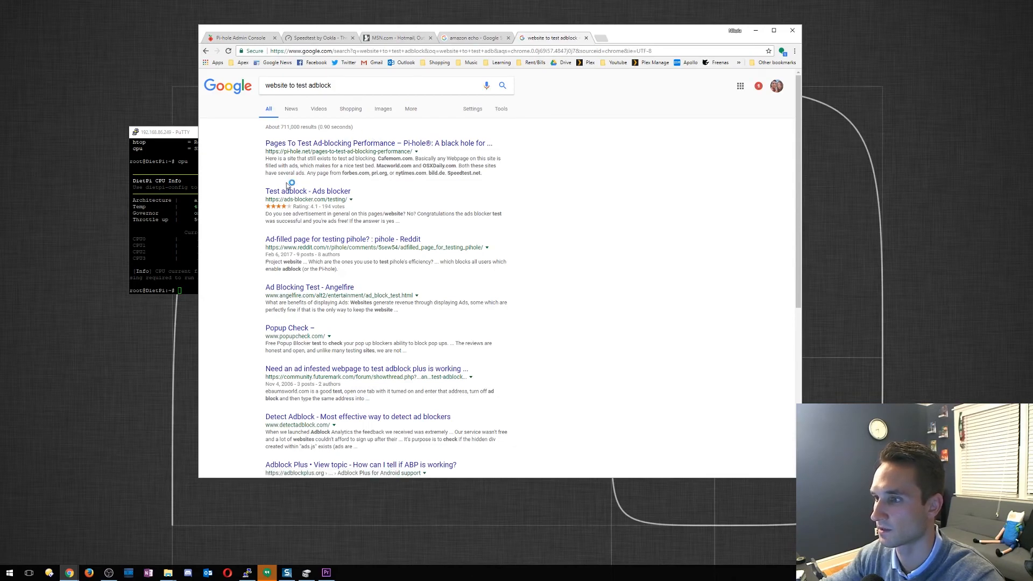
{"action": "mouse_move", "coordinate": [348, 151]}
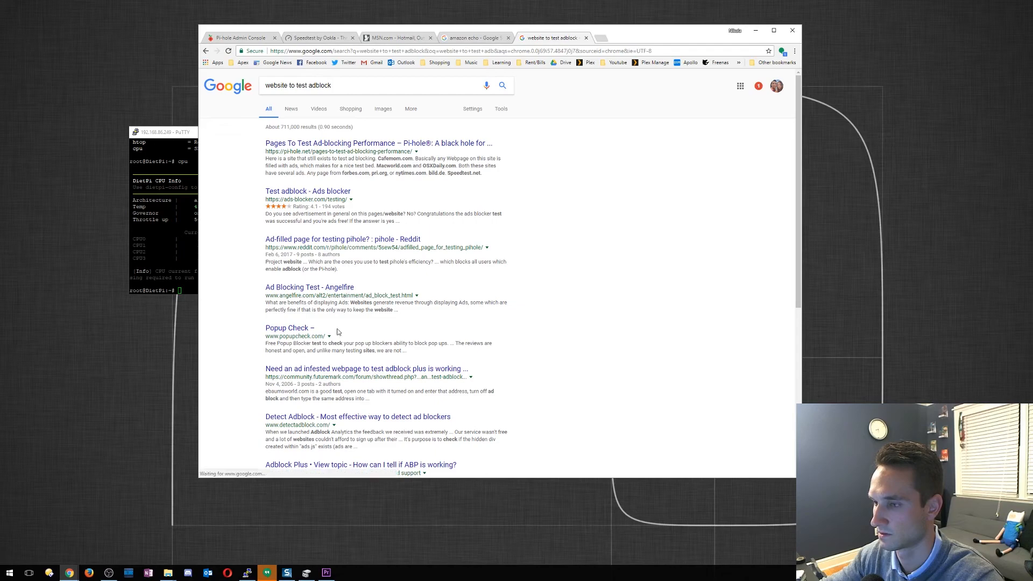
{"action": "left_click", "coordinate": [309, 286]}
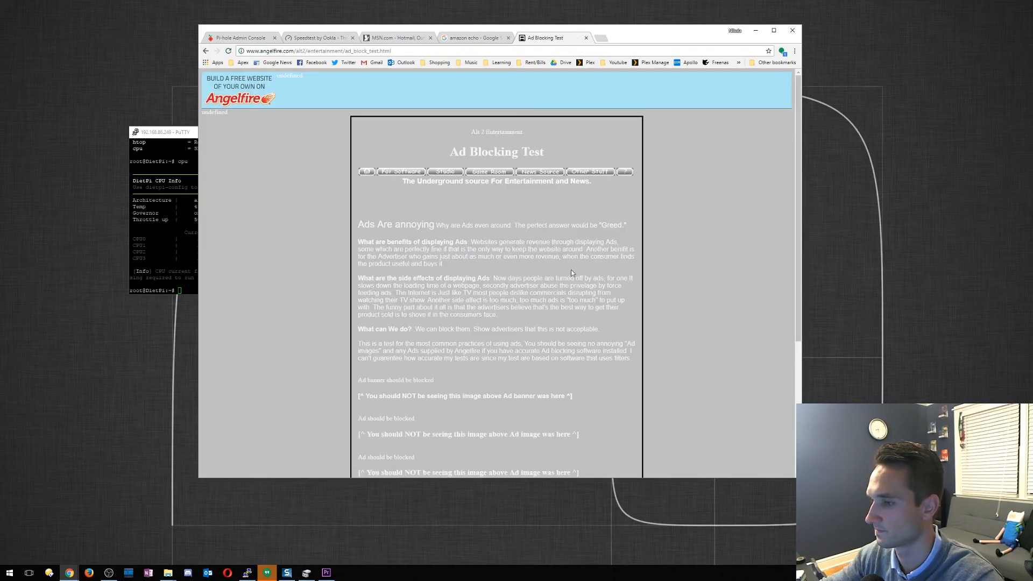
Scroll through the 'Ad should be blocked' sections confirming no test ad images loaded
{"action": "scroll", "scroll_direction": "down", "scroll_amount": 3}
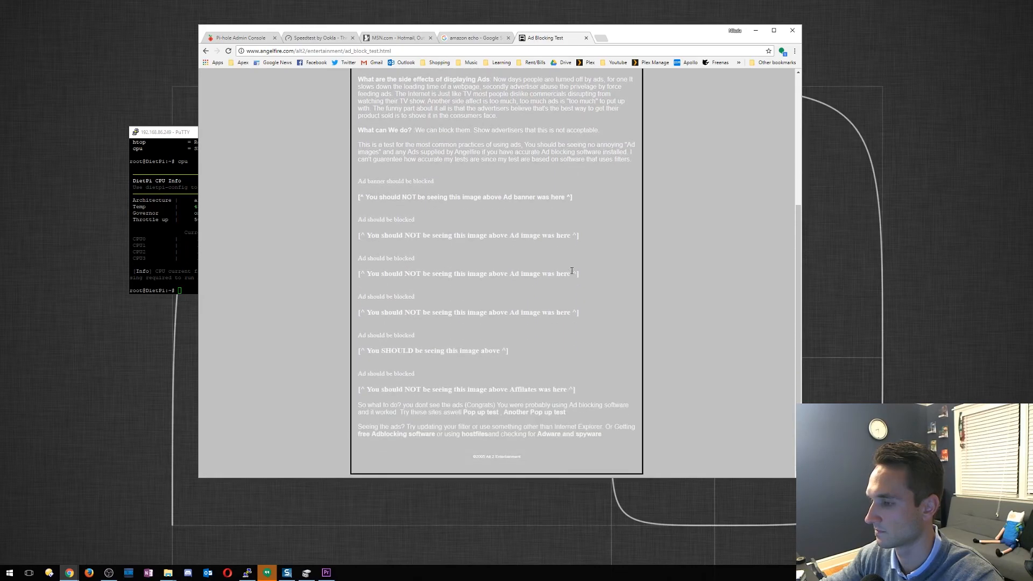
{"action": "scroll", "scroll_direction": "up", "scroll_amount": 3}
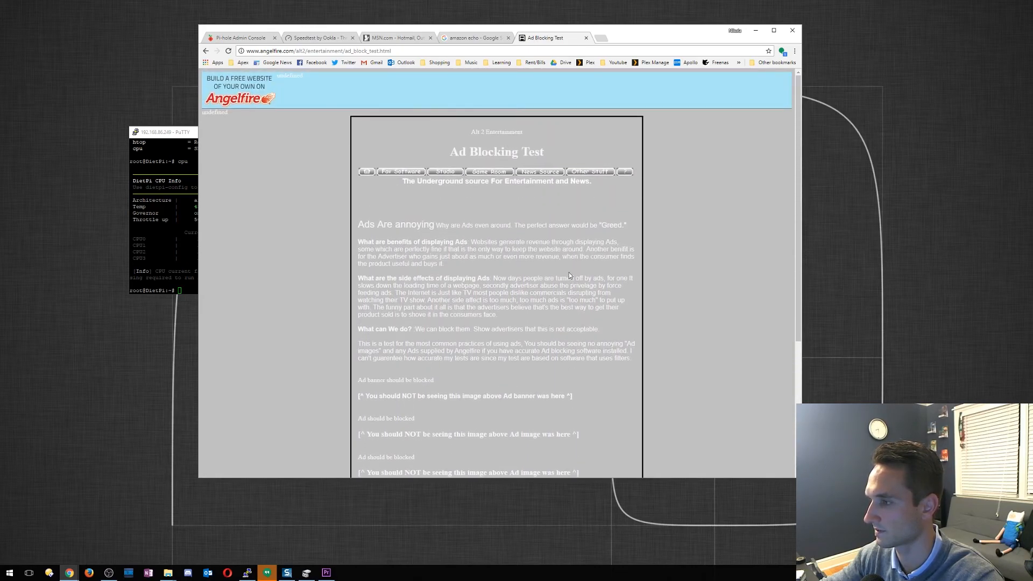
{"action": "scroll", "scroll_direction": "down", "scroll_amount": 3}
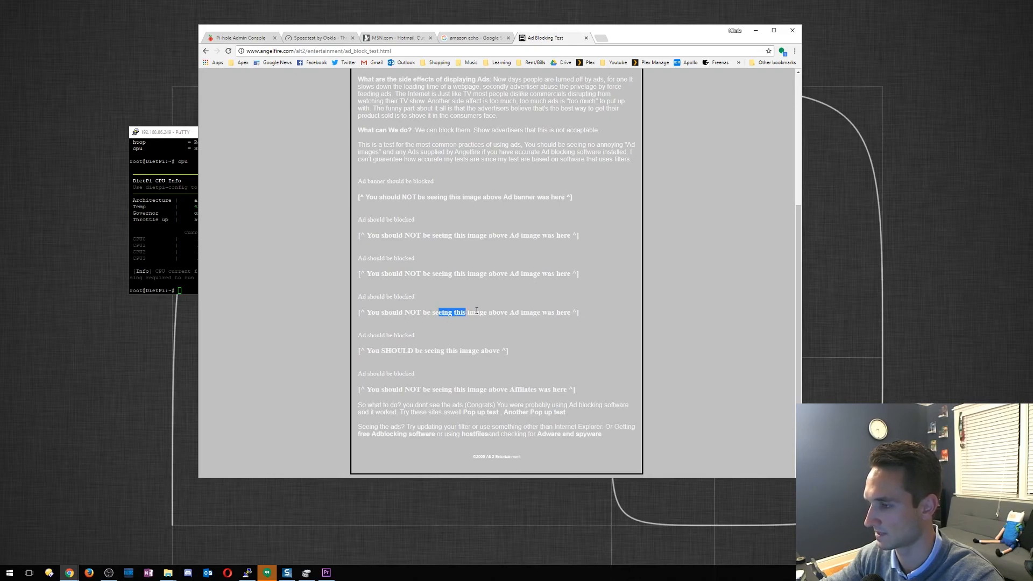
Return to the Pi-hole dashboard showing 267 queries, 17.2% blocked, with Top Domains and Top Clients
{"action": "left_click", "coordinate": [240, 37]}
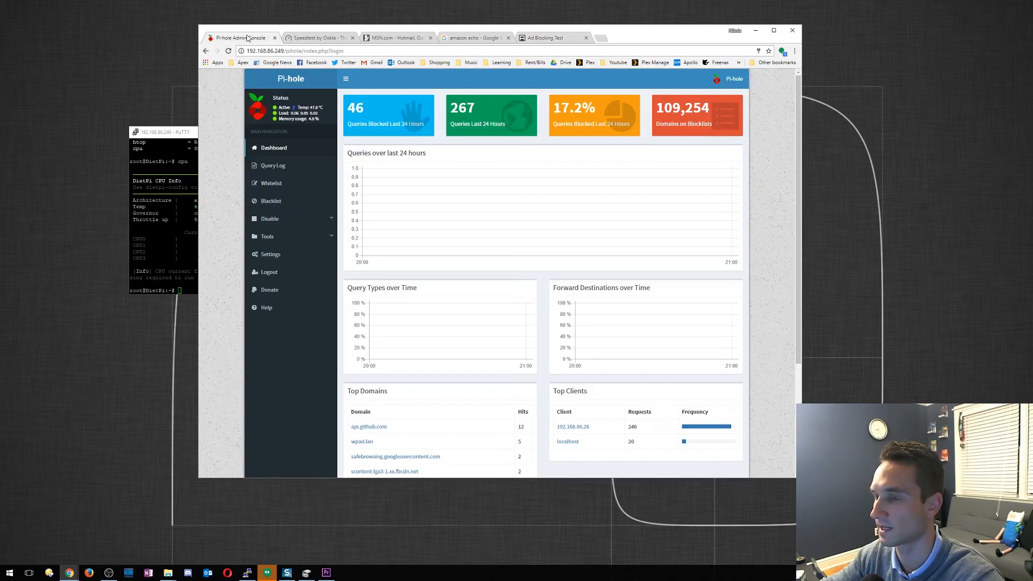
{"action": "mouse_move", "coordinate": [420, 135]}
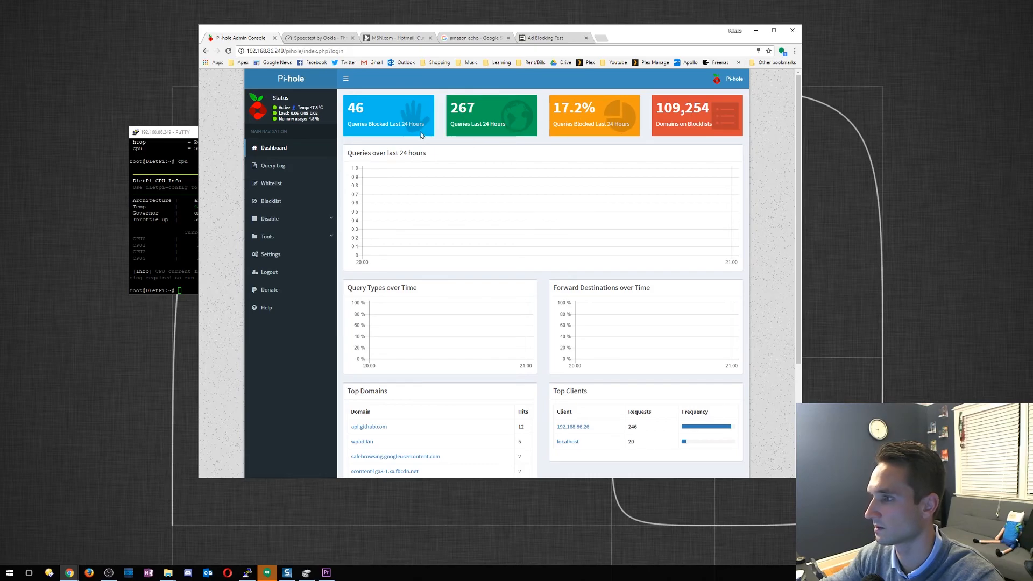
{"action": "scroll", "scroll_direction": "down", "scroll_amount": 3}
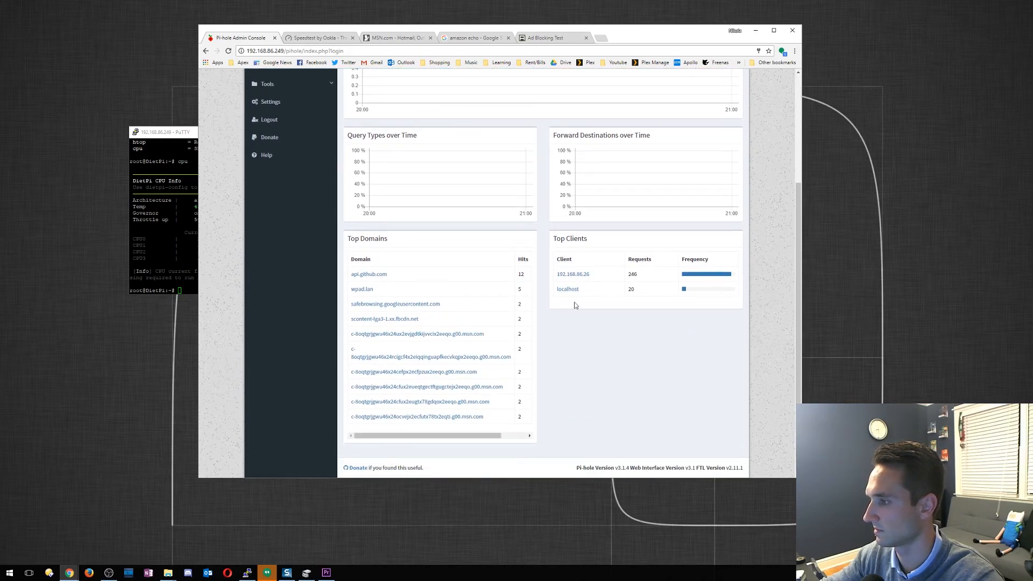
{"action": "scroll", "scroll_direction": "up", "scroll_amount": 3}
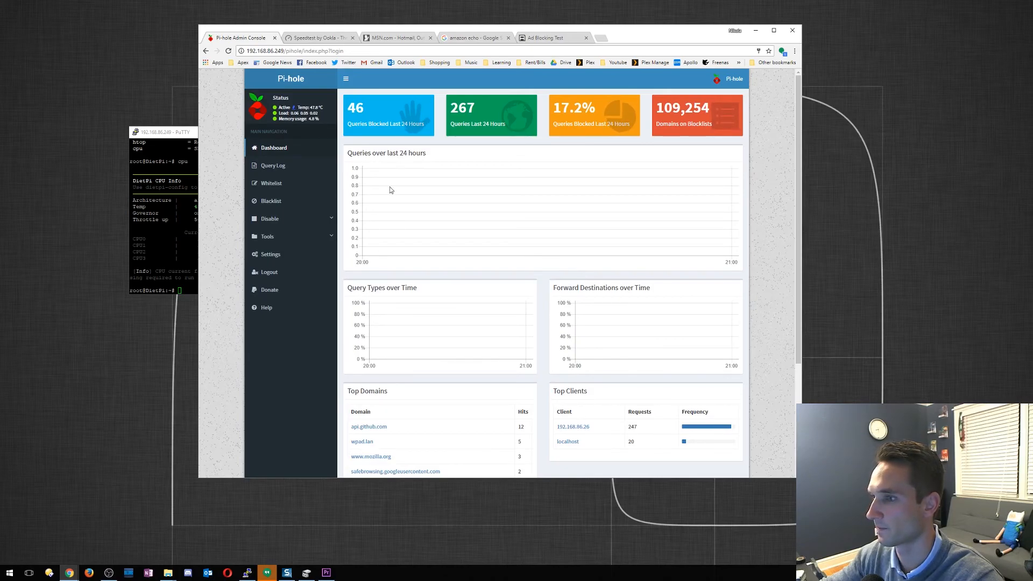
{"action": "mouse_move", "coordinate": [591, 185]}
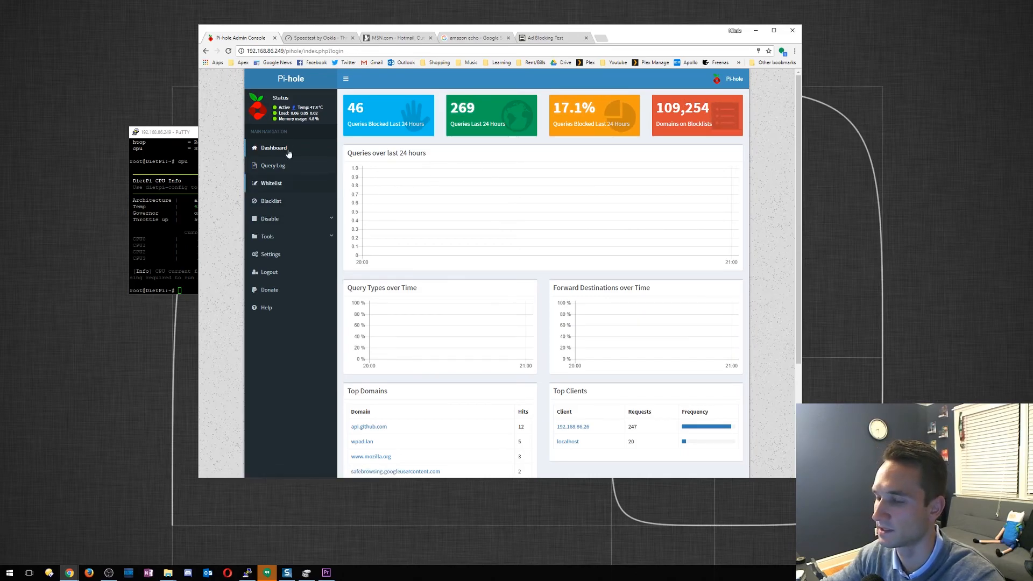
{"action": "mouse_move", "coordinate": [271, 183]}
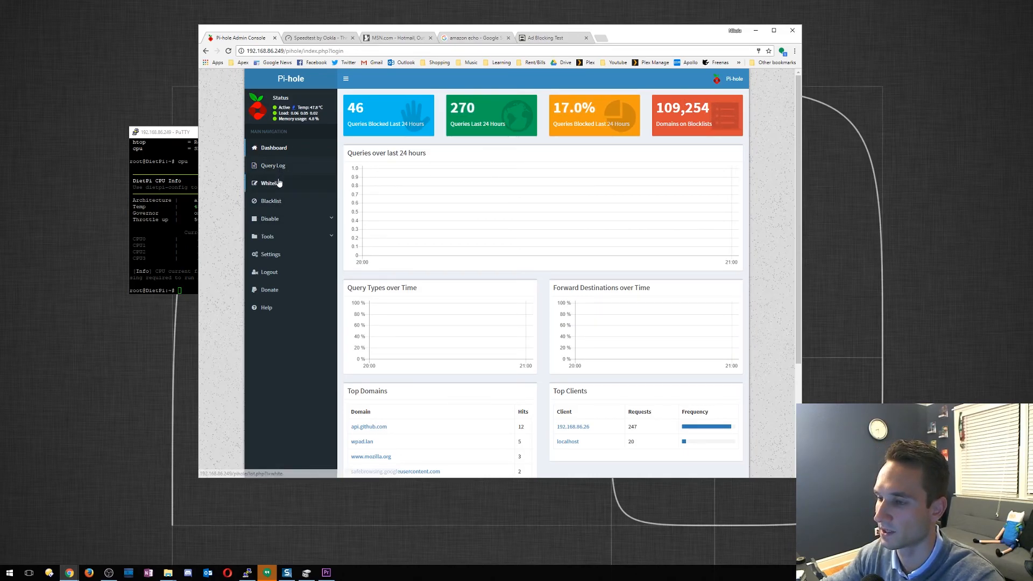
View the Whitelist and Query Log, then expand the Disable and Tools side menus
{"action": "left_click", "coordinate": [270, 183]}
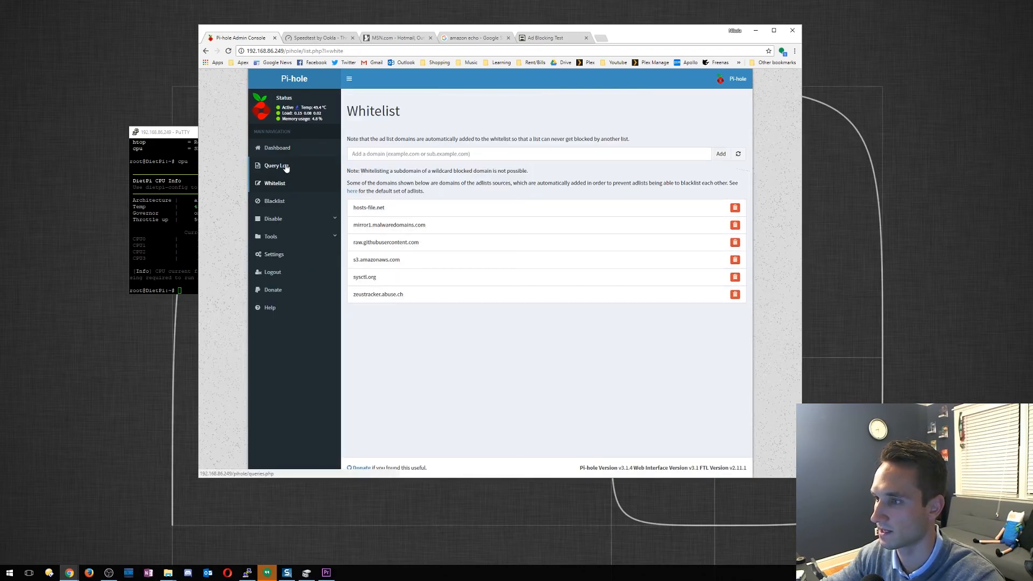
{"action": "left_click", "coordinate": [277, 166]}
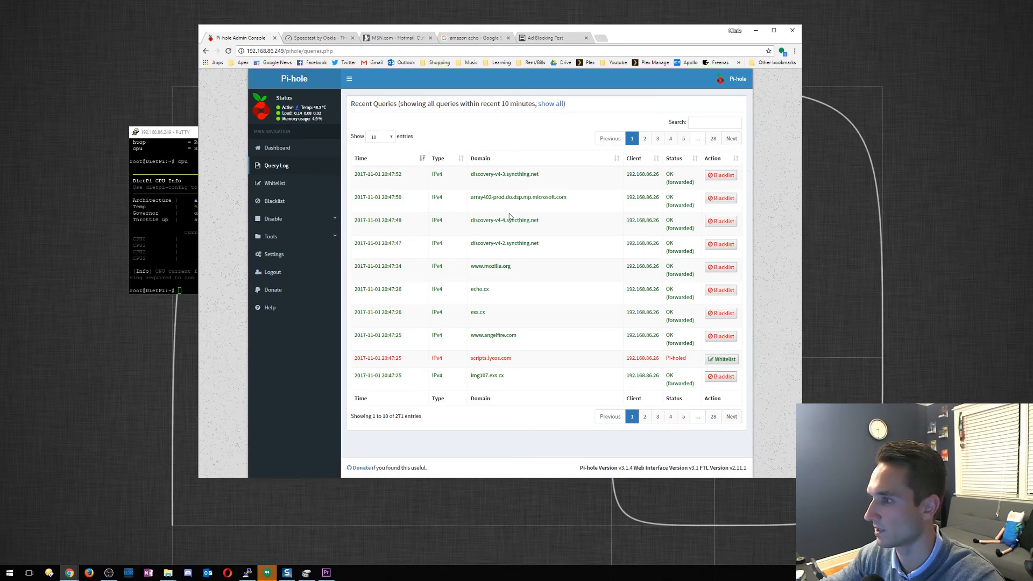
{"action": "mouse_move", "coordinate": [444, 376]}
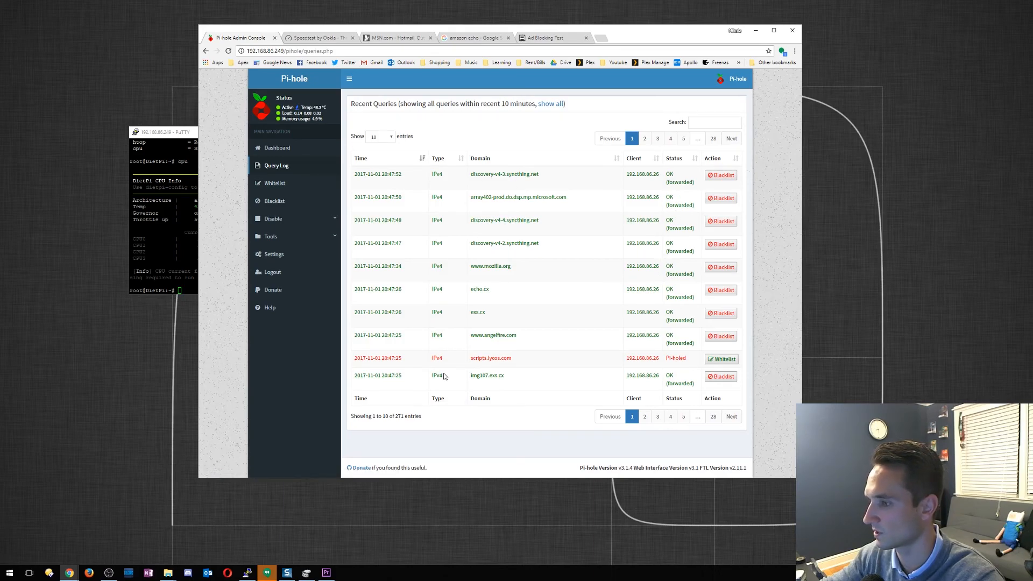
{"action": "mouse_move", "coordinate": [477, 357]}
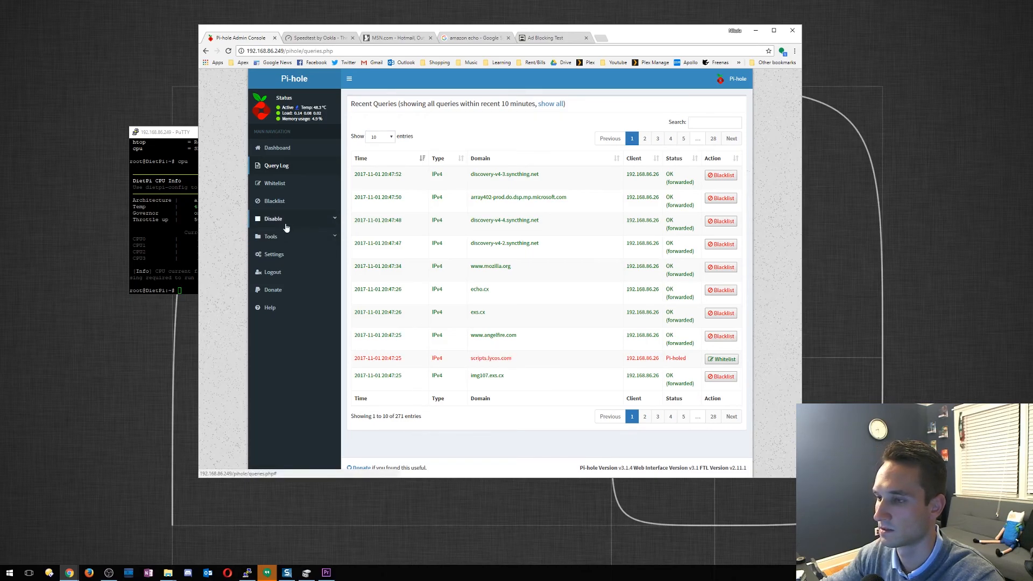
{"action": "left_click", "coordinate": [272, 219]}
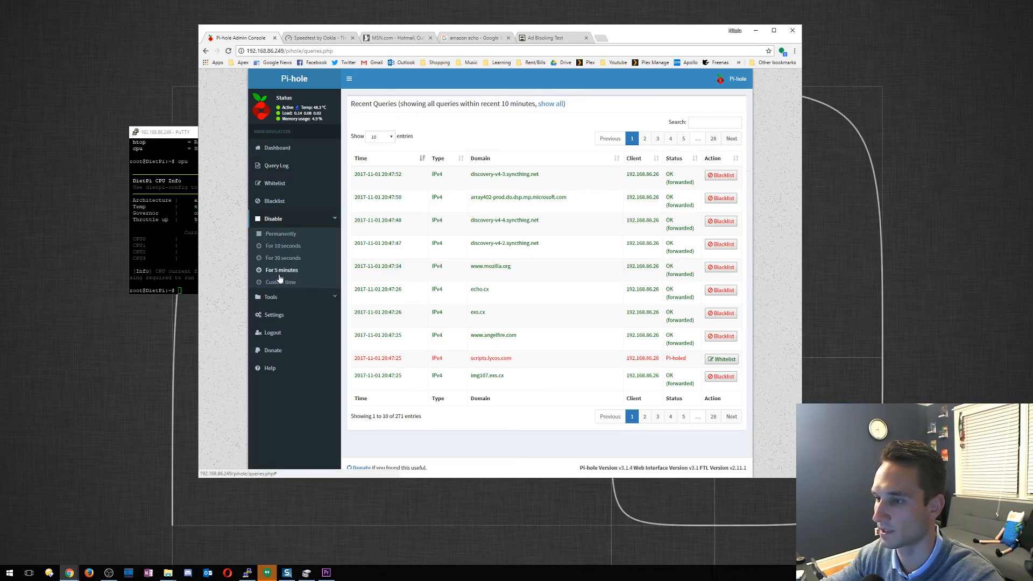
{"action": "left_click", "coordinate": [269, 297]}
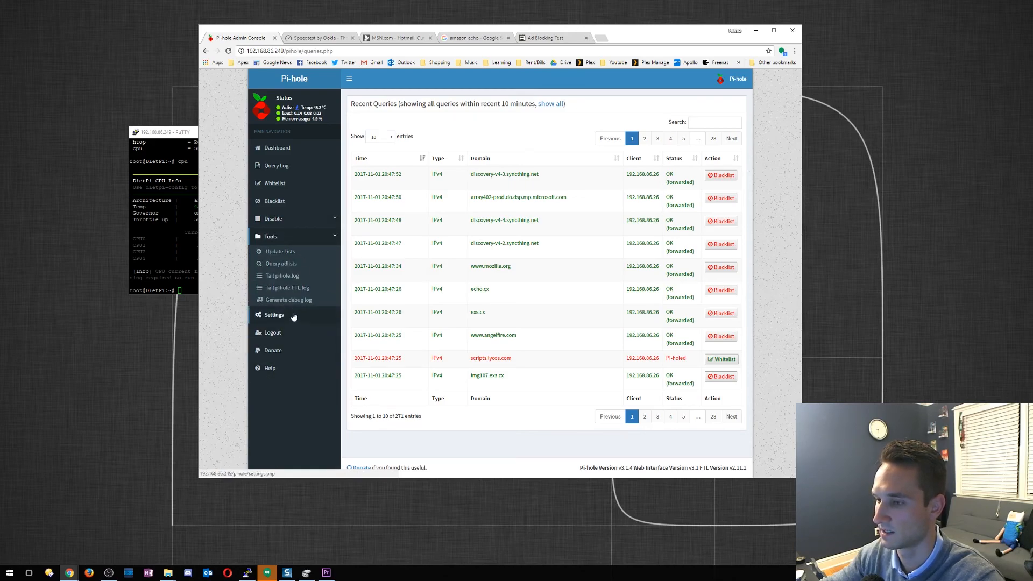
Browse the Settings page and expand Pi-Hole's Block Lists to see the gravity source URLs
{"action": "left_click", "coordinate": [273, 314]}
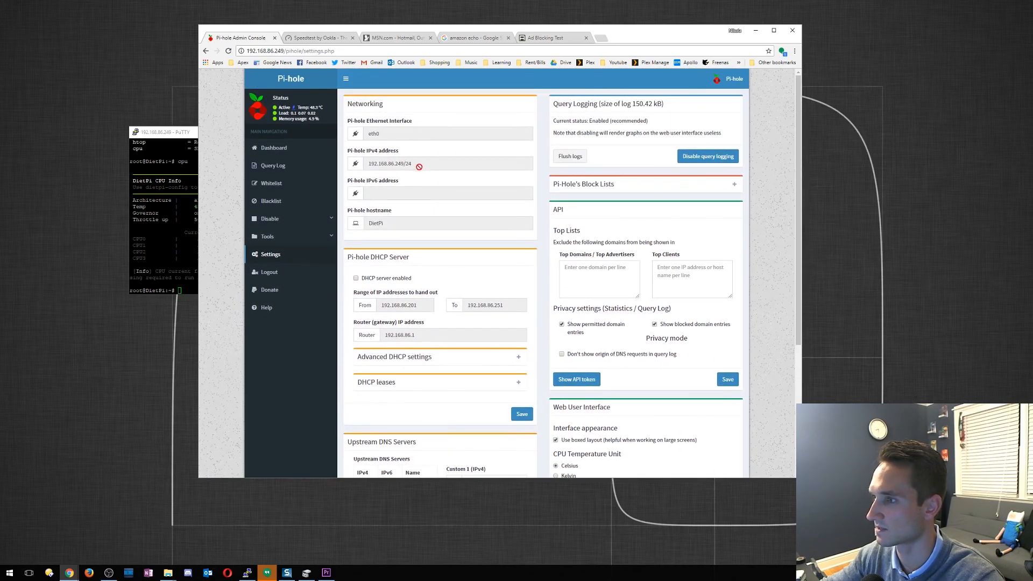
{"action": "scroll", "scroll_direction": "down", "scroll_amount": 3}
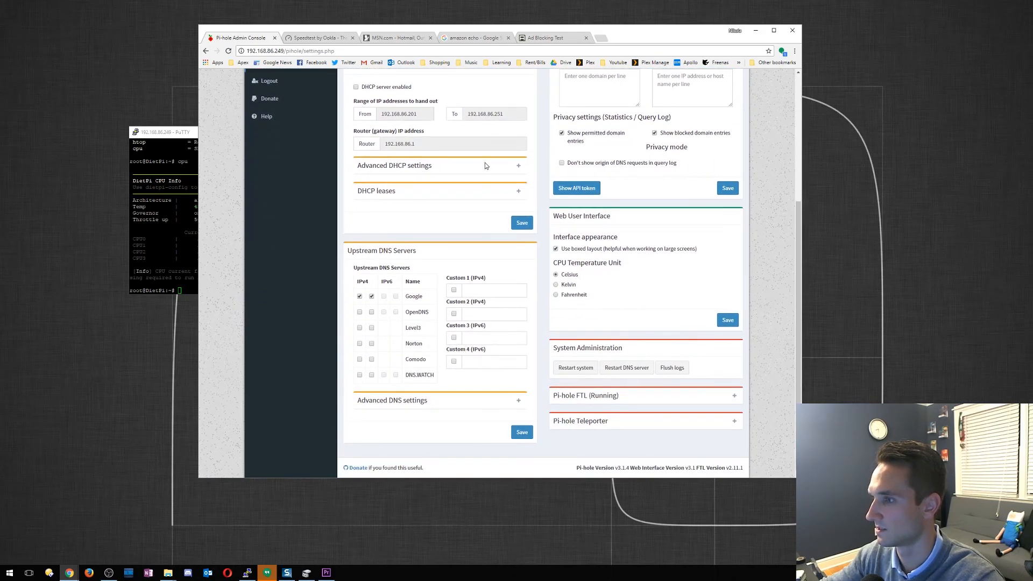
{"action": "mouse_move", "coordinate": [546, 419]}
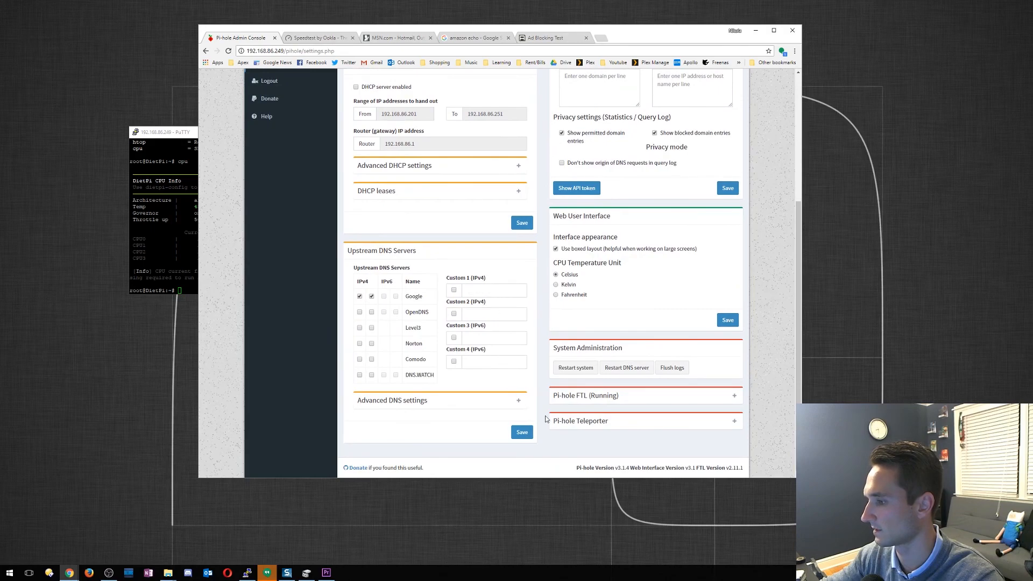
{"action": "mouse_move", "coordinate": [451, 277]}
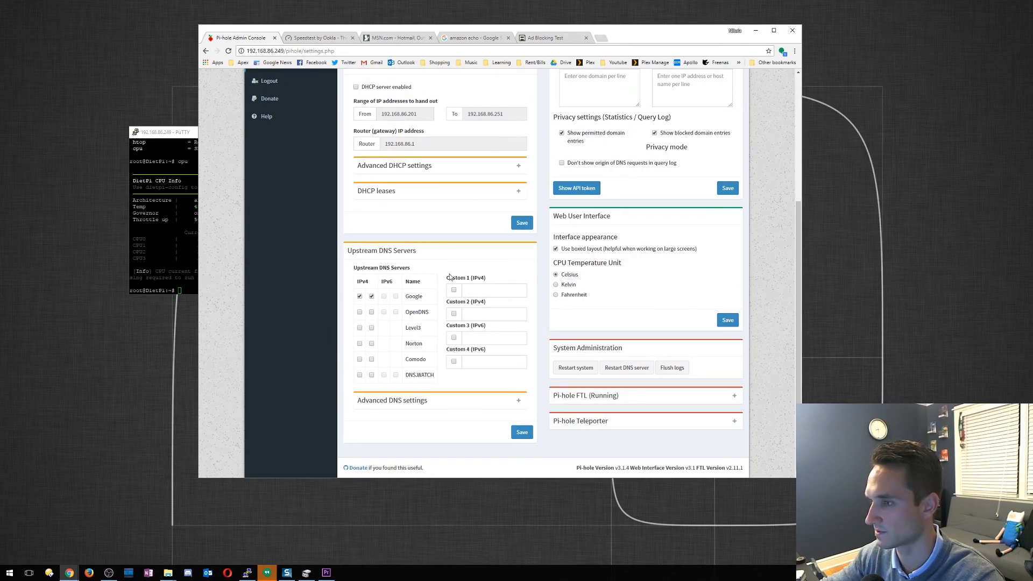
{"action": "scroll", "scroll_direction": "up", "scroll_amount": 3}
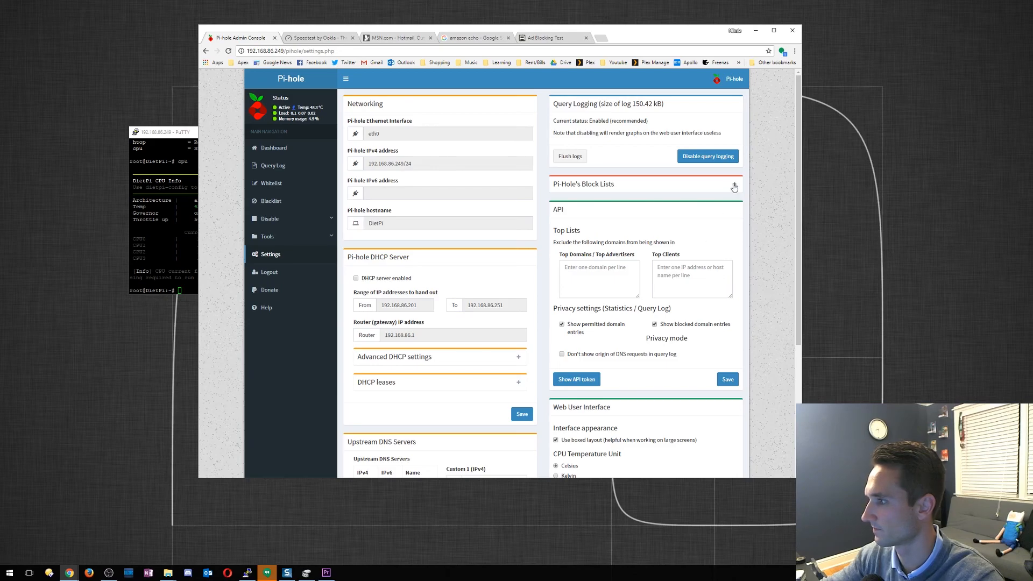
{"action": "left_click", "coordinate": [733, 187]}
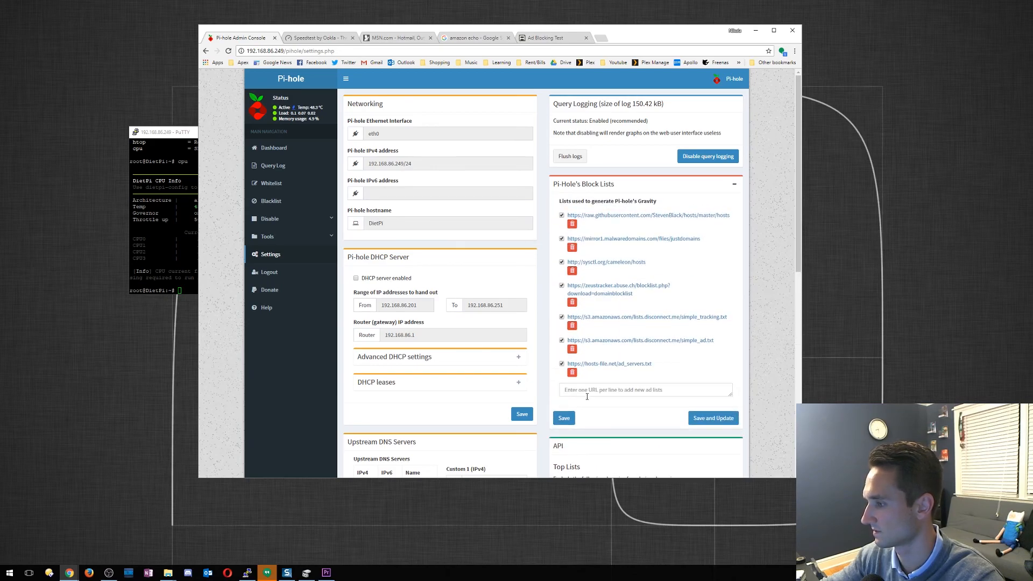
{"action": "scroll", "scroll_direction": "down", "scroll_amount": 3}
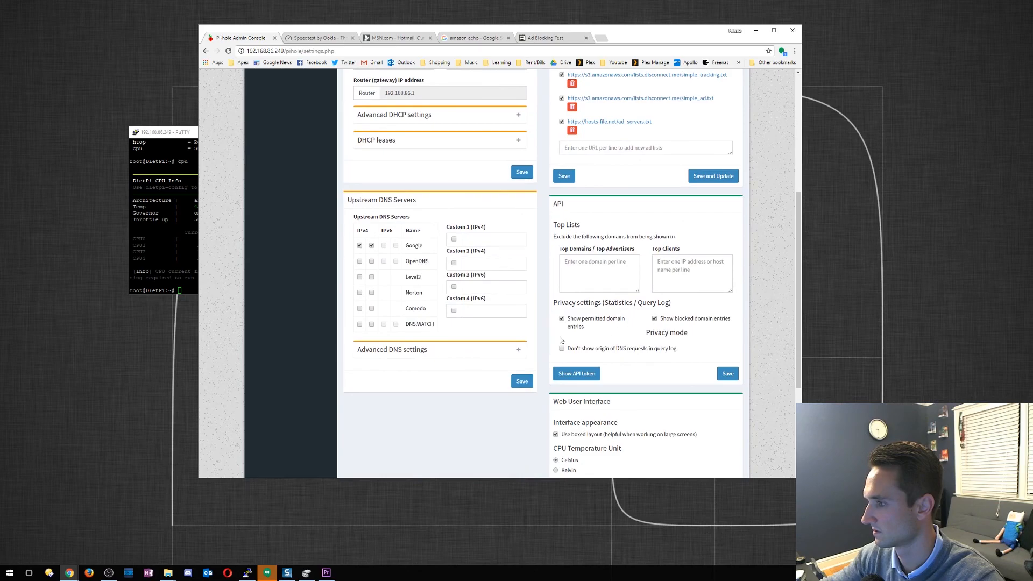
{"action": "scroll", "scroll_direction": "up", "scroll_amount": 3}
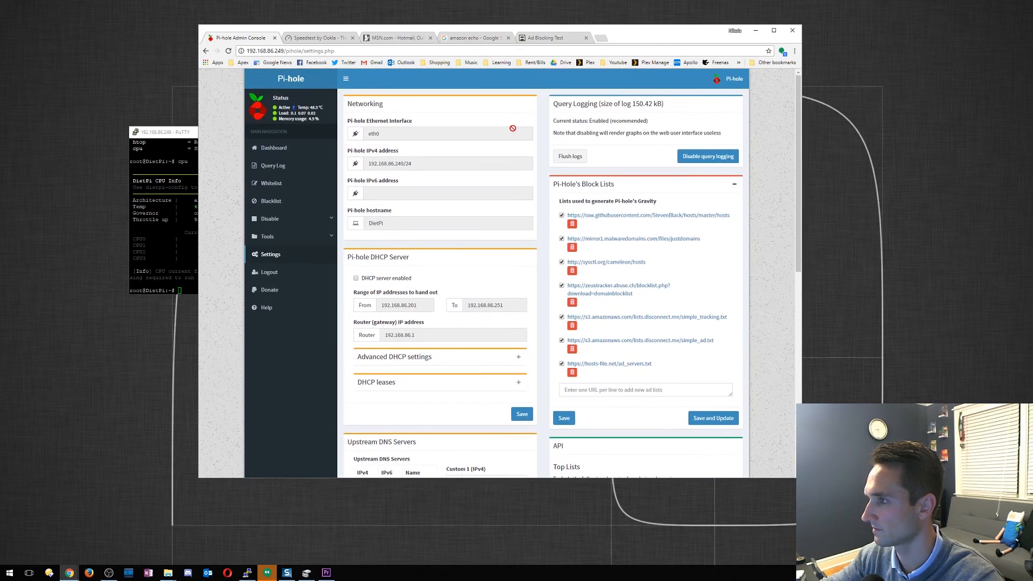
Return to the dashboard overview, now at 276 queries with 16.7% blocked
{"action": "left_click", "coordinate": [274, 147]}
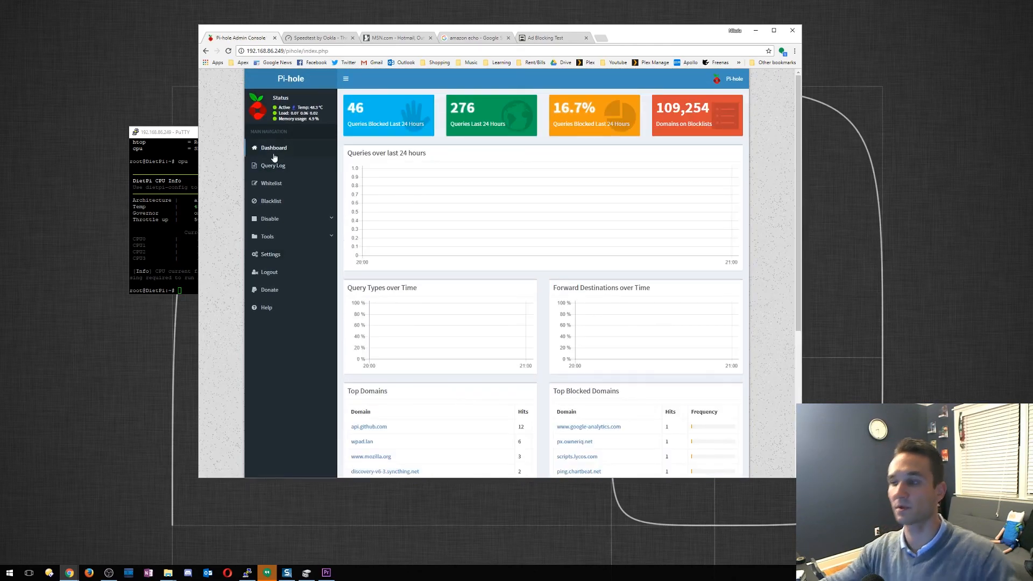